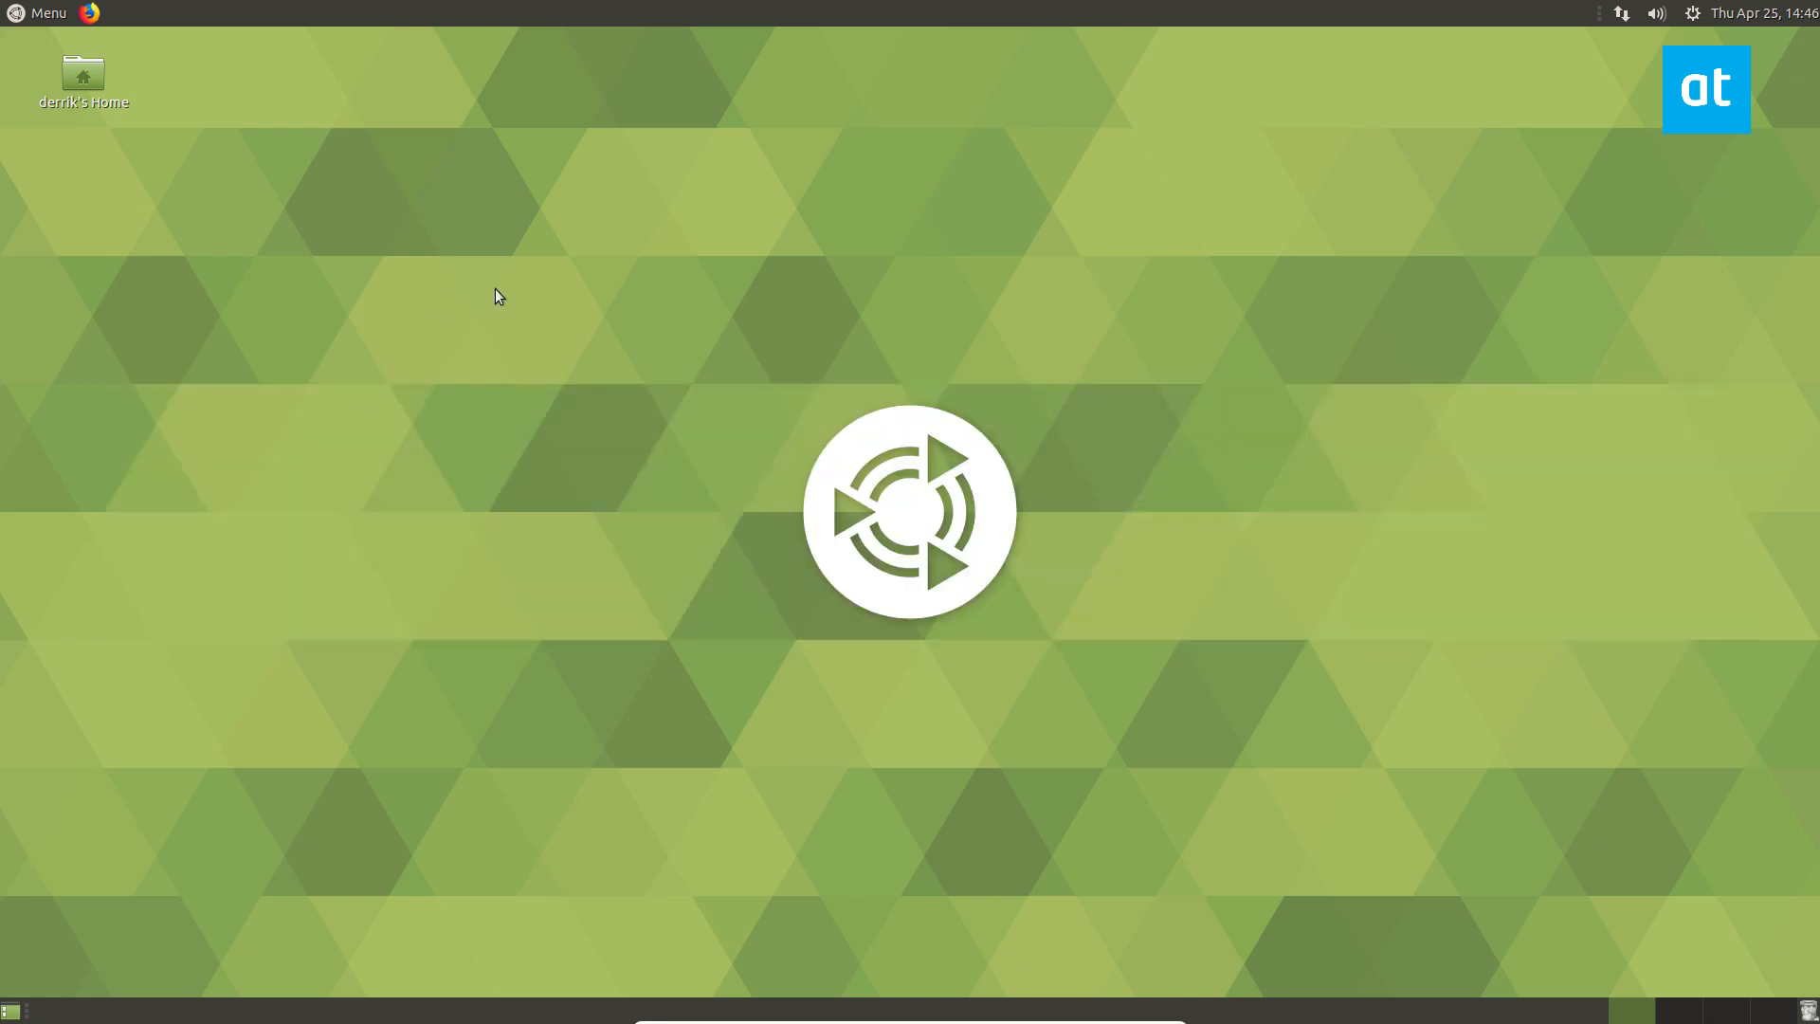
{"action": "mouse_move", "coordinate": [421, 277]}
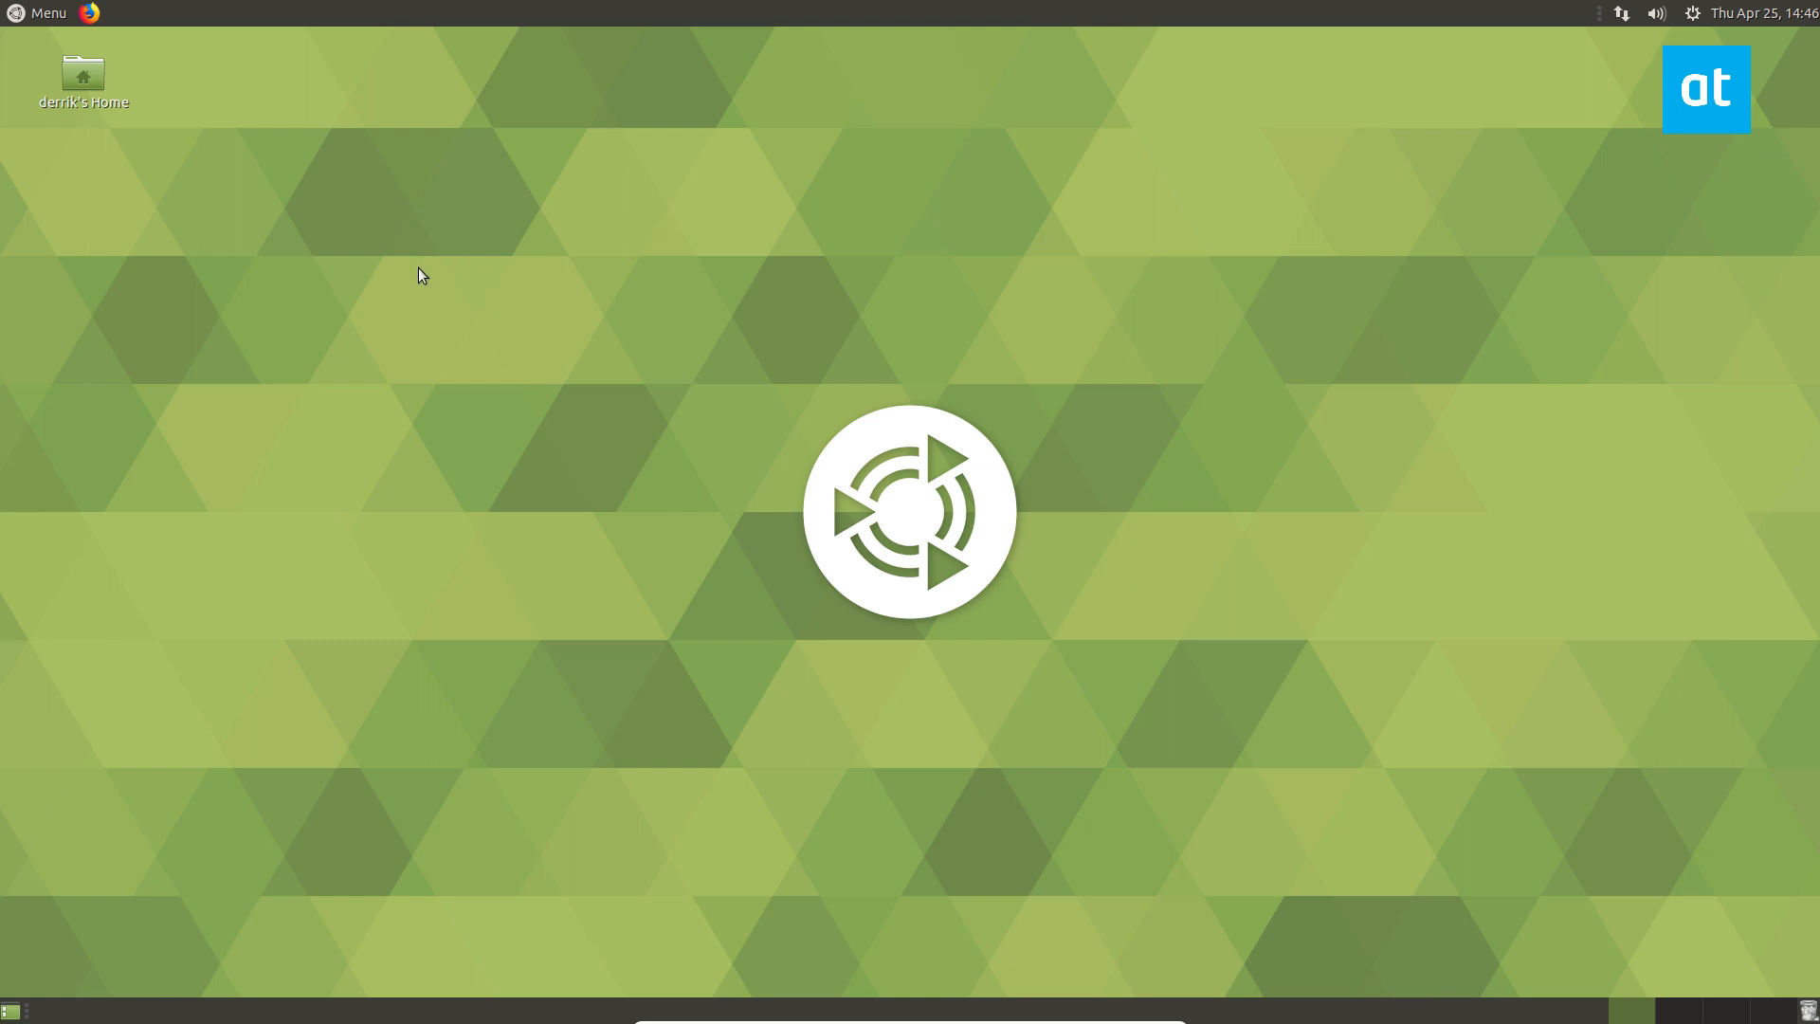
{"action": "mouse_move", "coordinate": [68, 13]}
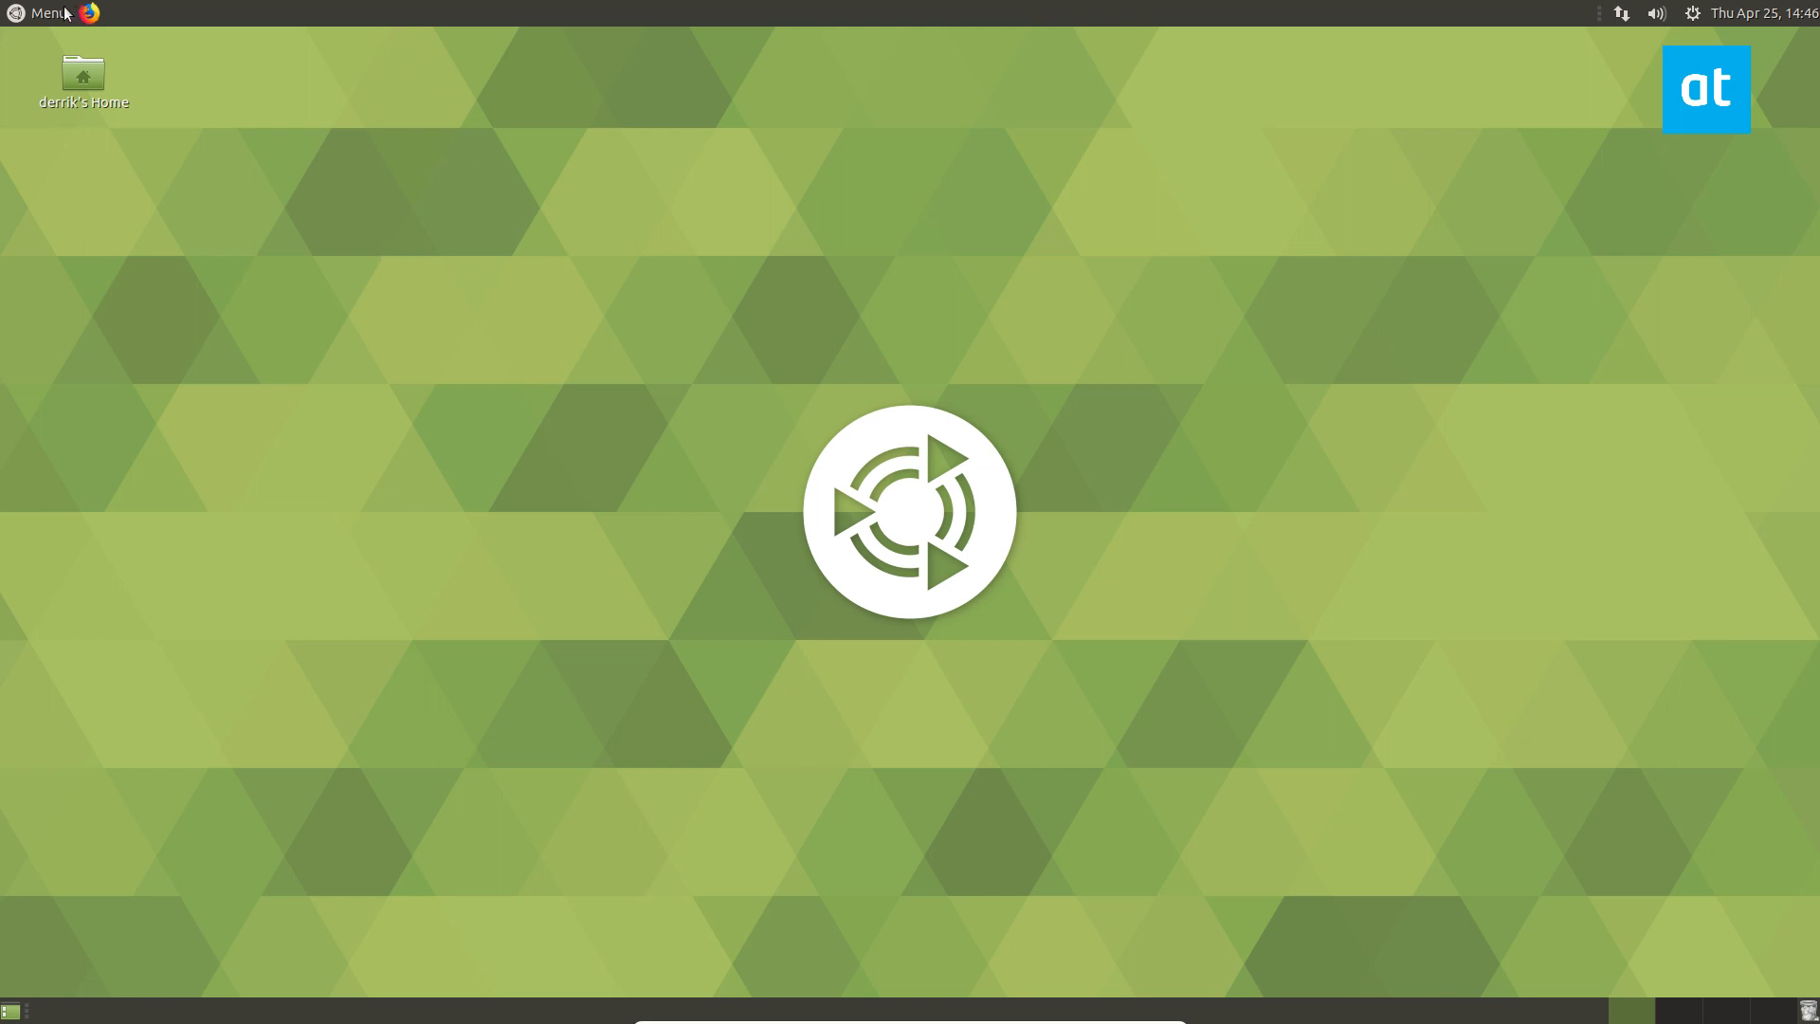
Bring up the applications menu from the top panel
{"action": "left_click", "coordinate": [40, 14]}
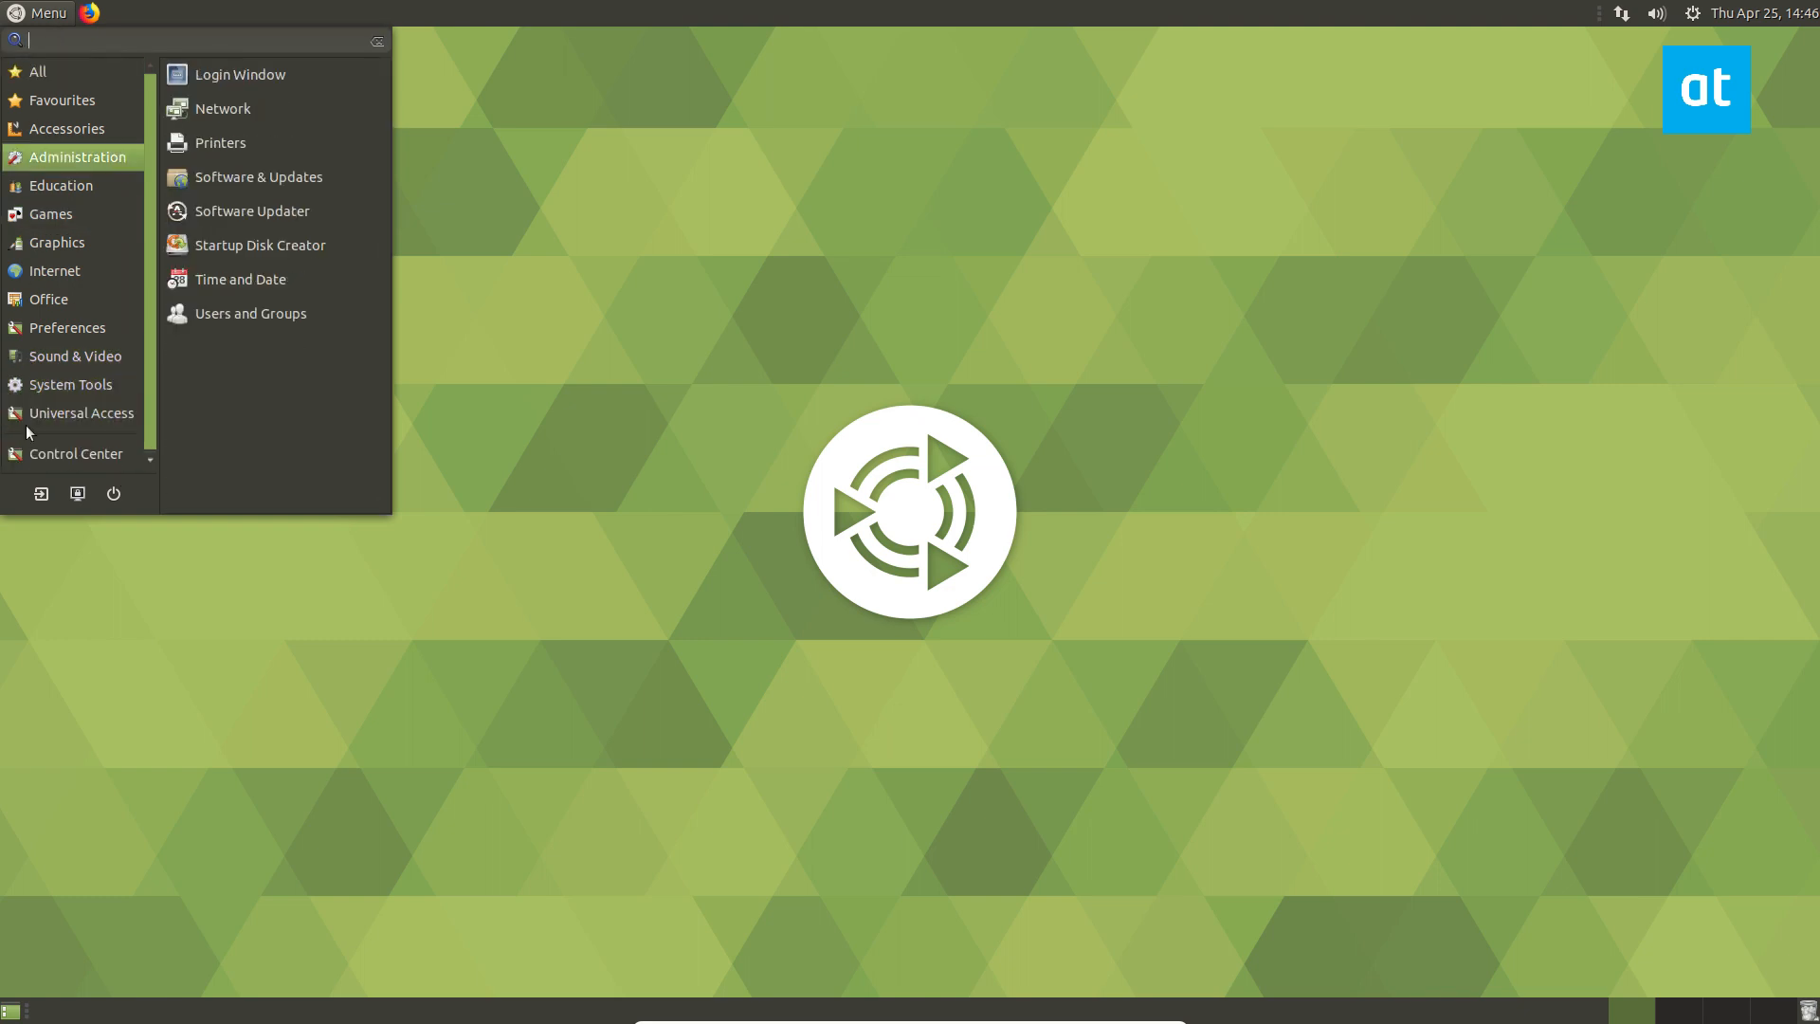
Launch Control Center and scroll to the Personal settings group
{"action": "left_click", "coordinate": [707, 417]}
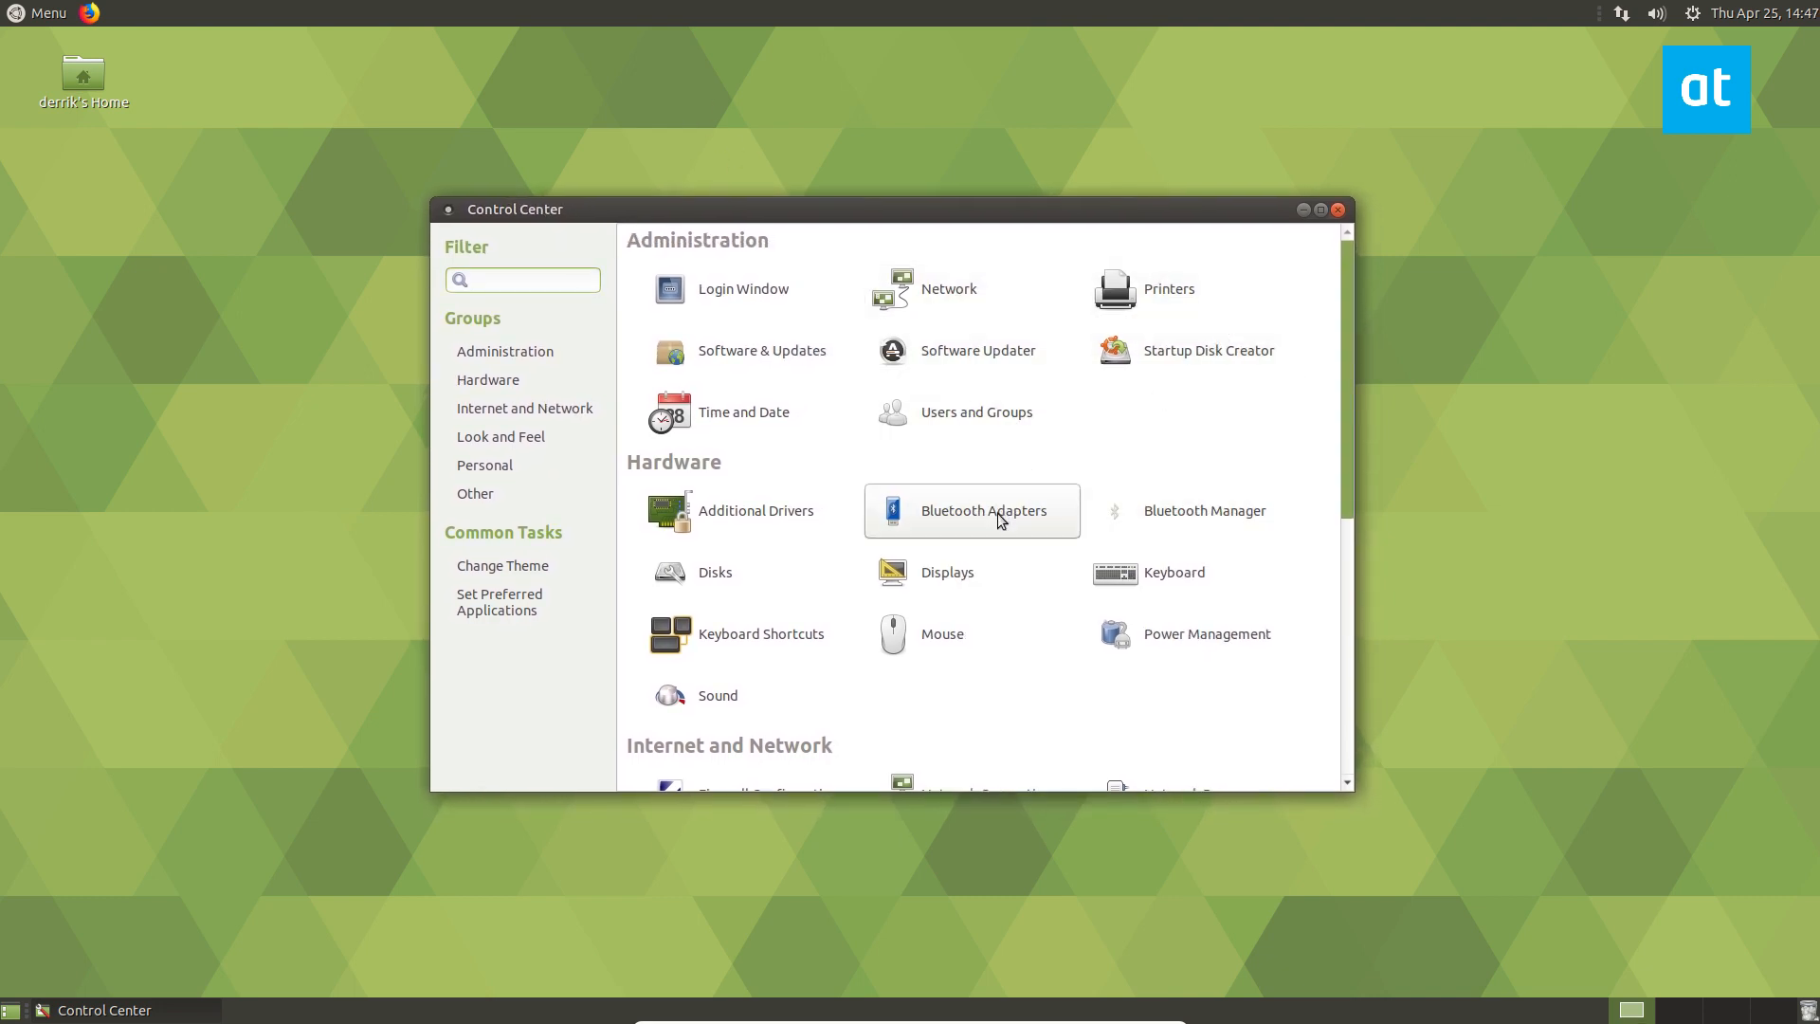
{"action": "scroll", "scroll_direction": "down", "scroll_amount": 3}
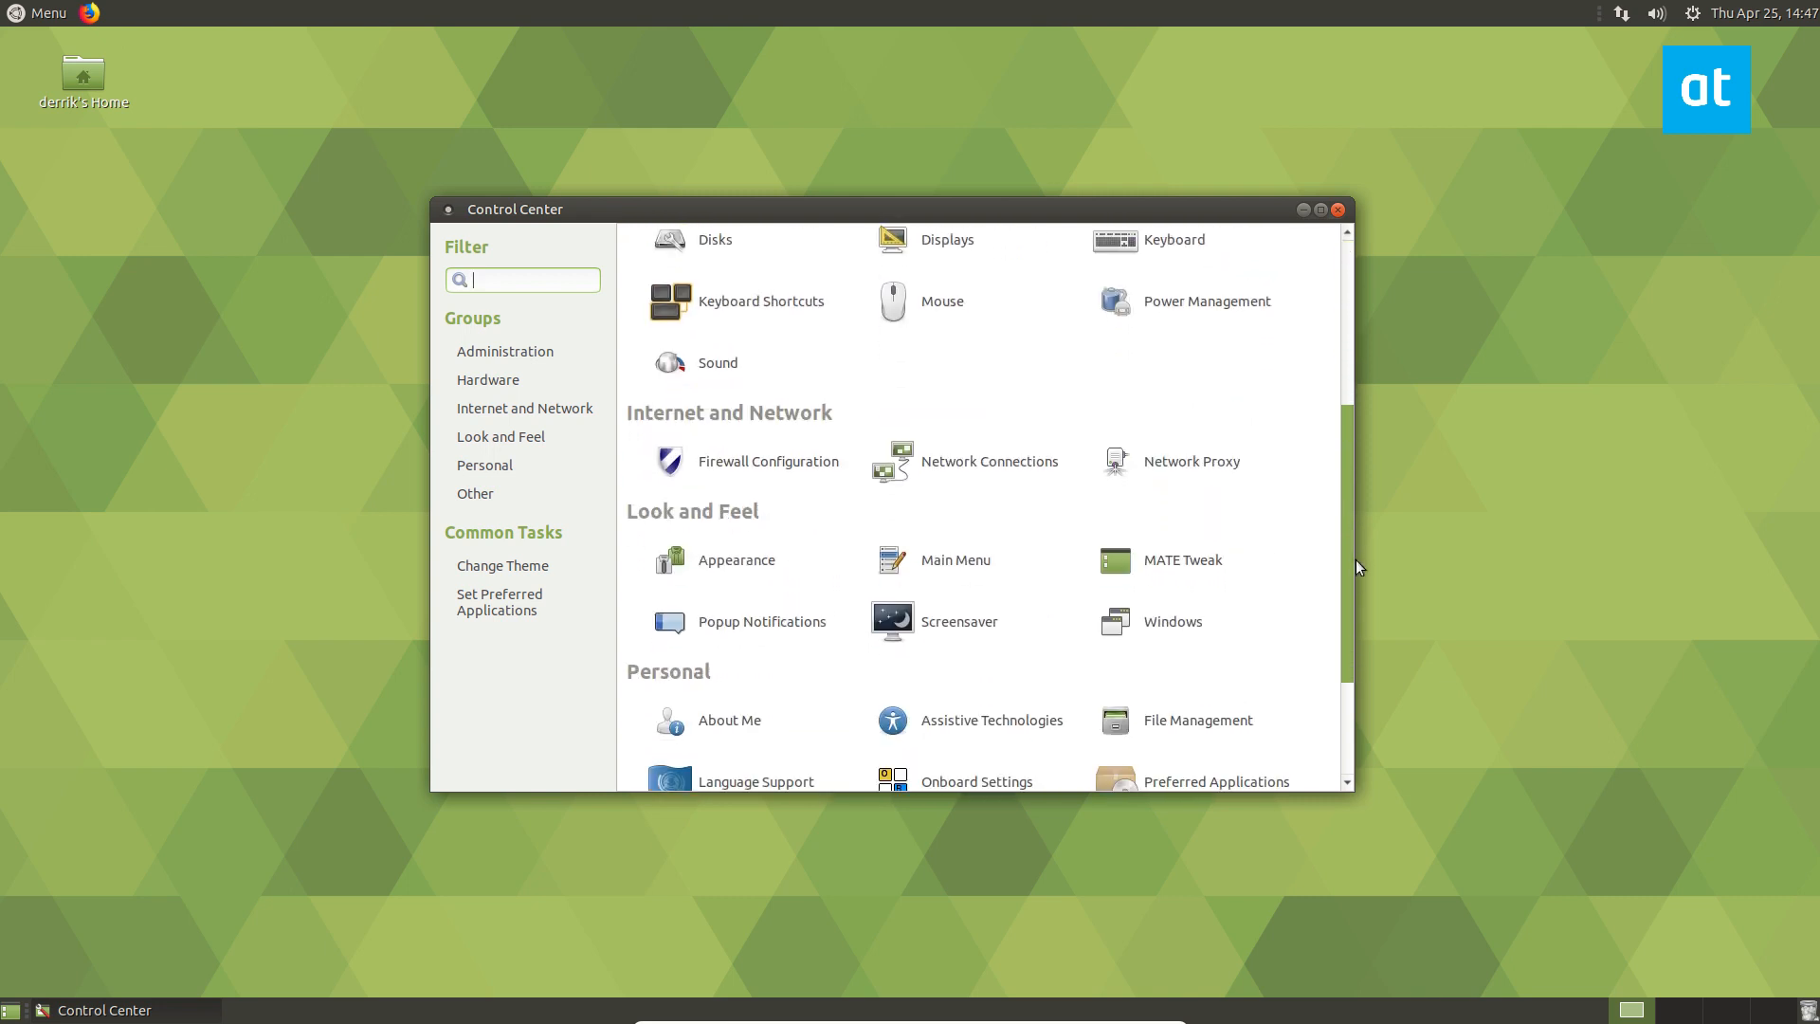
{"action": "scroll", "scroll_direction": "down", "scroll_amount": 3}
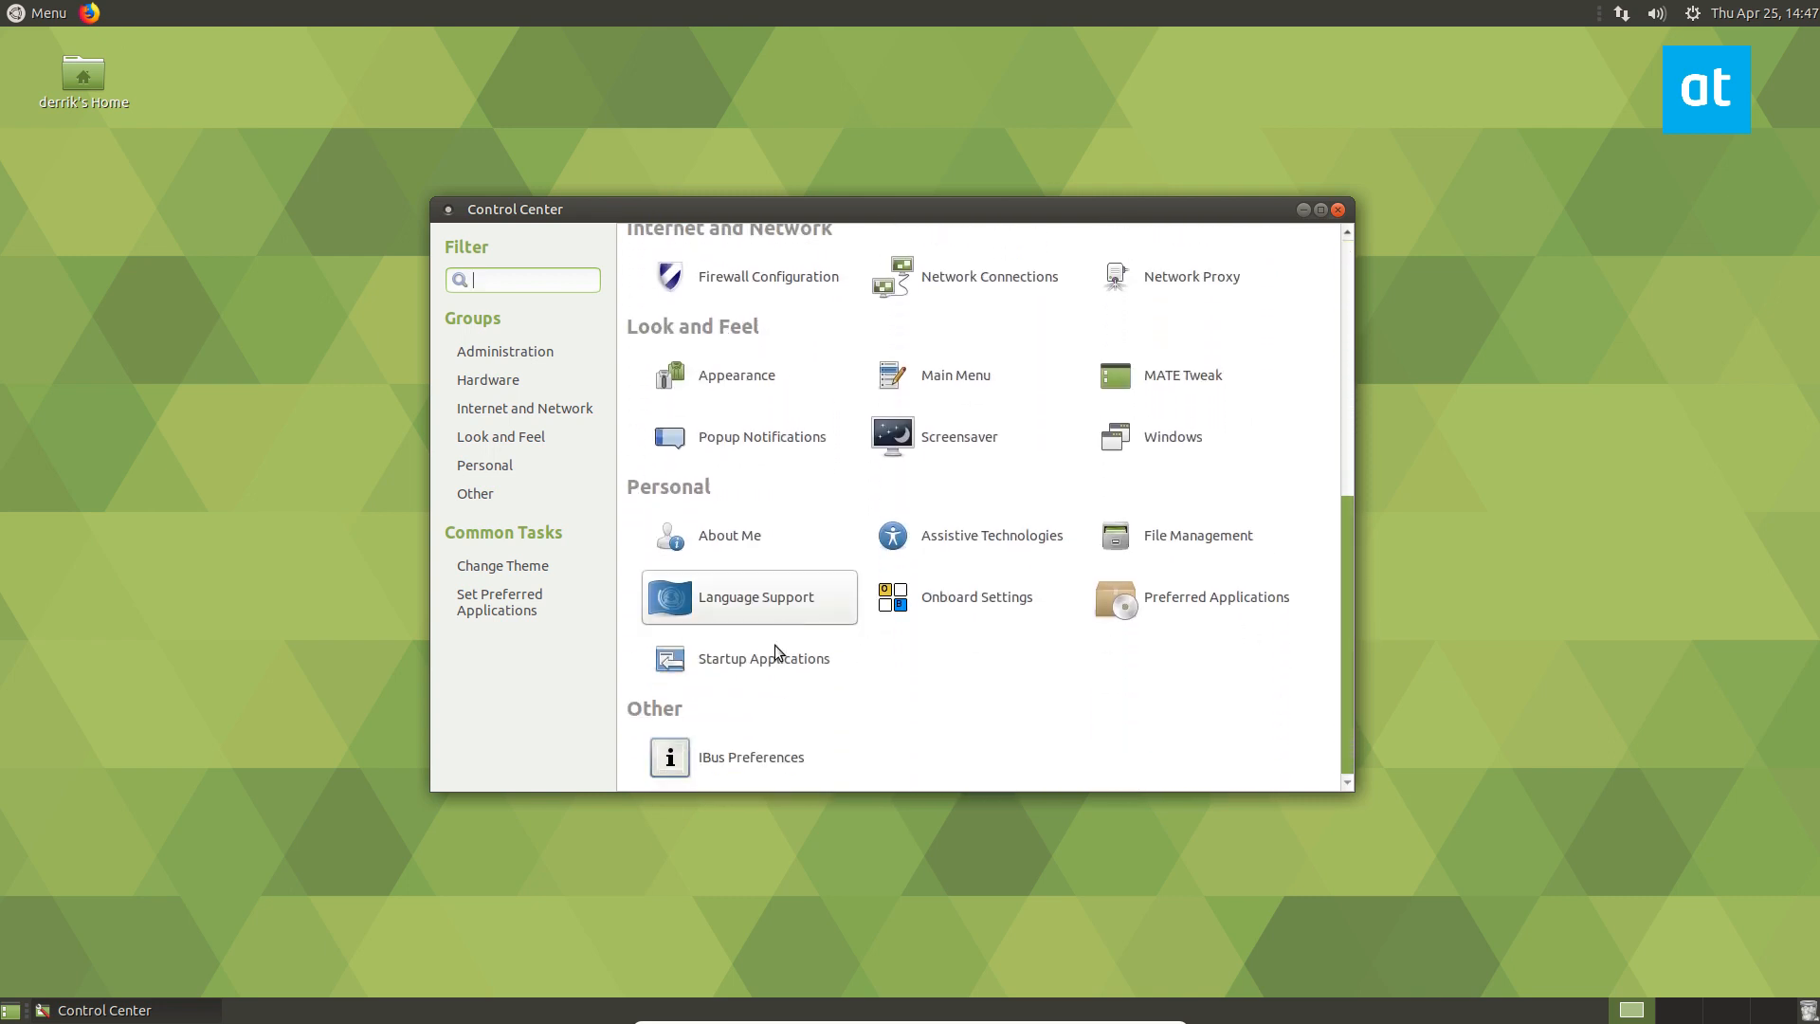
Open Startup Applications Preferences and select an entry in the startup programs list
{"action": "left_click", "coordinate": [764, 658]}
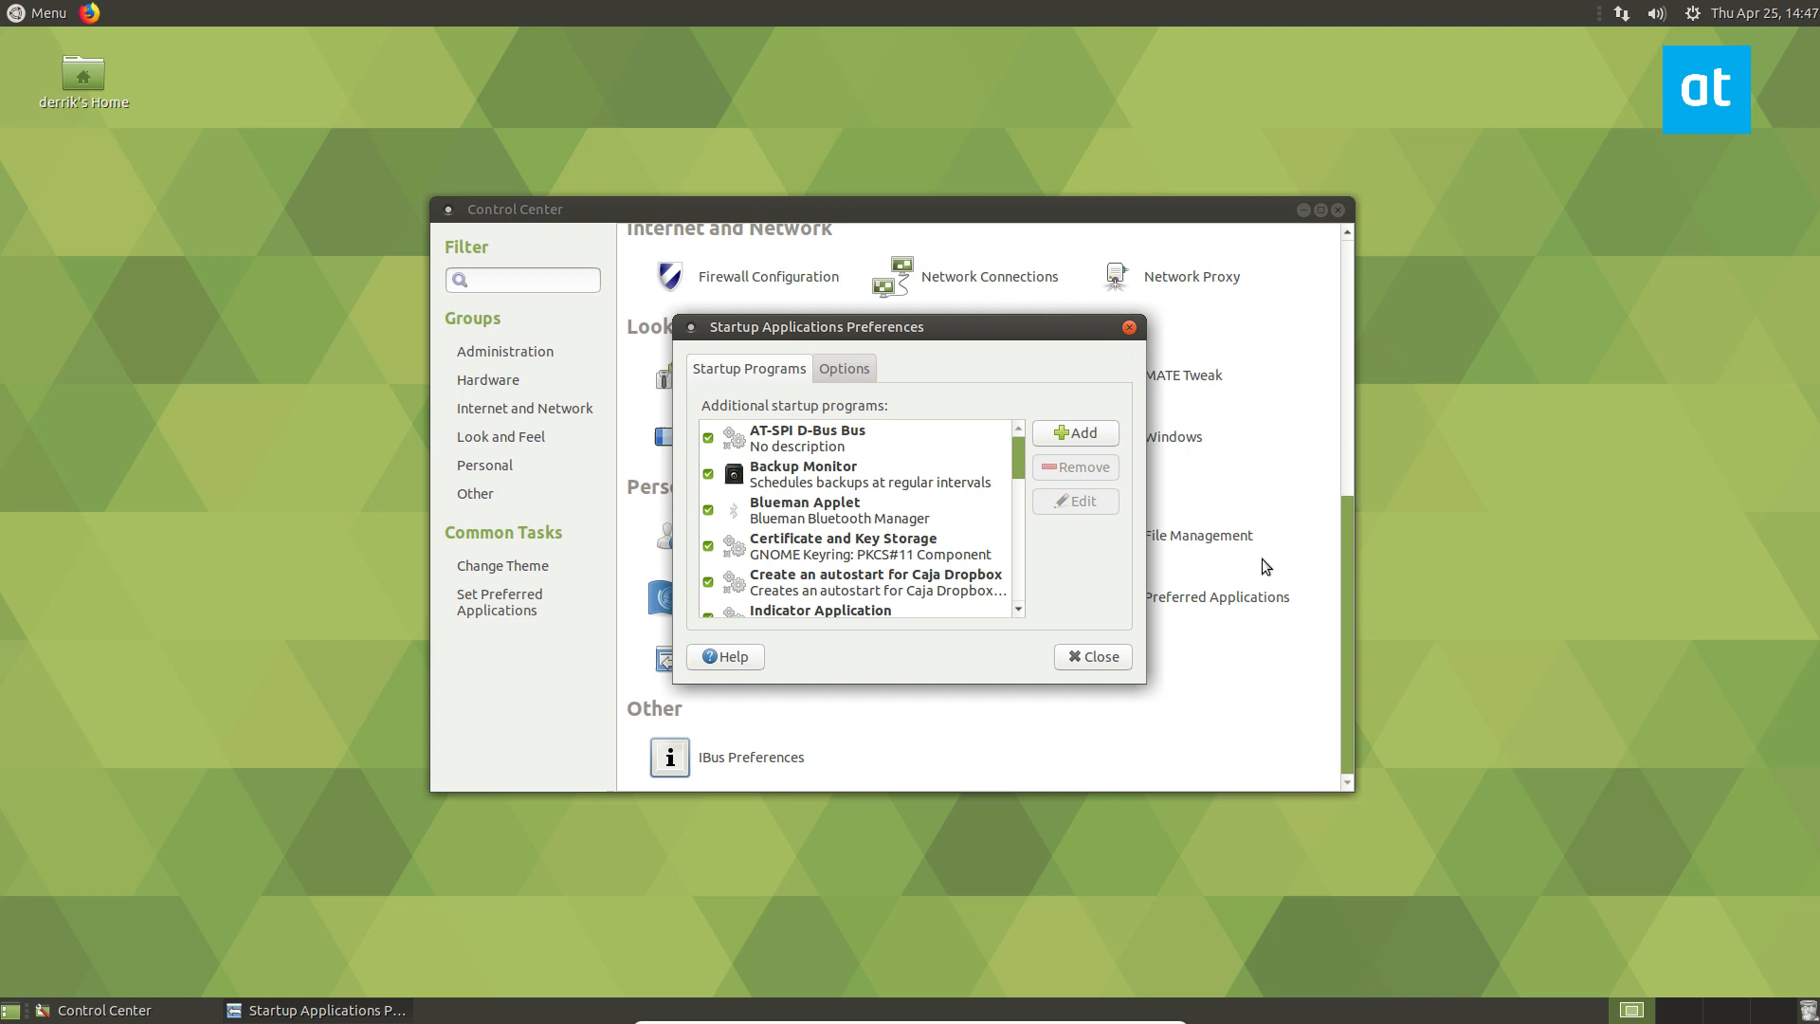
{"action": "left_click", "coordinate": [843, 546]}
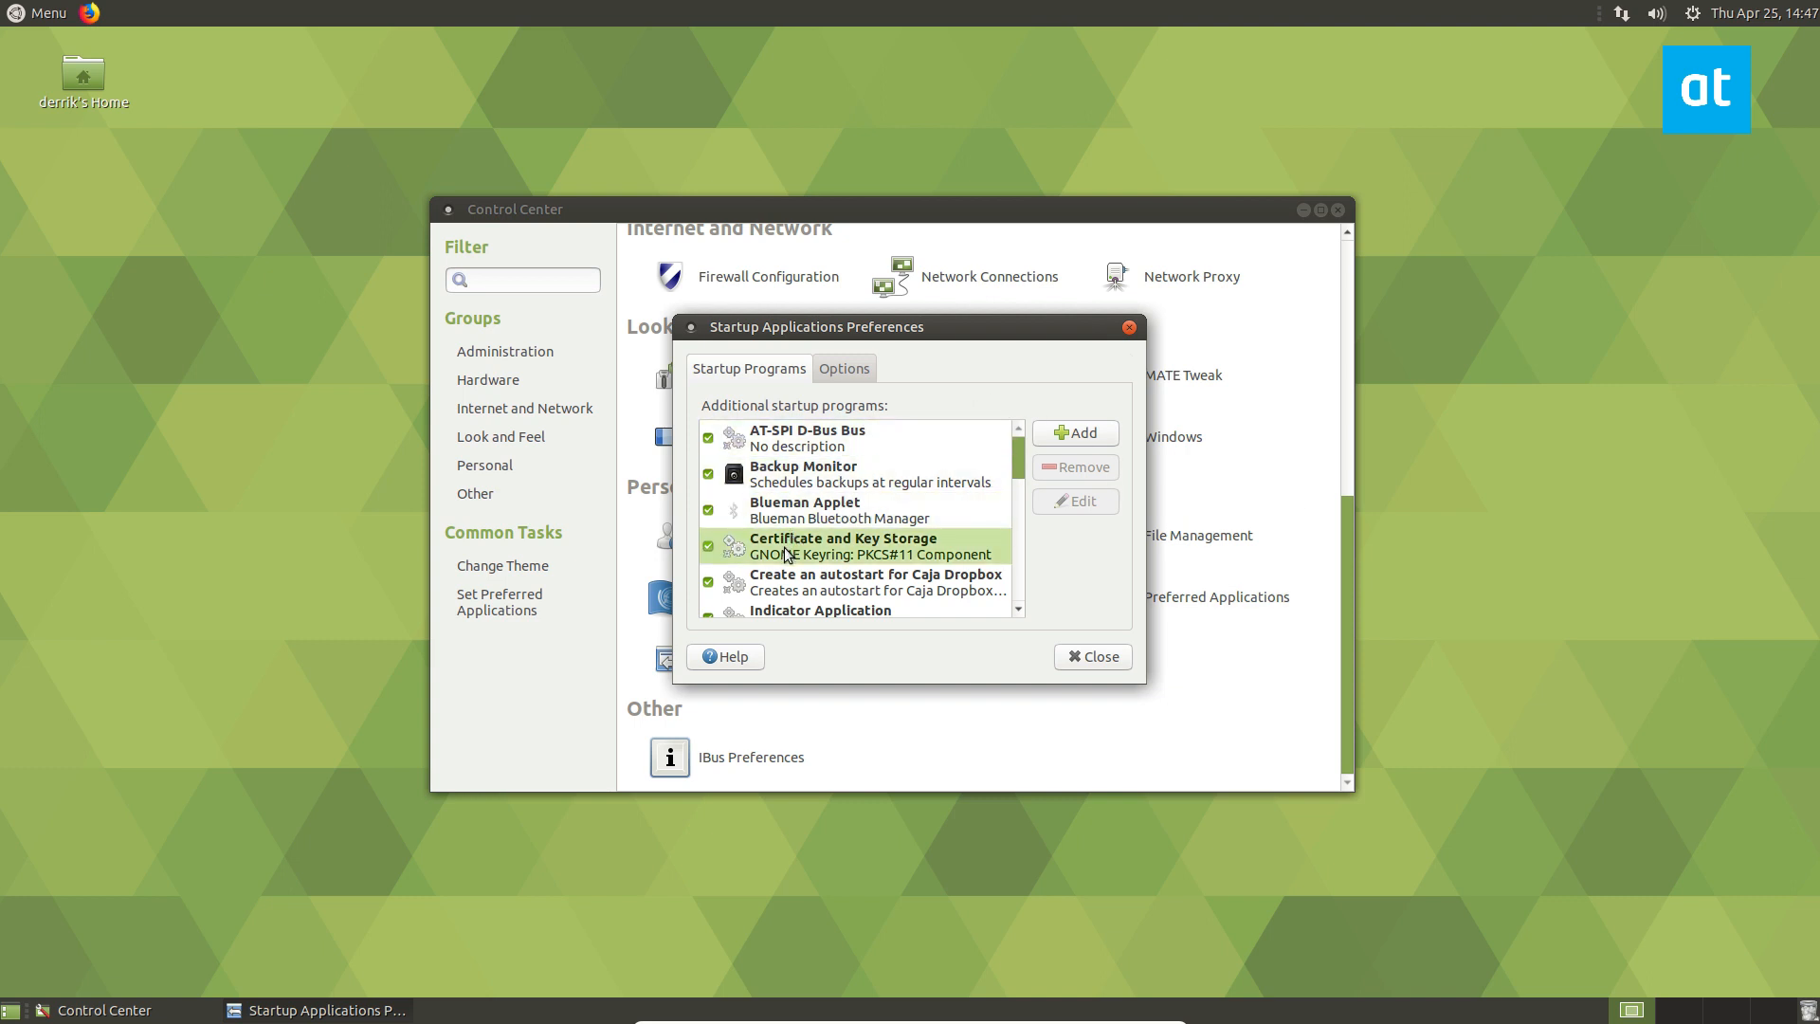
{"action": "left_click", "coordinate": [853, 474]}
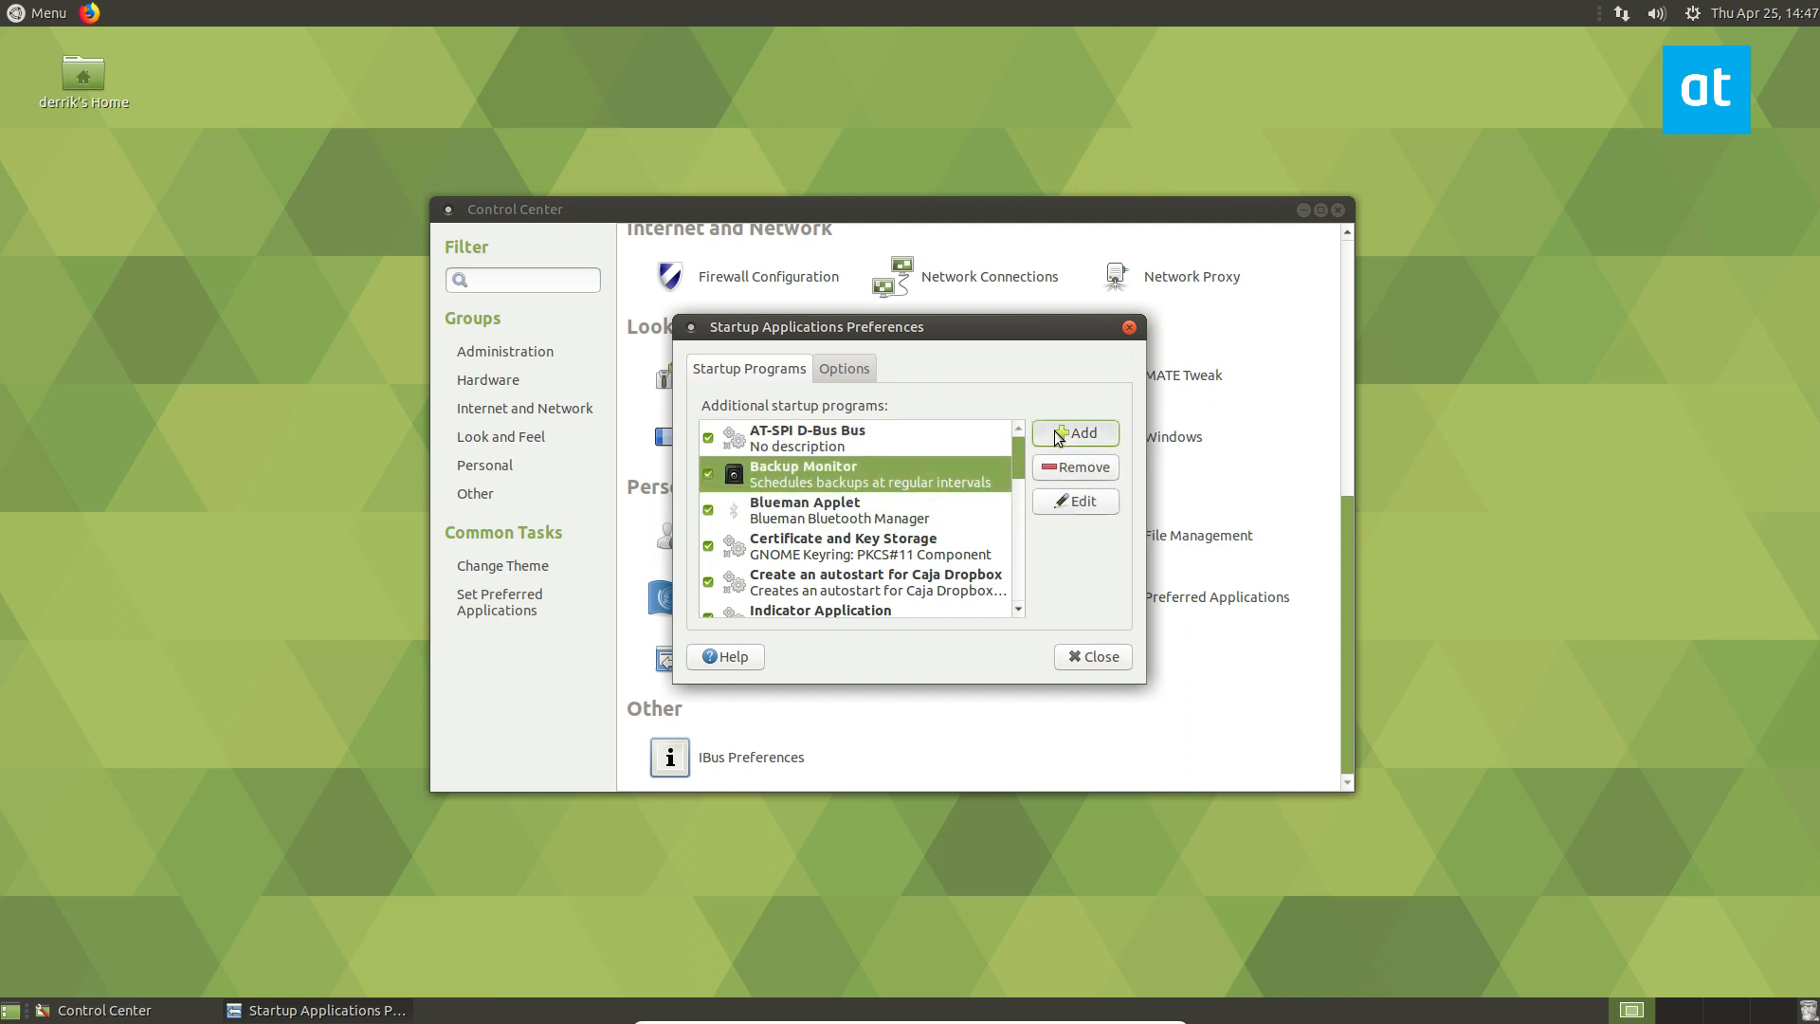
Add a new startup program named 'Mate terminal' with command 'mate-term'
{"action": "left_click", "coordinate": [1073, 433]}
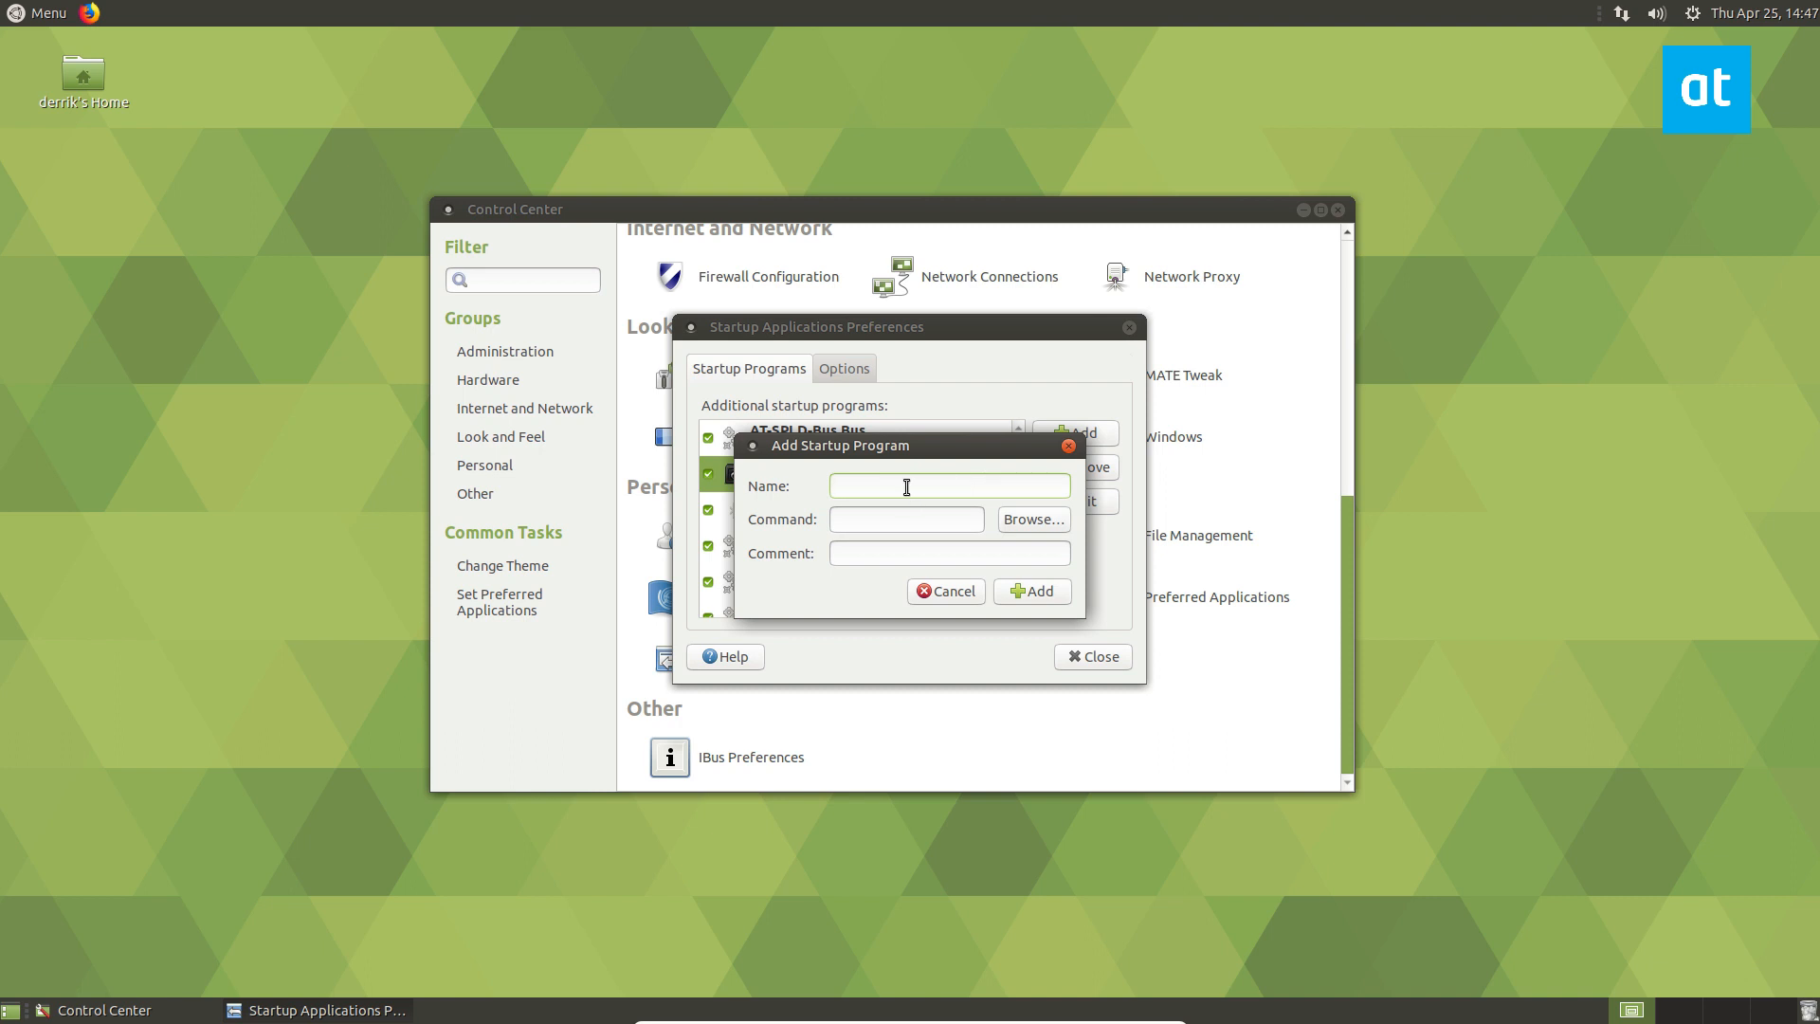
{"action": "type", "text": "Mate termin"}
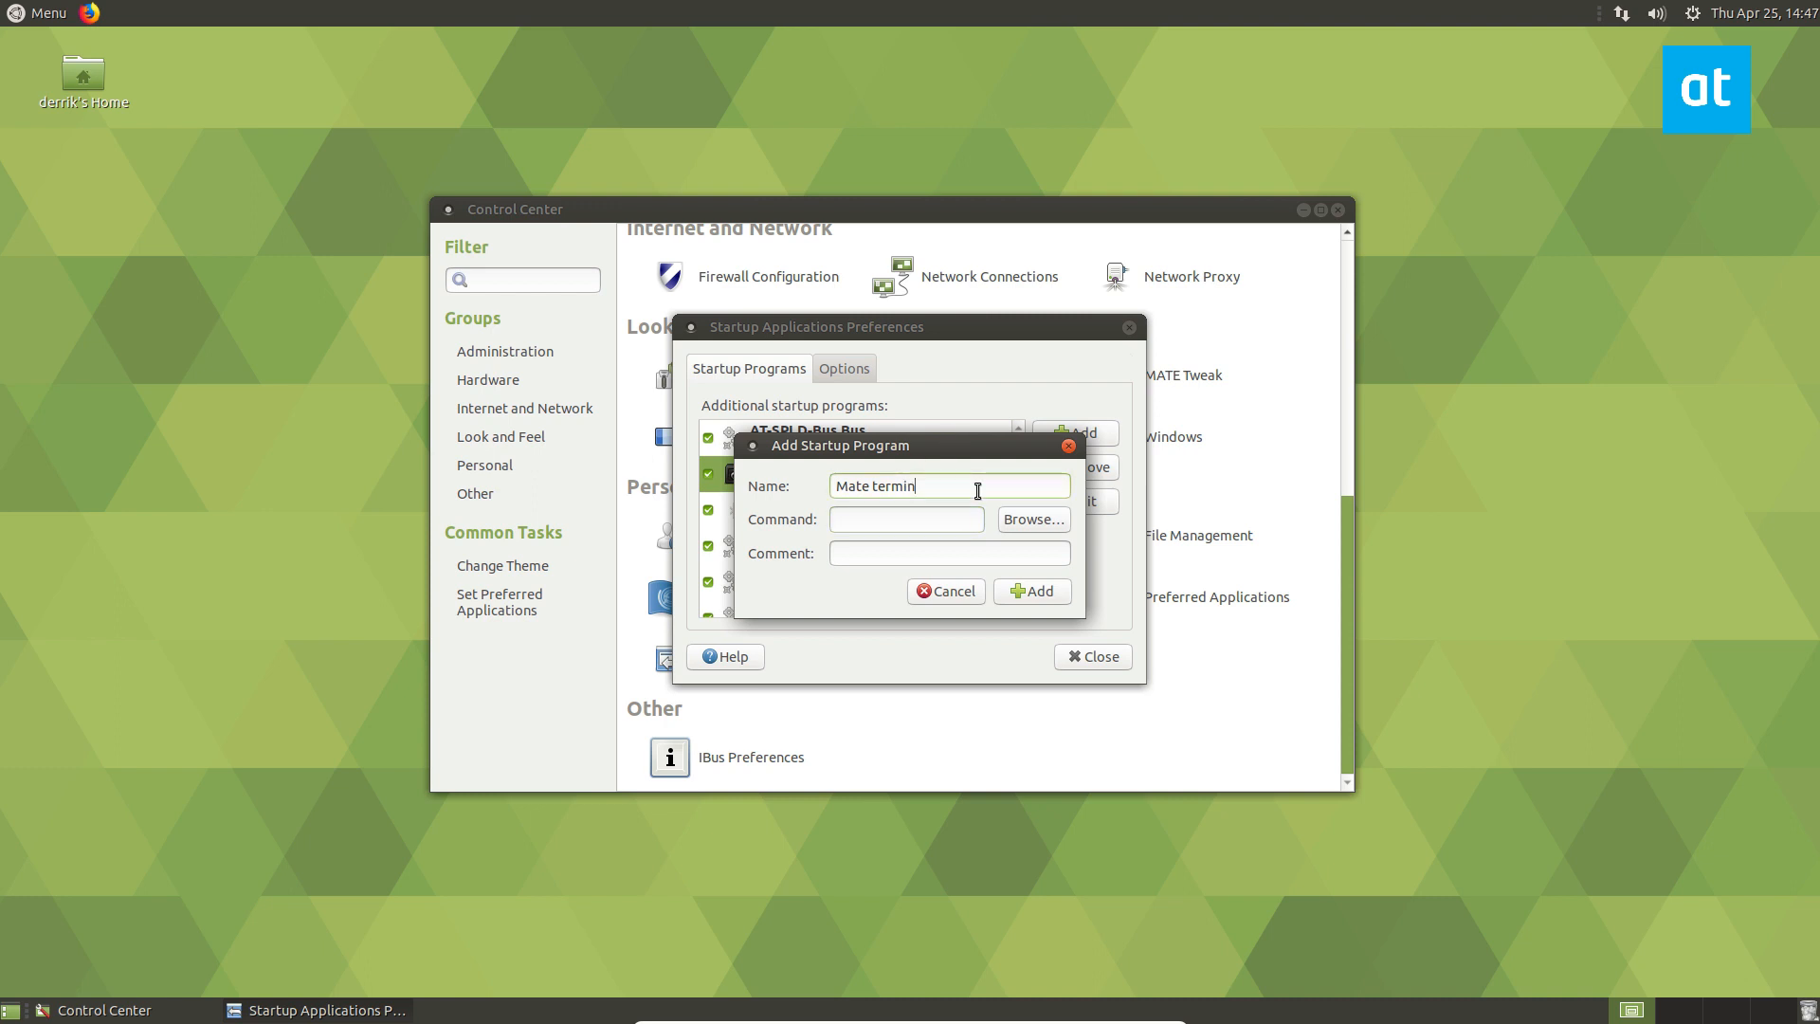
{"action": "type", "text": "mate-0term"}
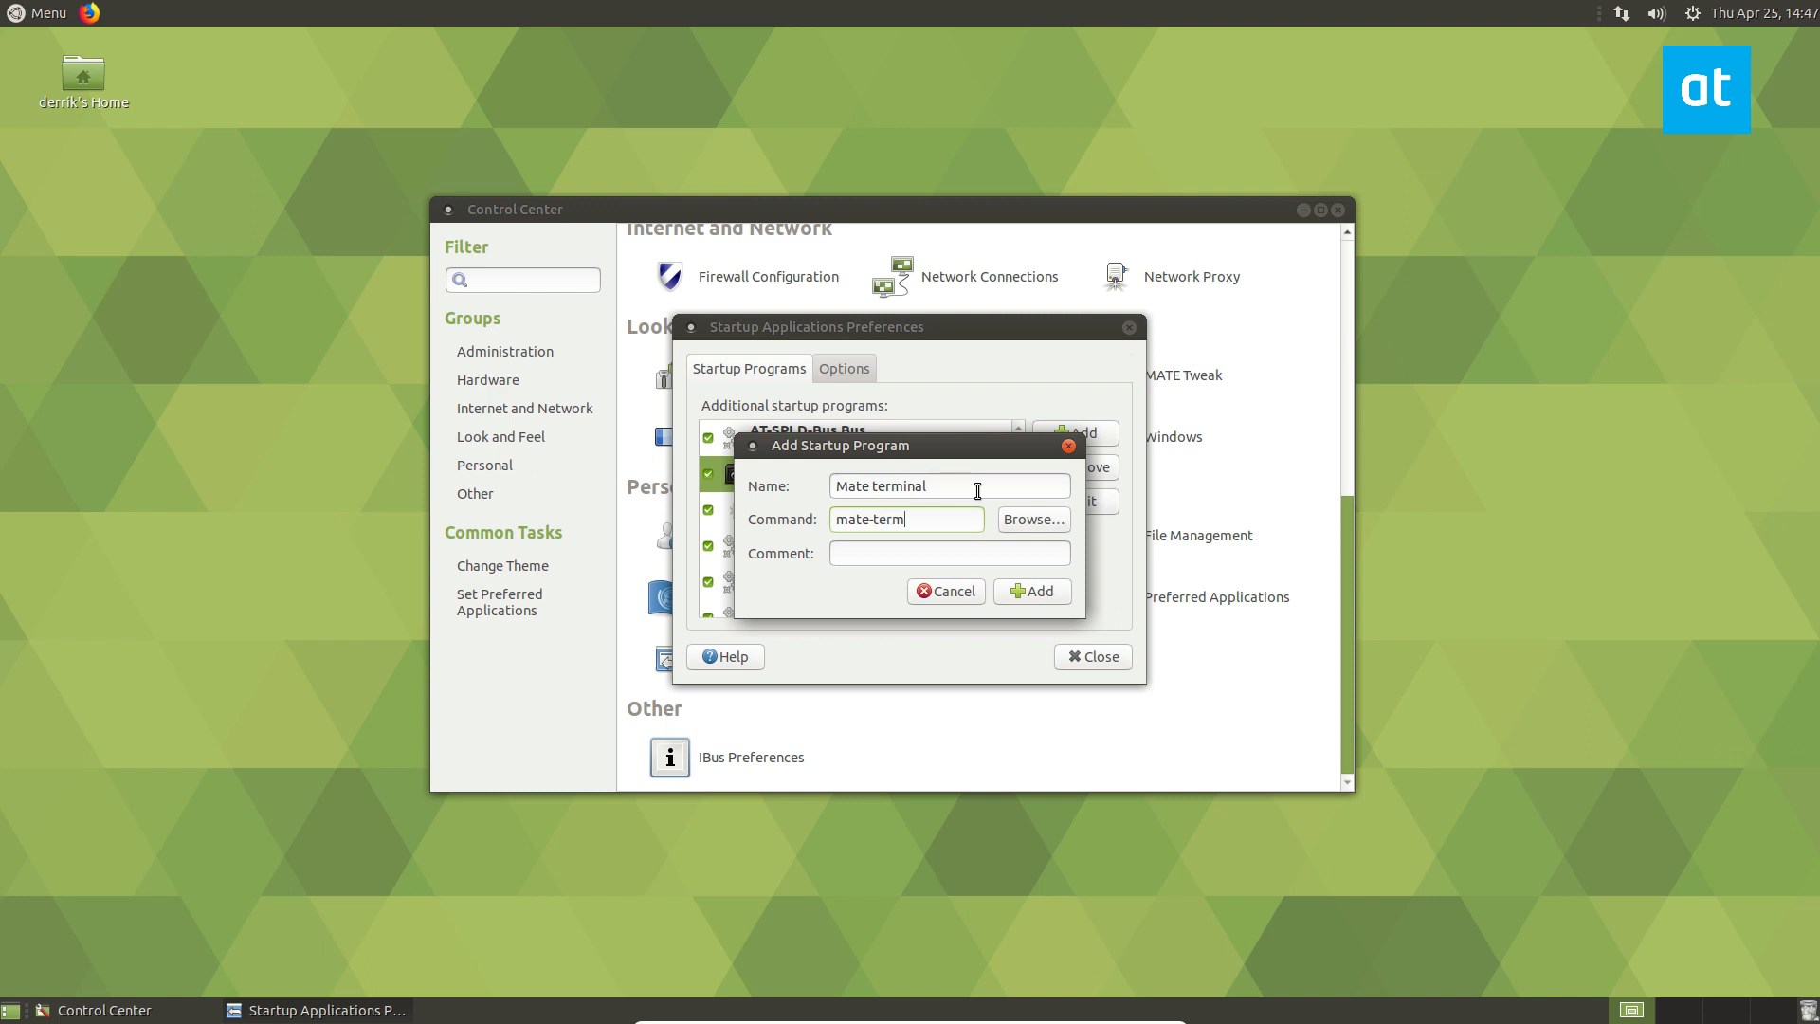
Confirm the new entry and check Mate terminal appears in the startup programs list
{"action": "left_click", "coordinate": [944, 592]}
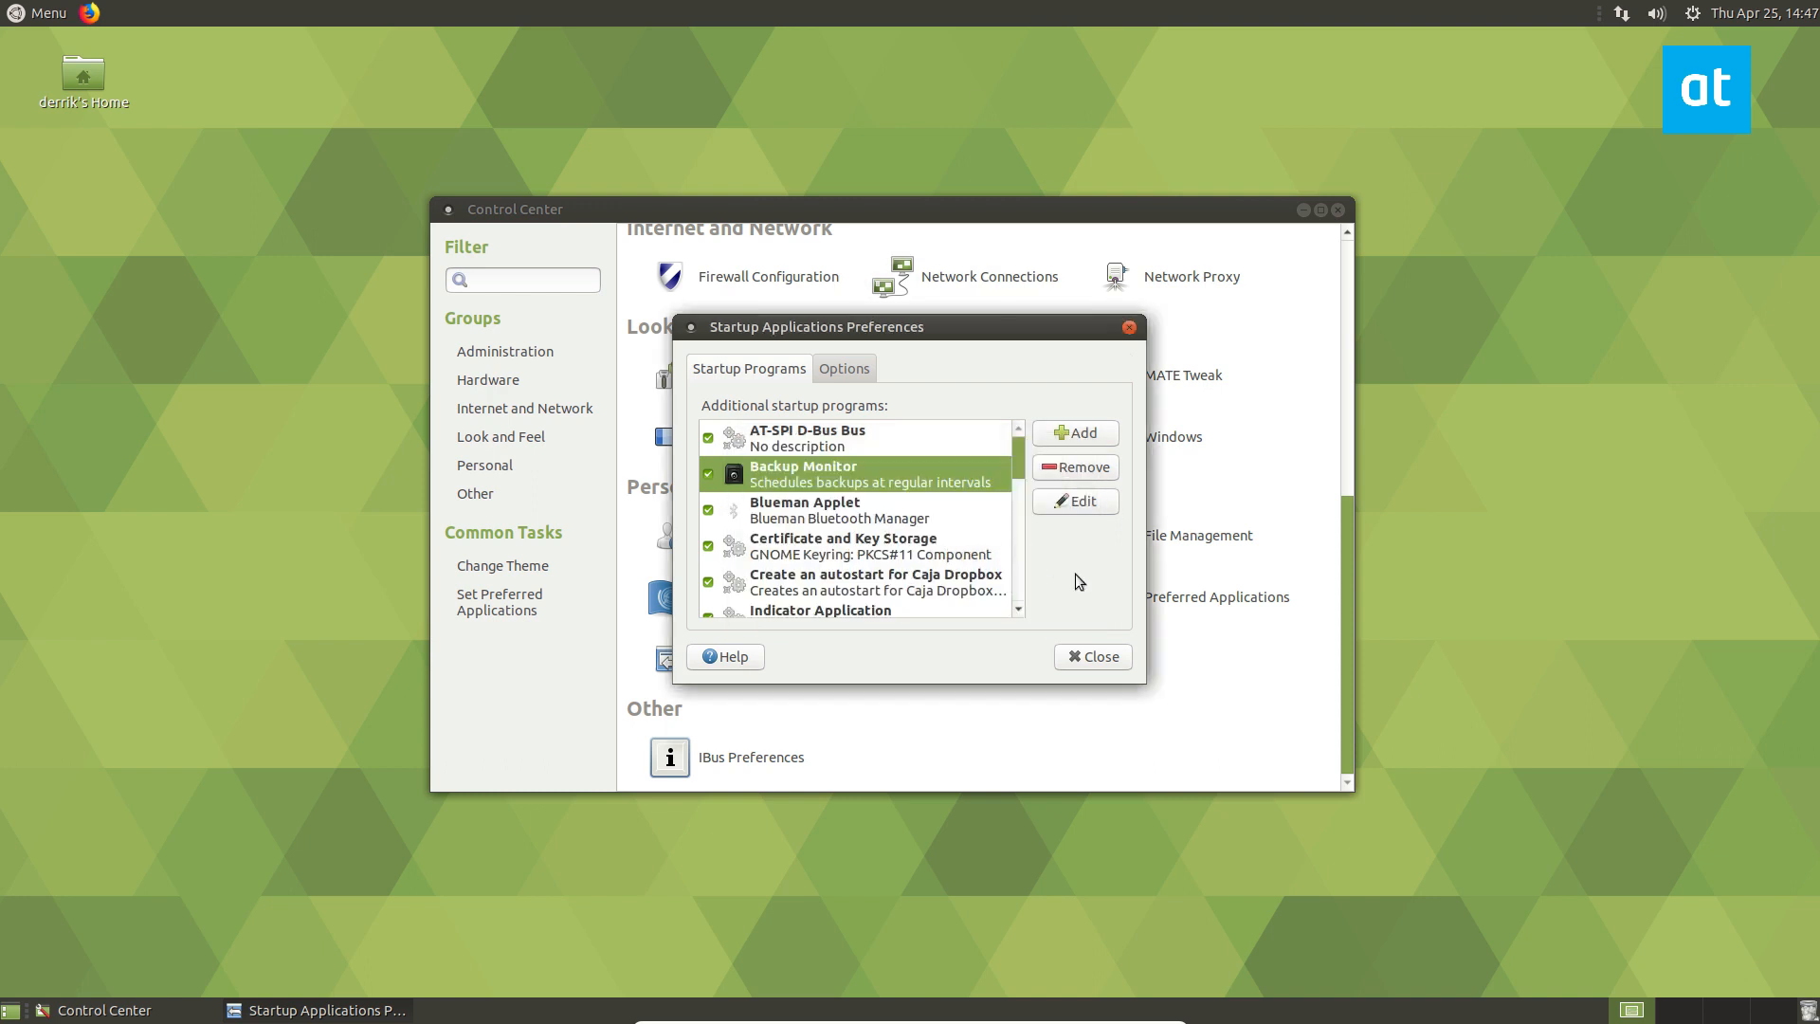
{"action": "scroll", "scroll_direction": "down", "scroll_amount": 3}
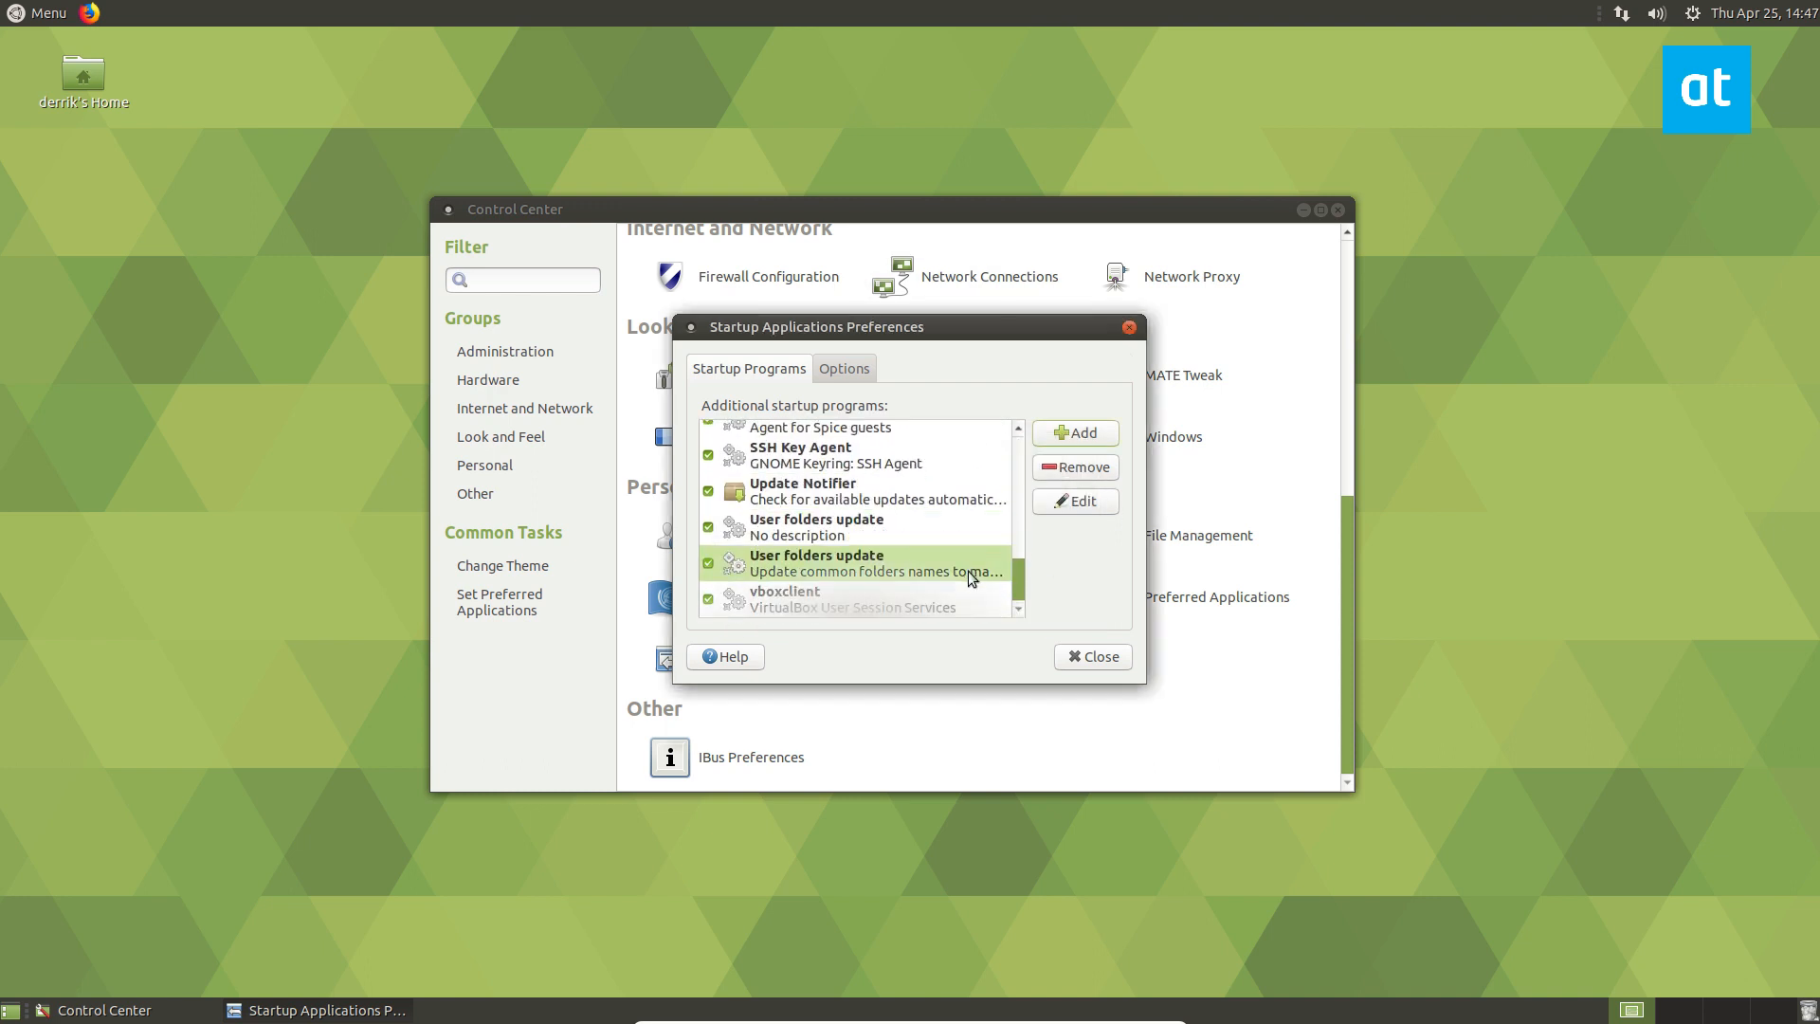
{"action": "scroll", "scroll_direction": "up", "scroll_amount": 3}
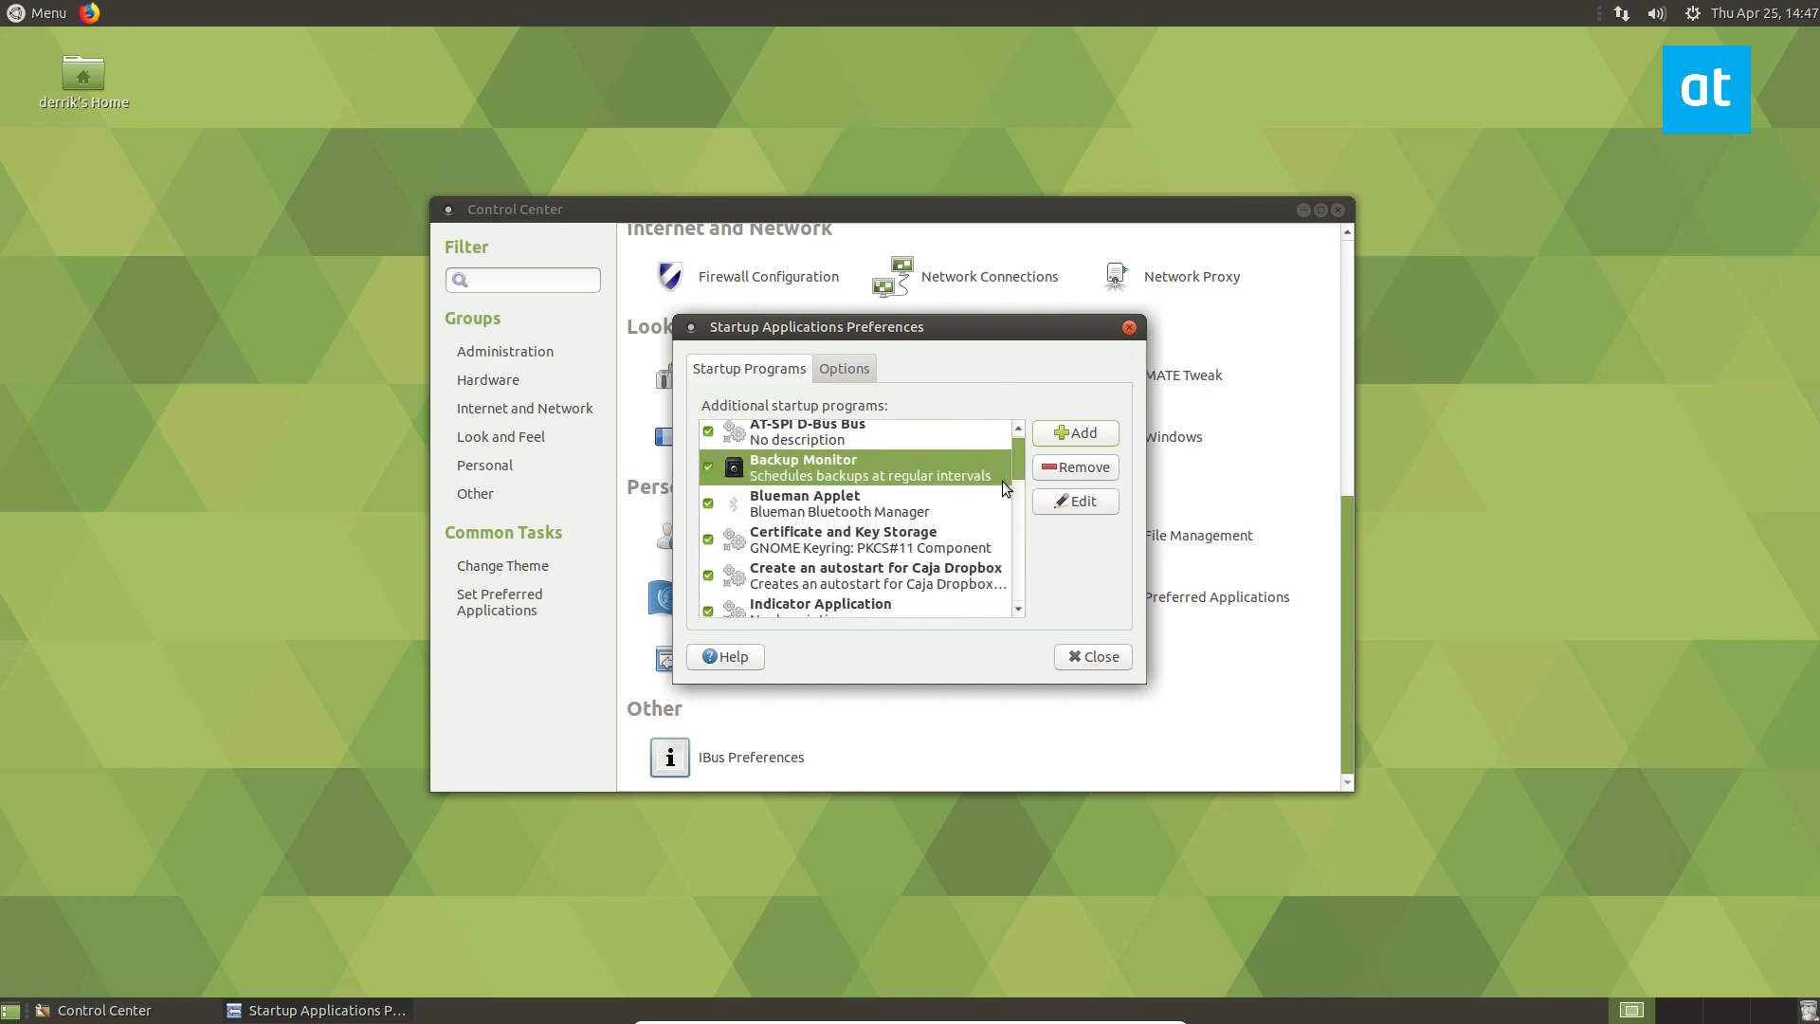
{"action": "scroll", "scroll_direction": "down", "scroll_amount": 3}
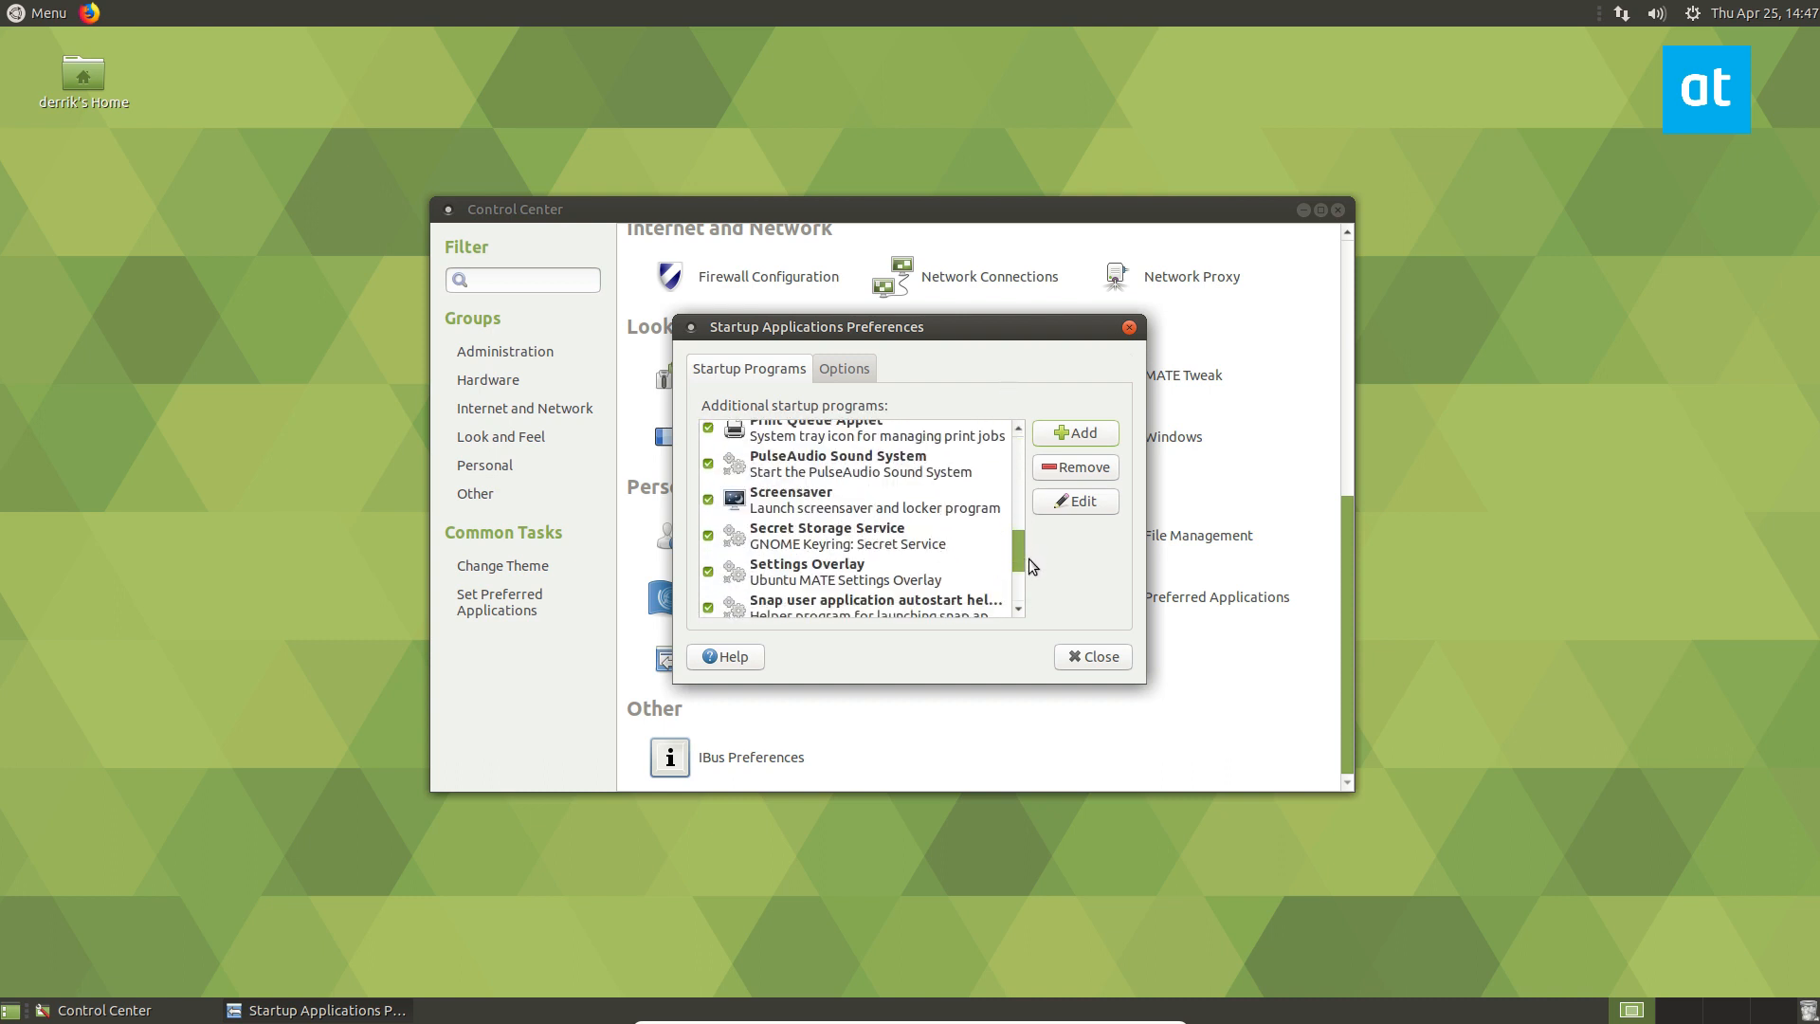
{"action": "scroll", "scroll_direction": "up", "scroll_amount": 3}
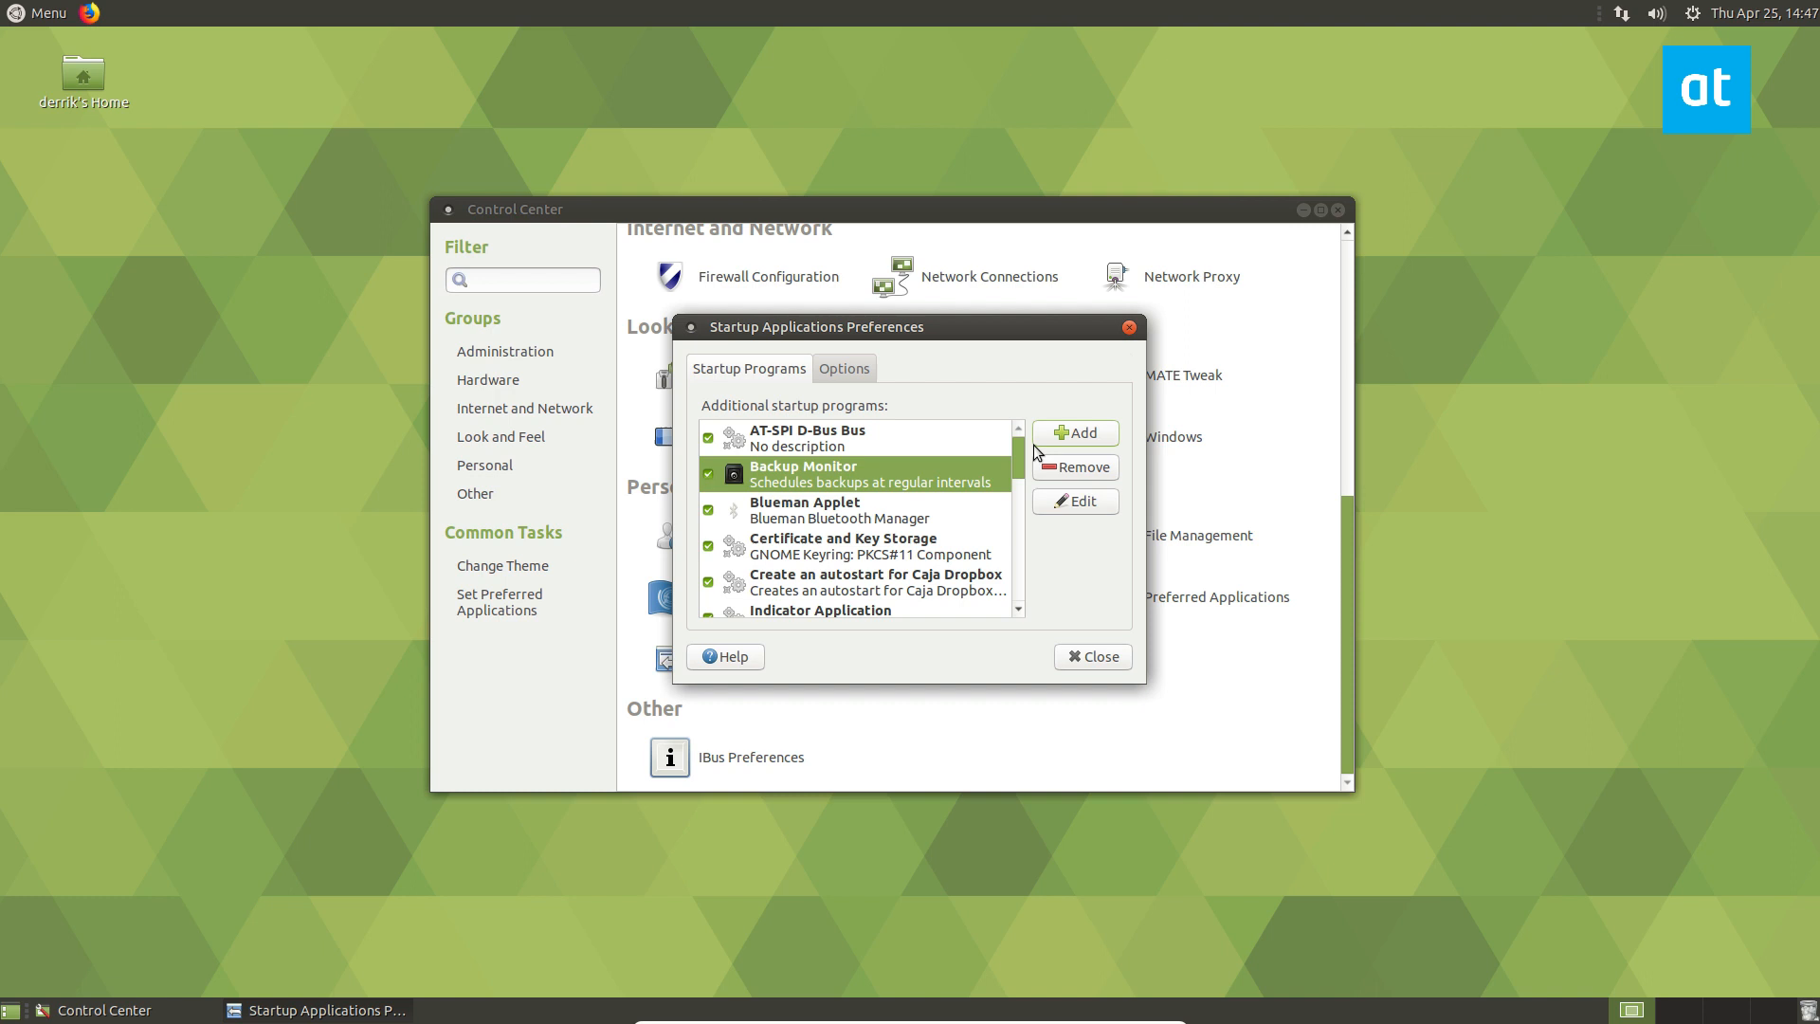
{"action": "scroll", "scroll_direction": "down", "scroll_amount": 3}
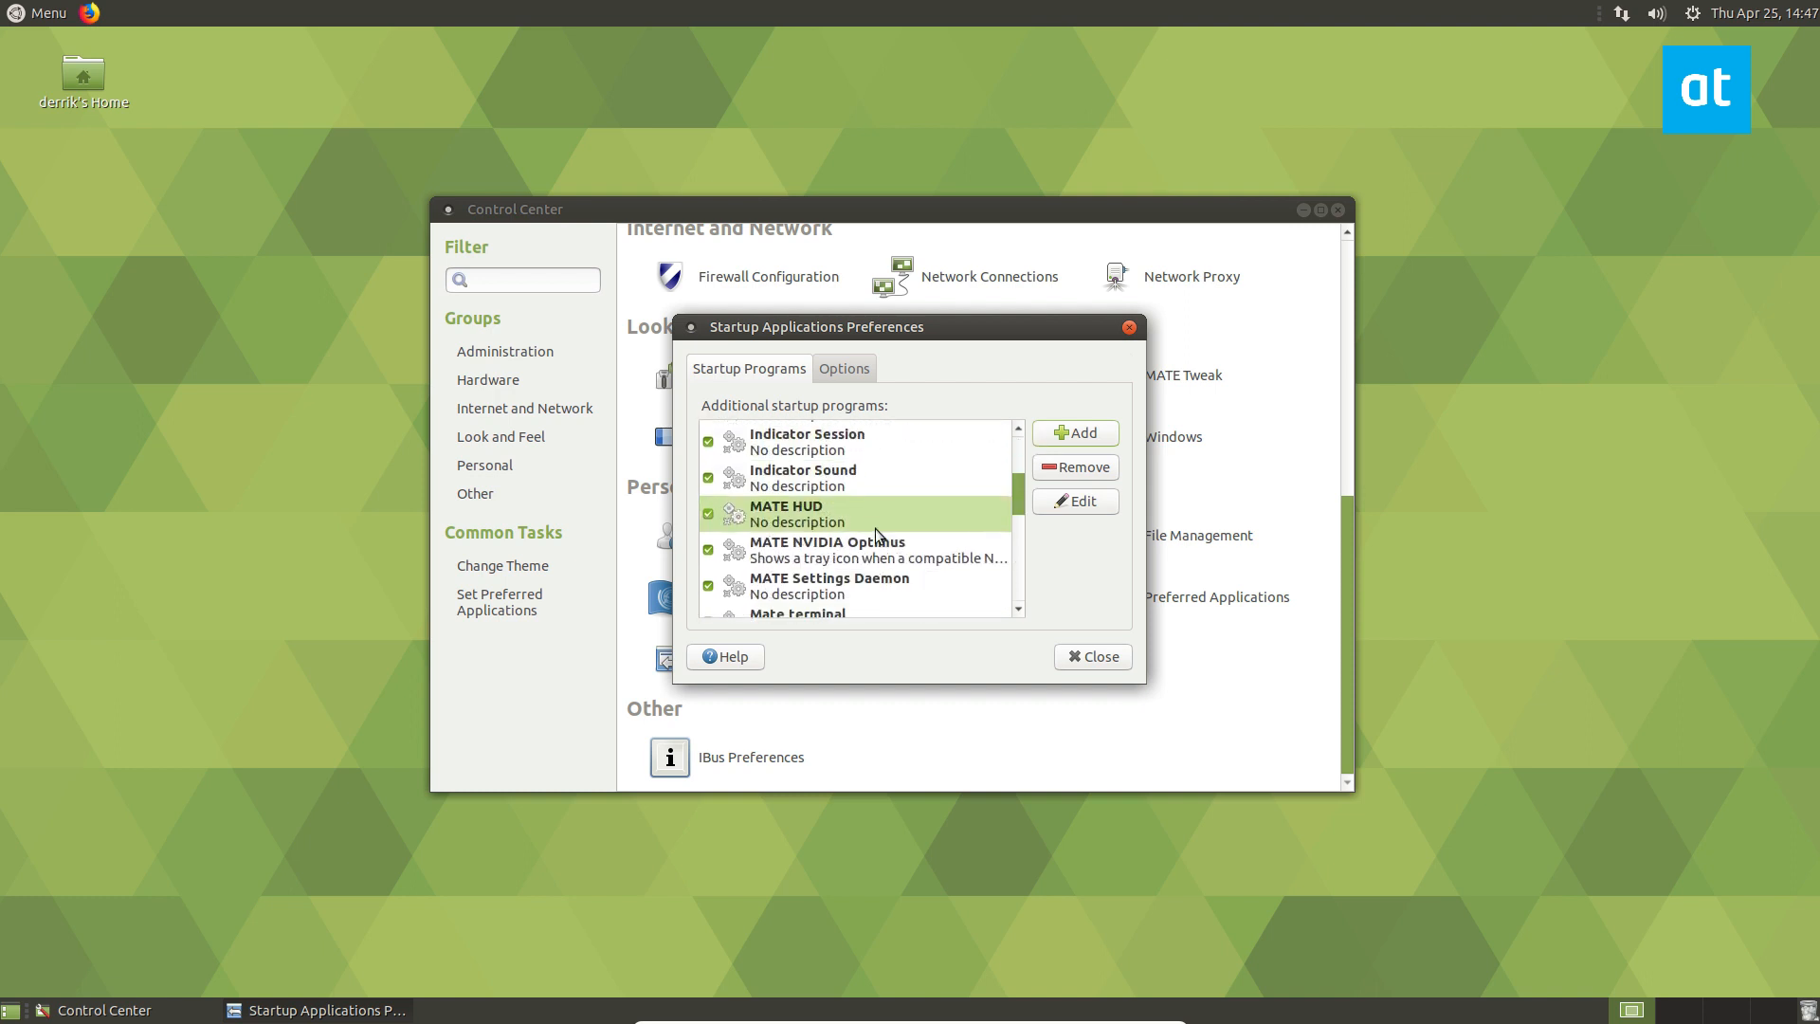
{"action": "left_click", "coordinate": [826, 548]}
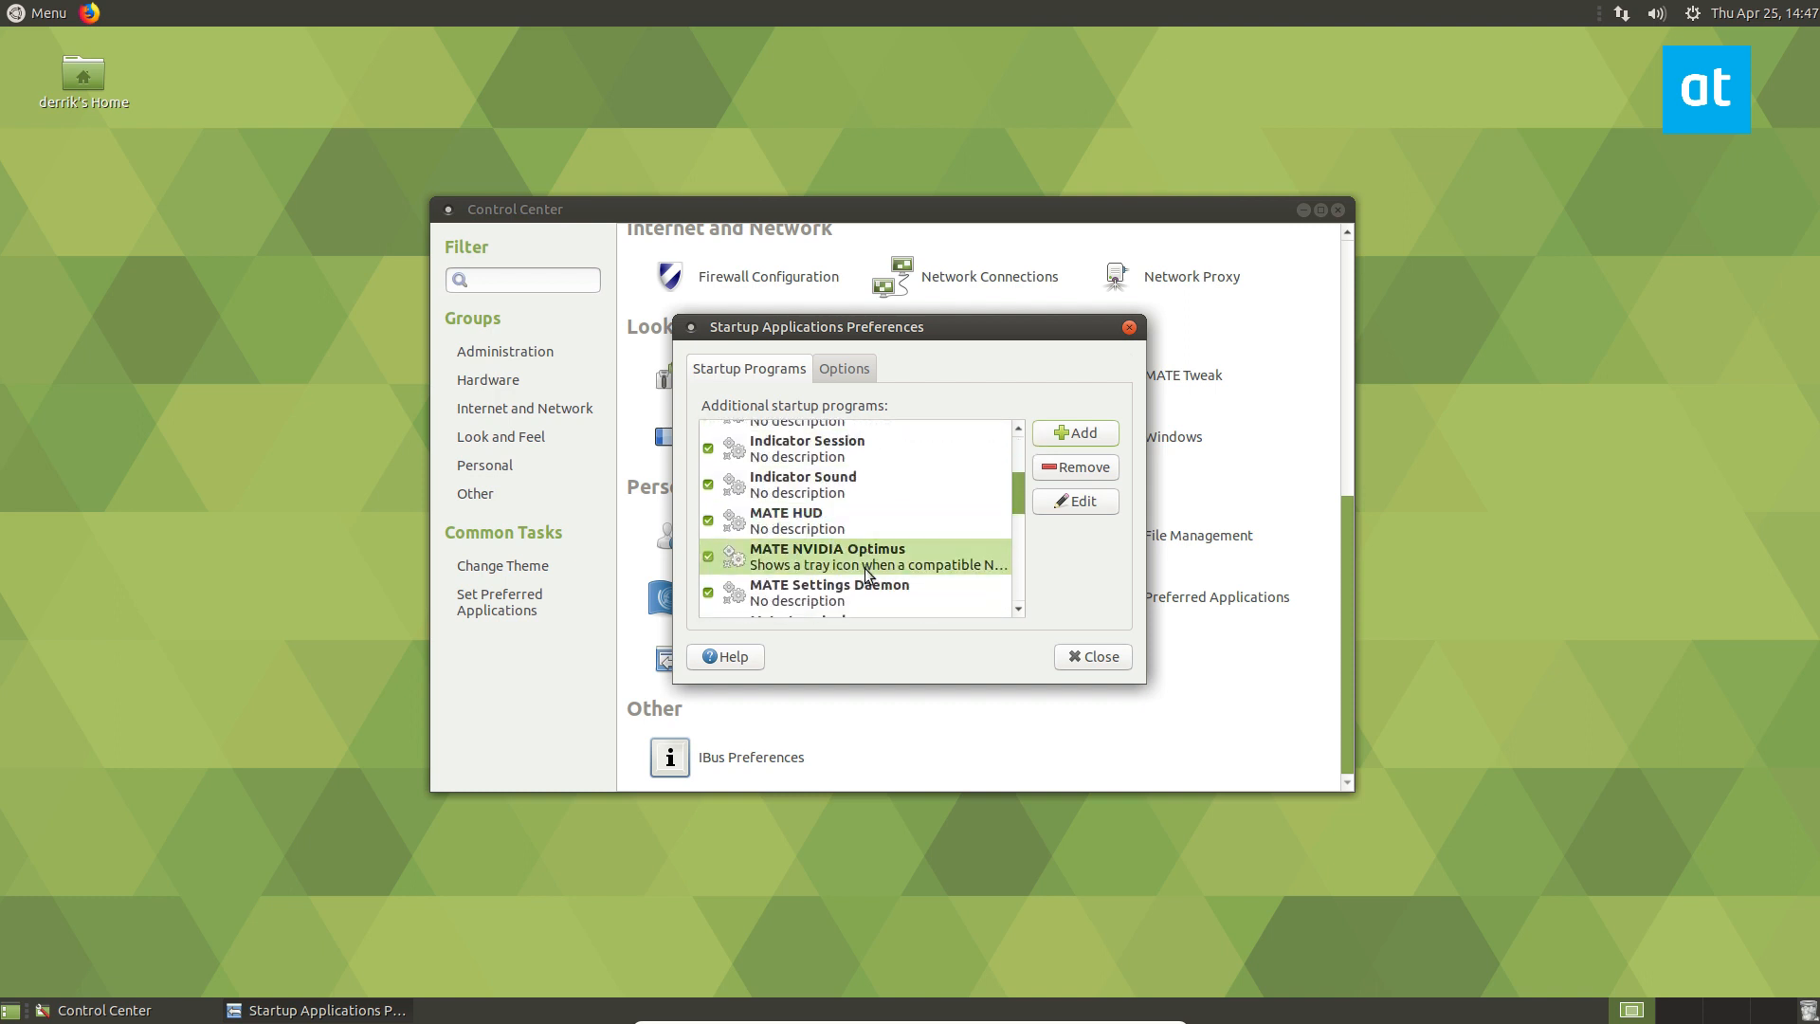
{"action": "scroll", "scroll_direction": "down", "scroll_amount": 3}
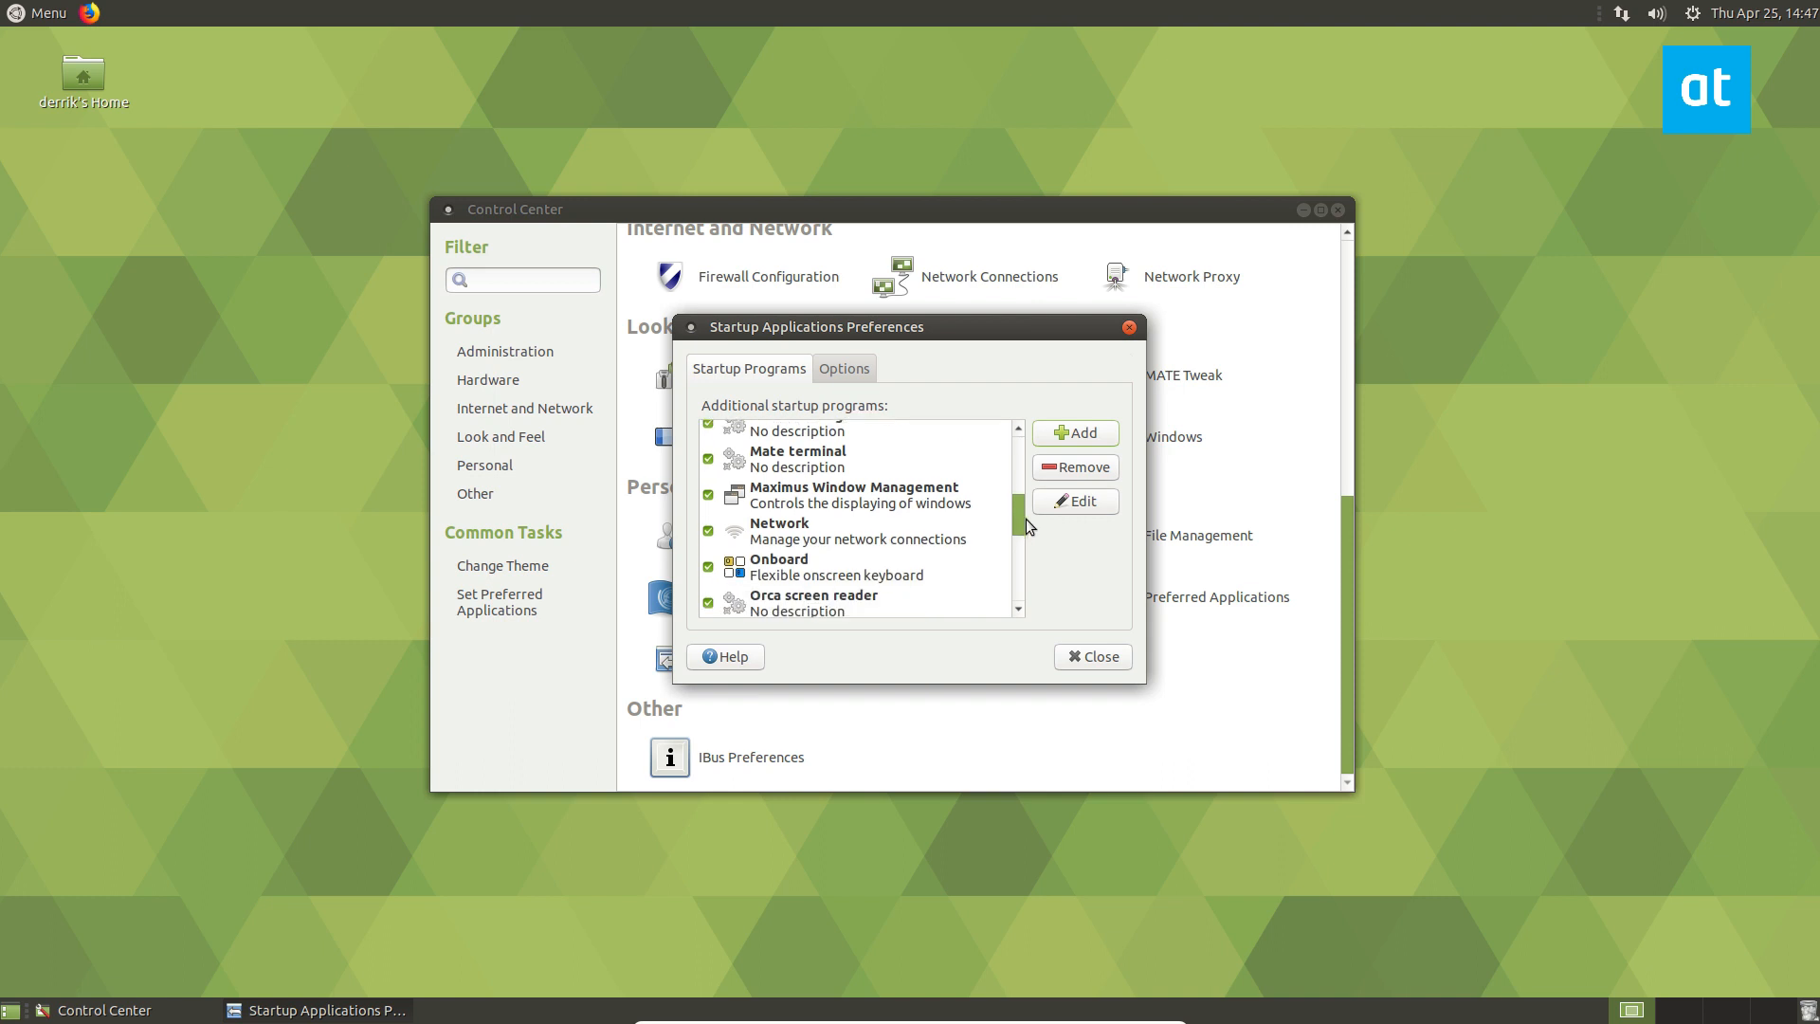
Close Startup Applications Preferences
{"action": "left_click", "coordinate": [1090, 656]}
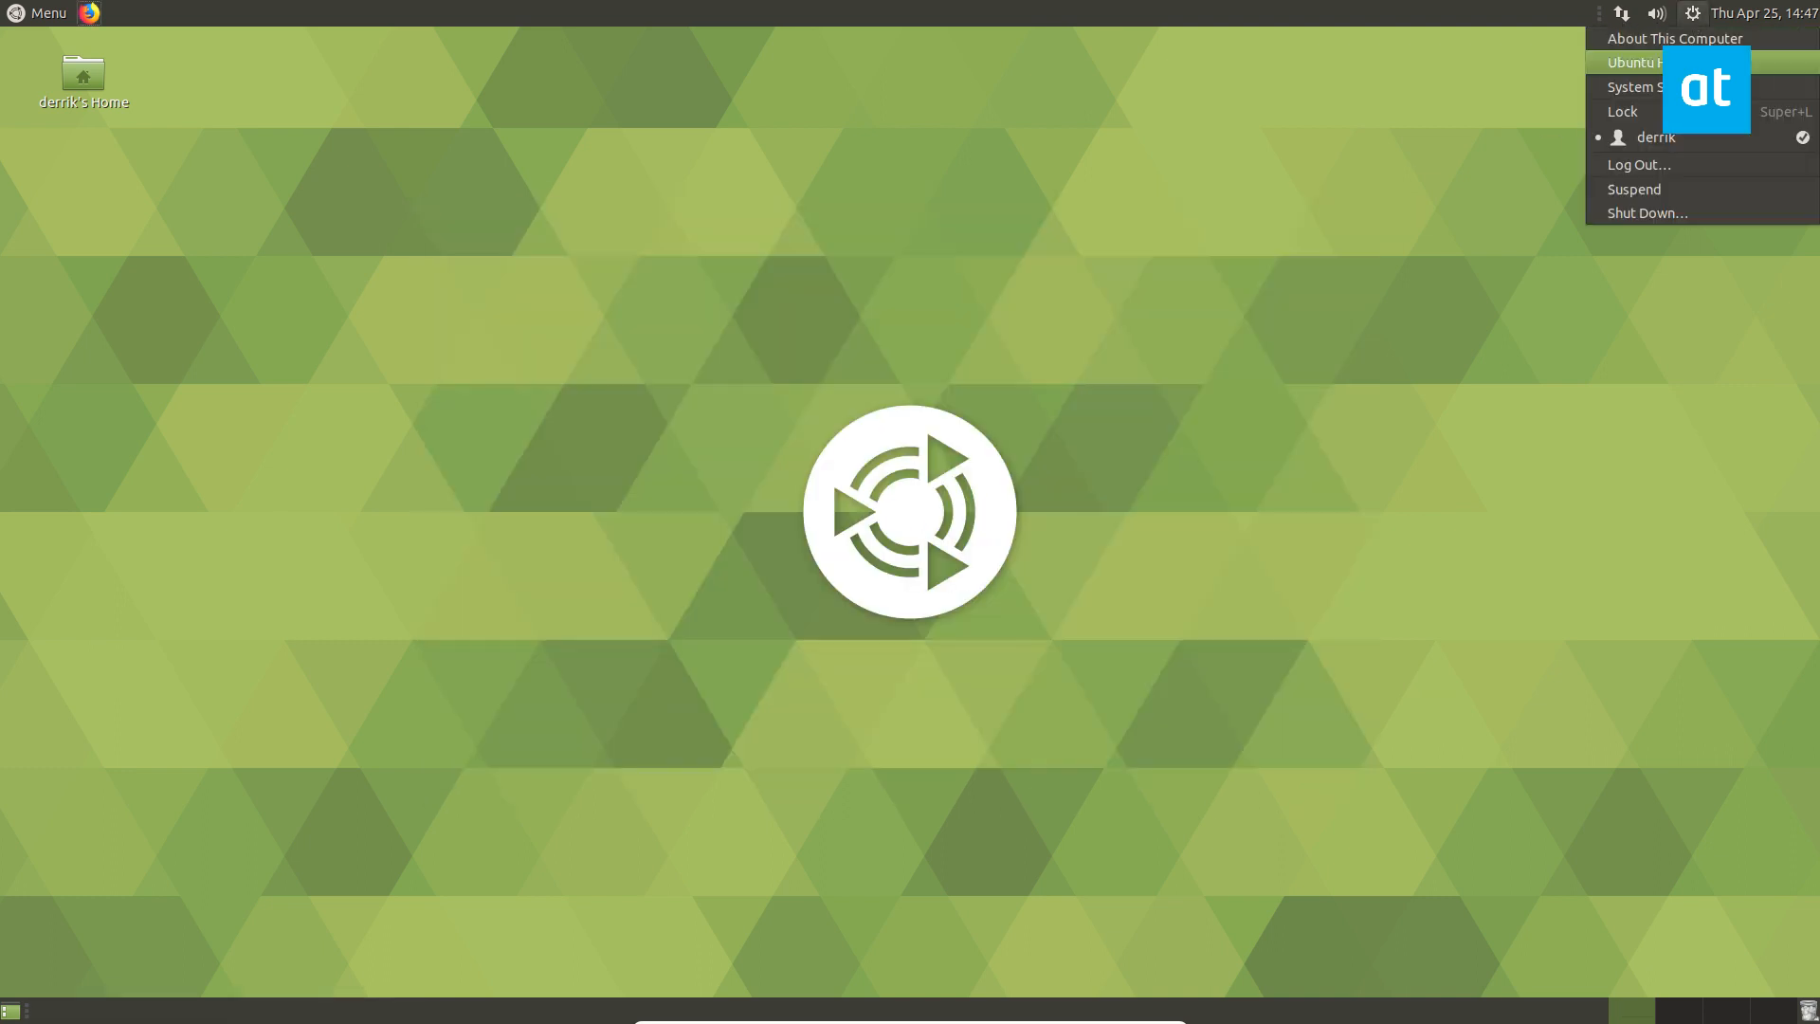
Log out of the Ubuntu MATE session via the system menu
{"action": "left_click", "coordinate": [1638, 163]}
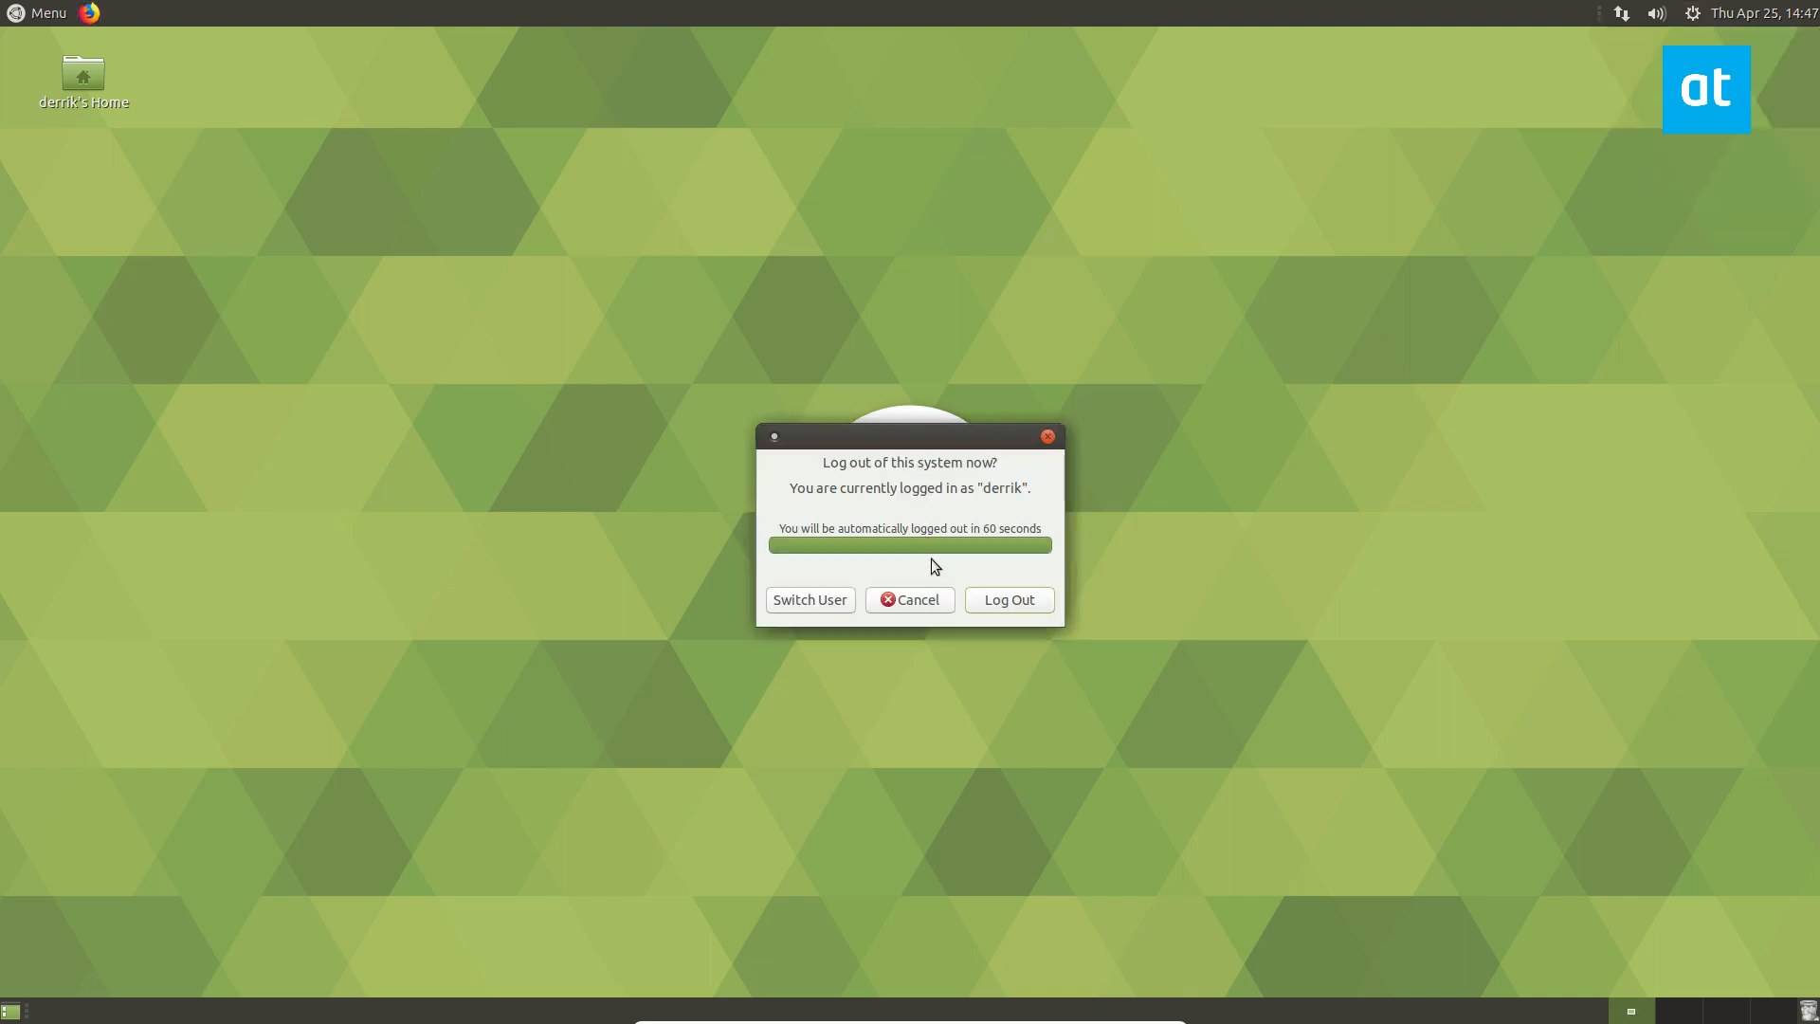
{"action": "left_click", "coordinate": [1006, 600]}
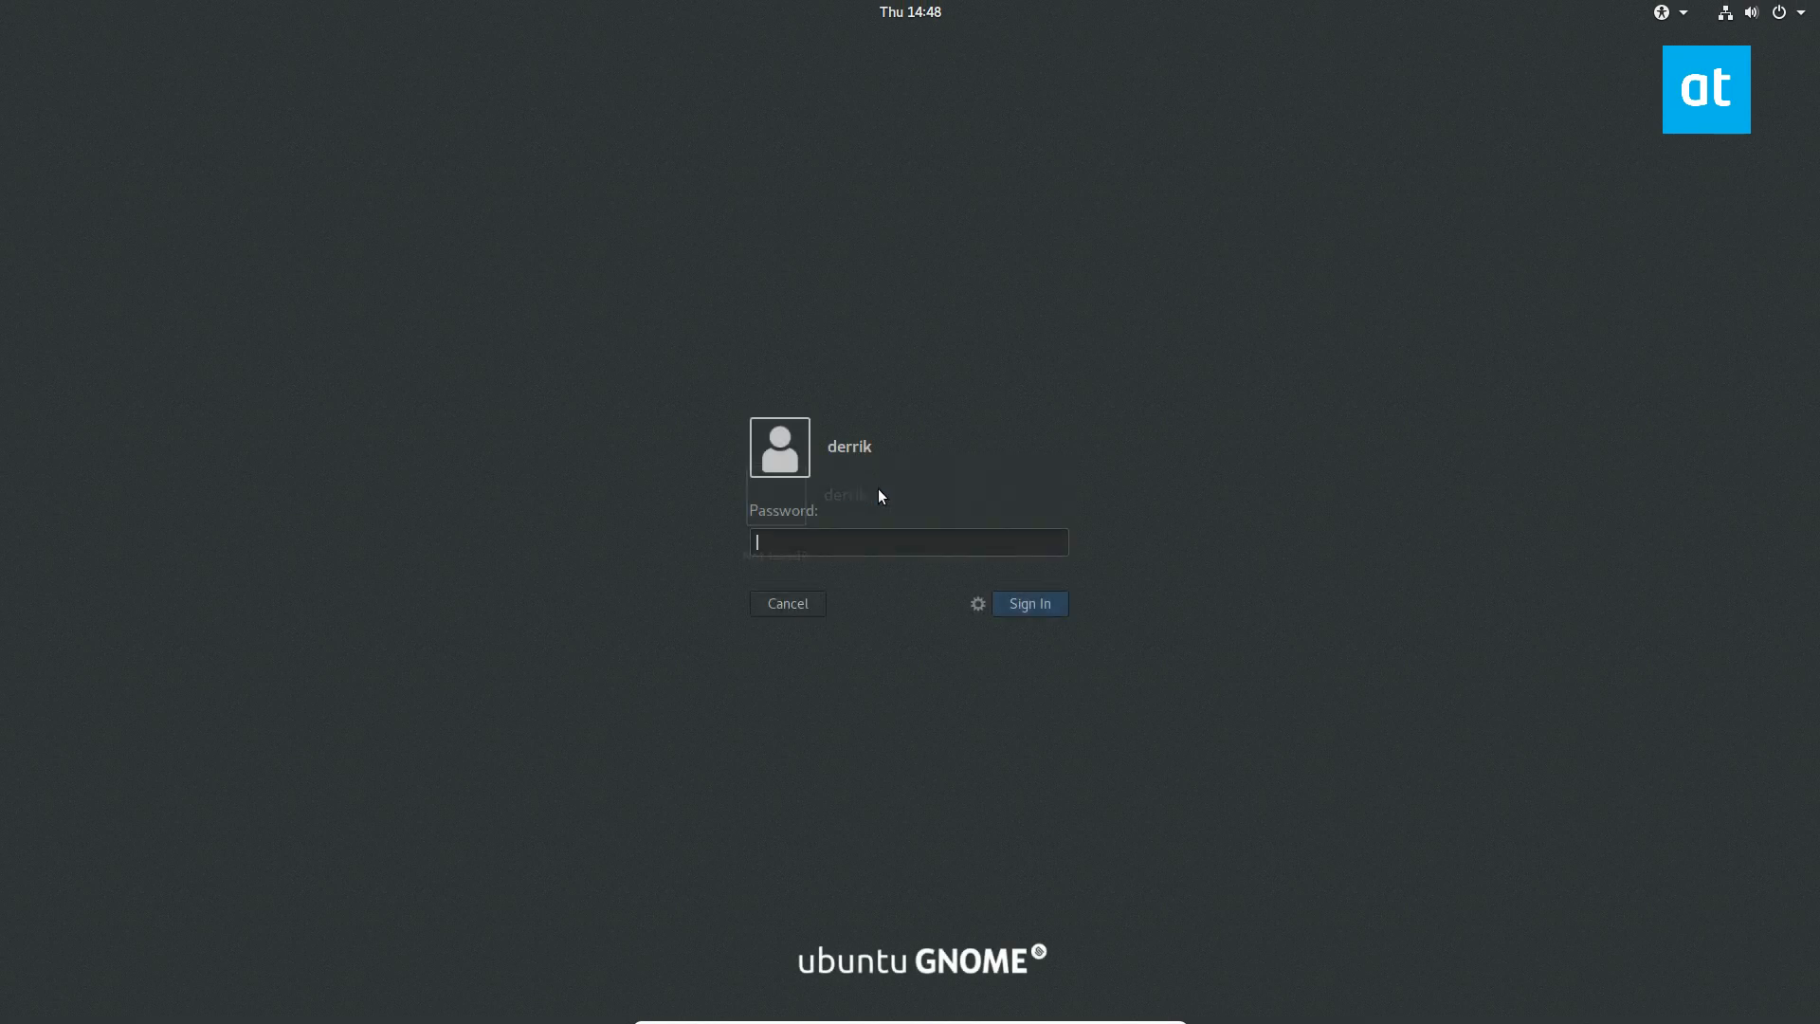
Sign back into the account with its password from the GDM login screen
{"action": "type", "text": "password"}
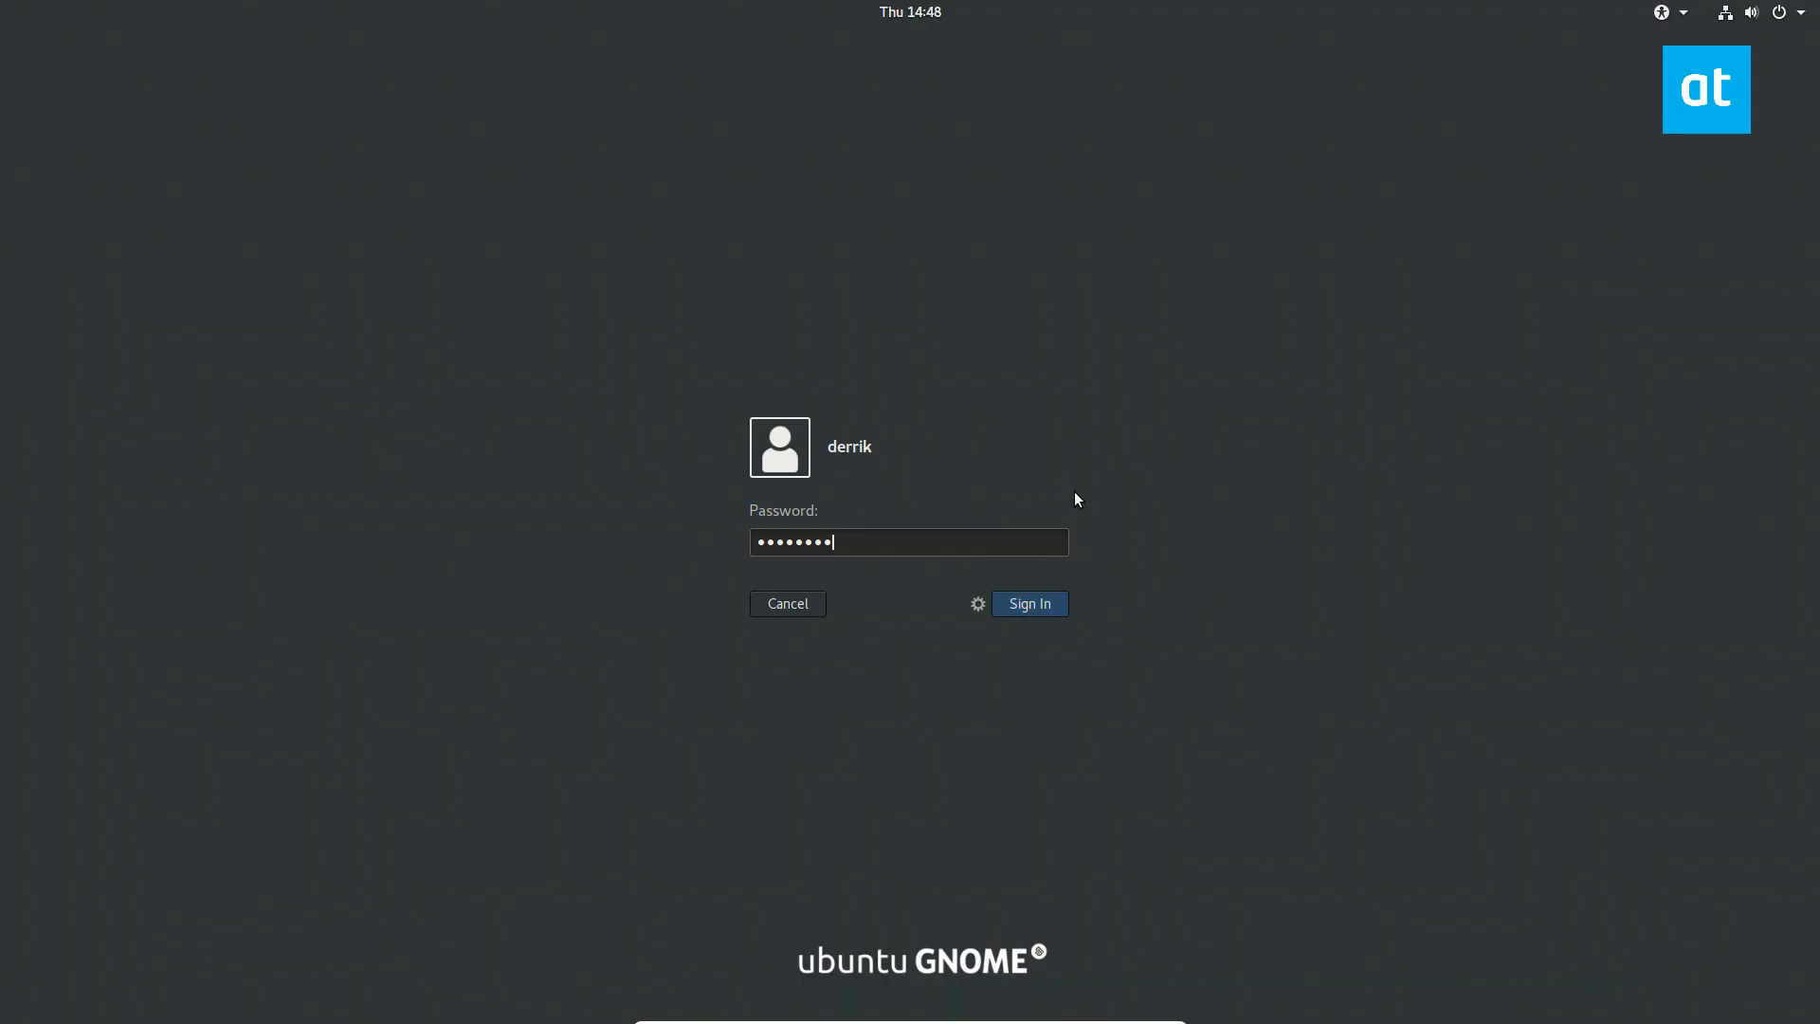
{"action": "left_click", "coordinate": [1027, 603]}
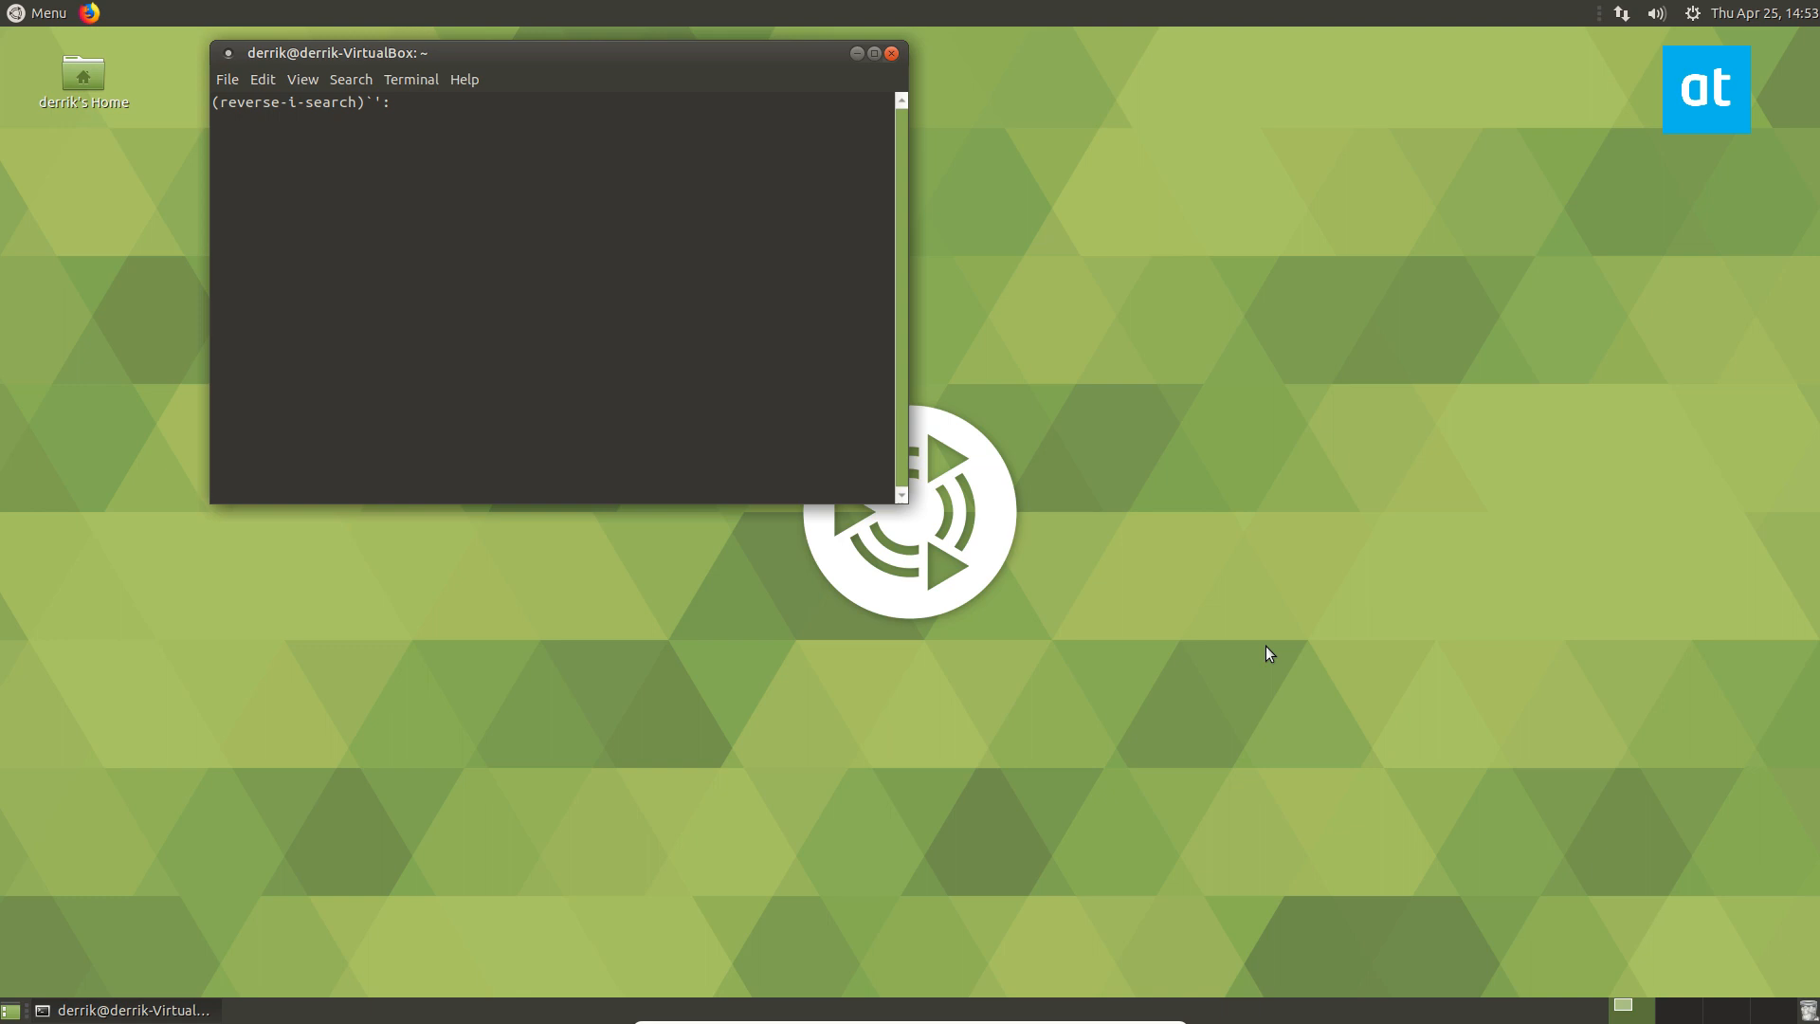
{"action": "mouse_move", "coordinate": [38, 44]}
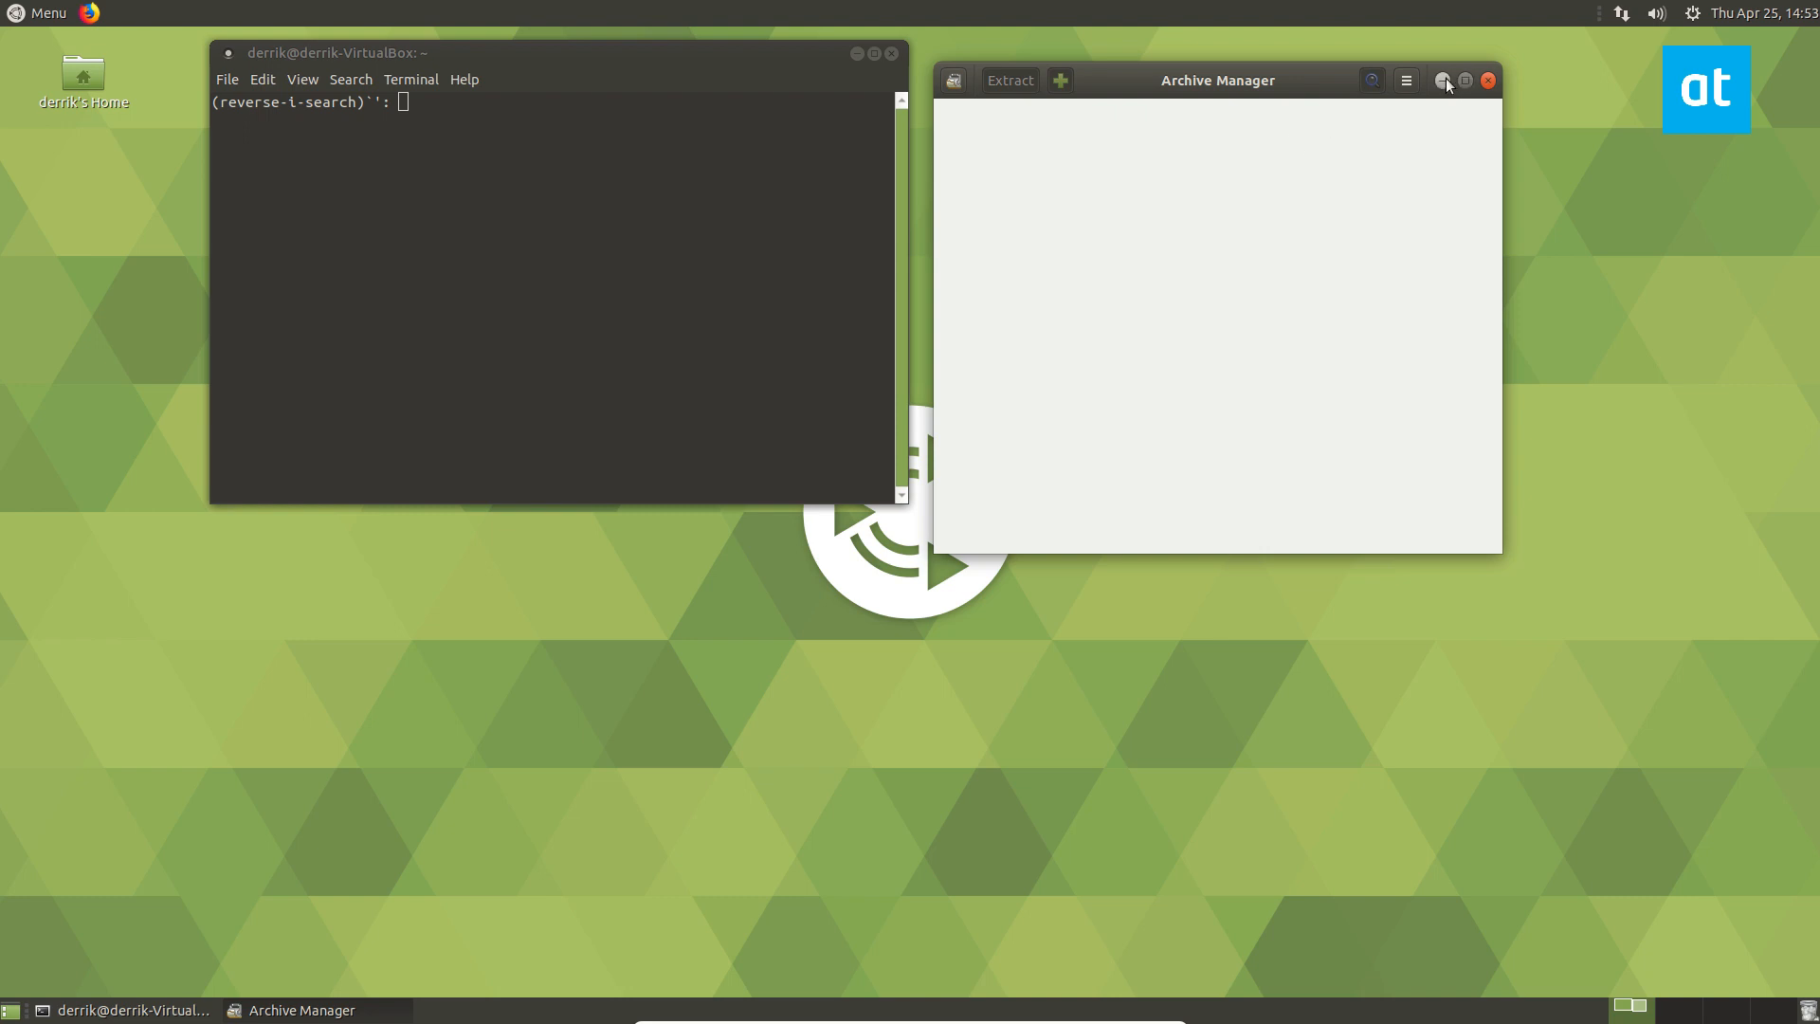
Get the Archive Manager window out of the way and bring up the applications menu
{"action": "left_click", "coordinate": [38, 14]}
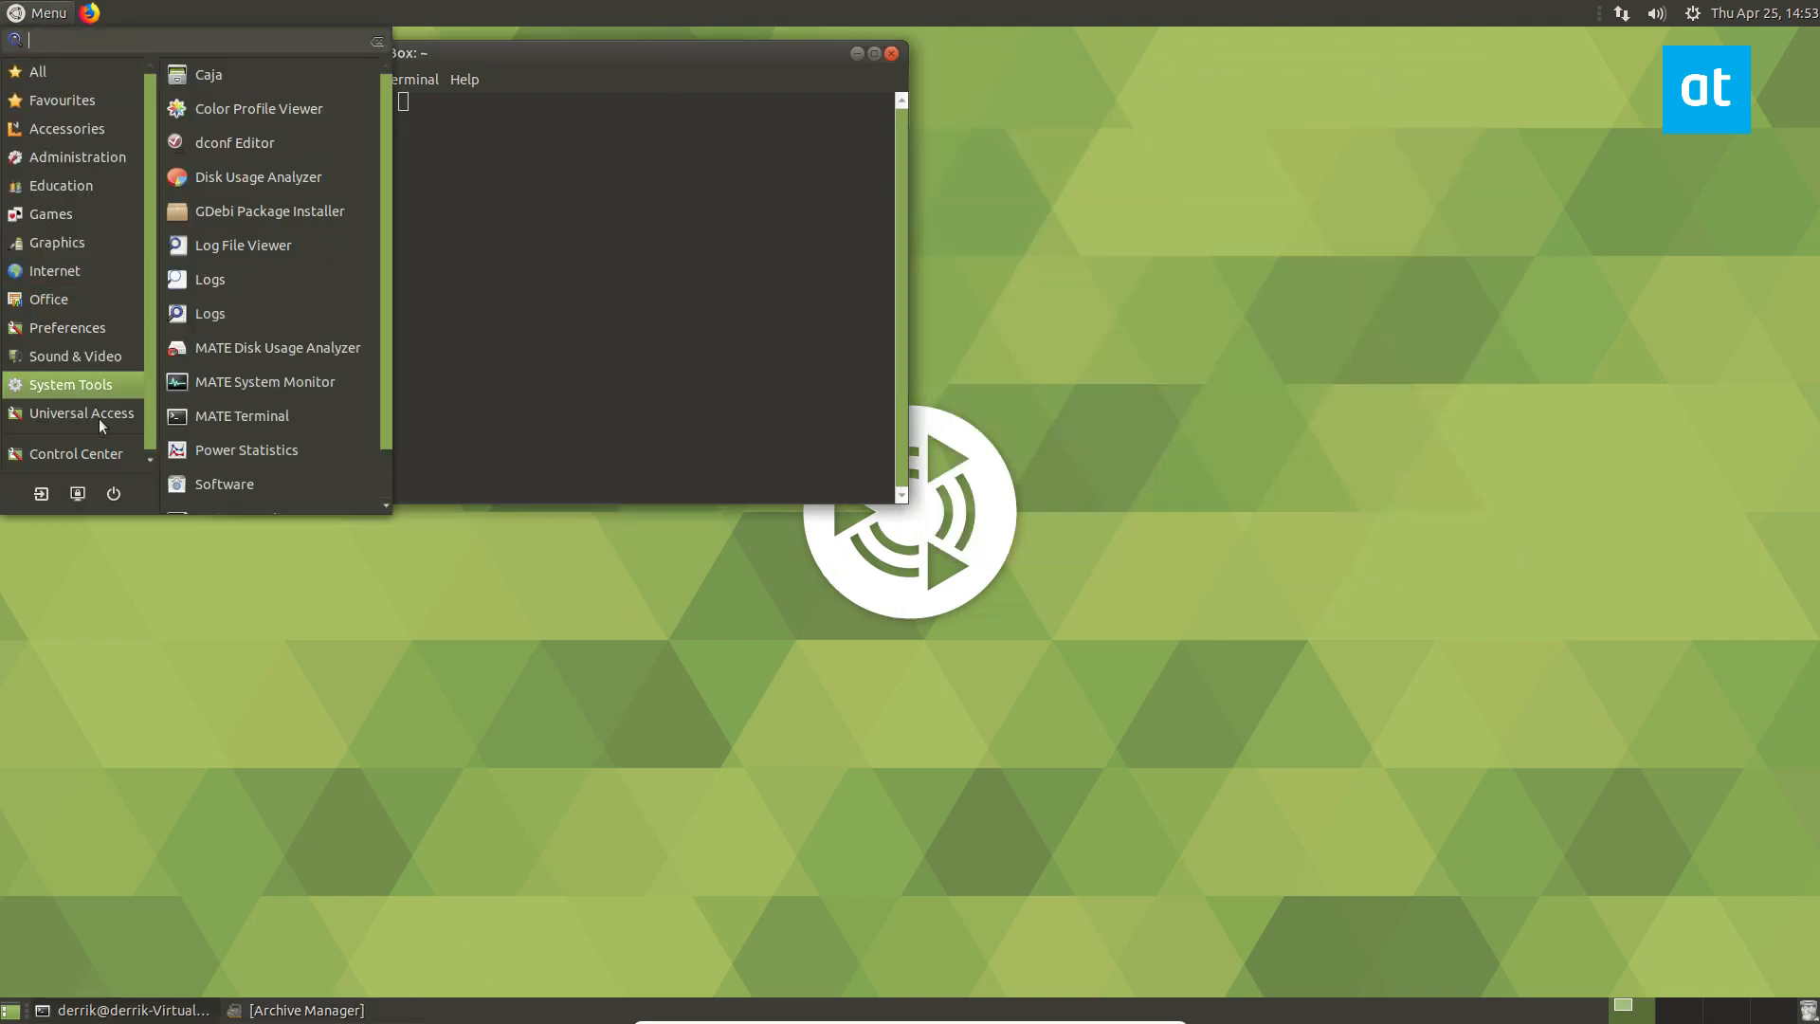
Reopen Control Center and its Startup Applications Preferences to review the list
{"action": "left_click", "coordinate": [74, 453]}
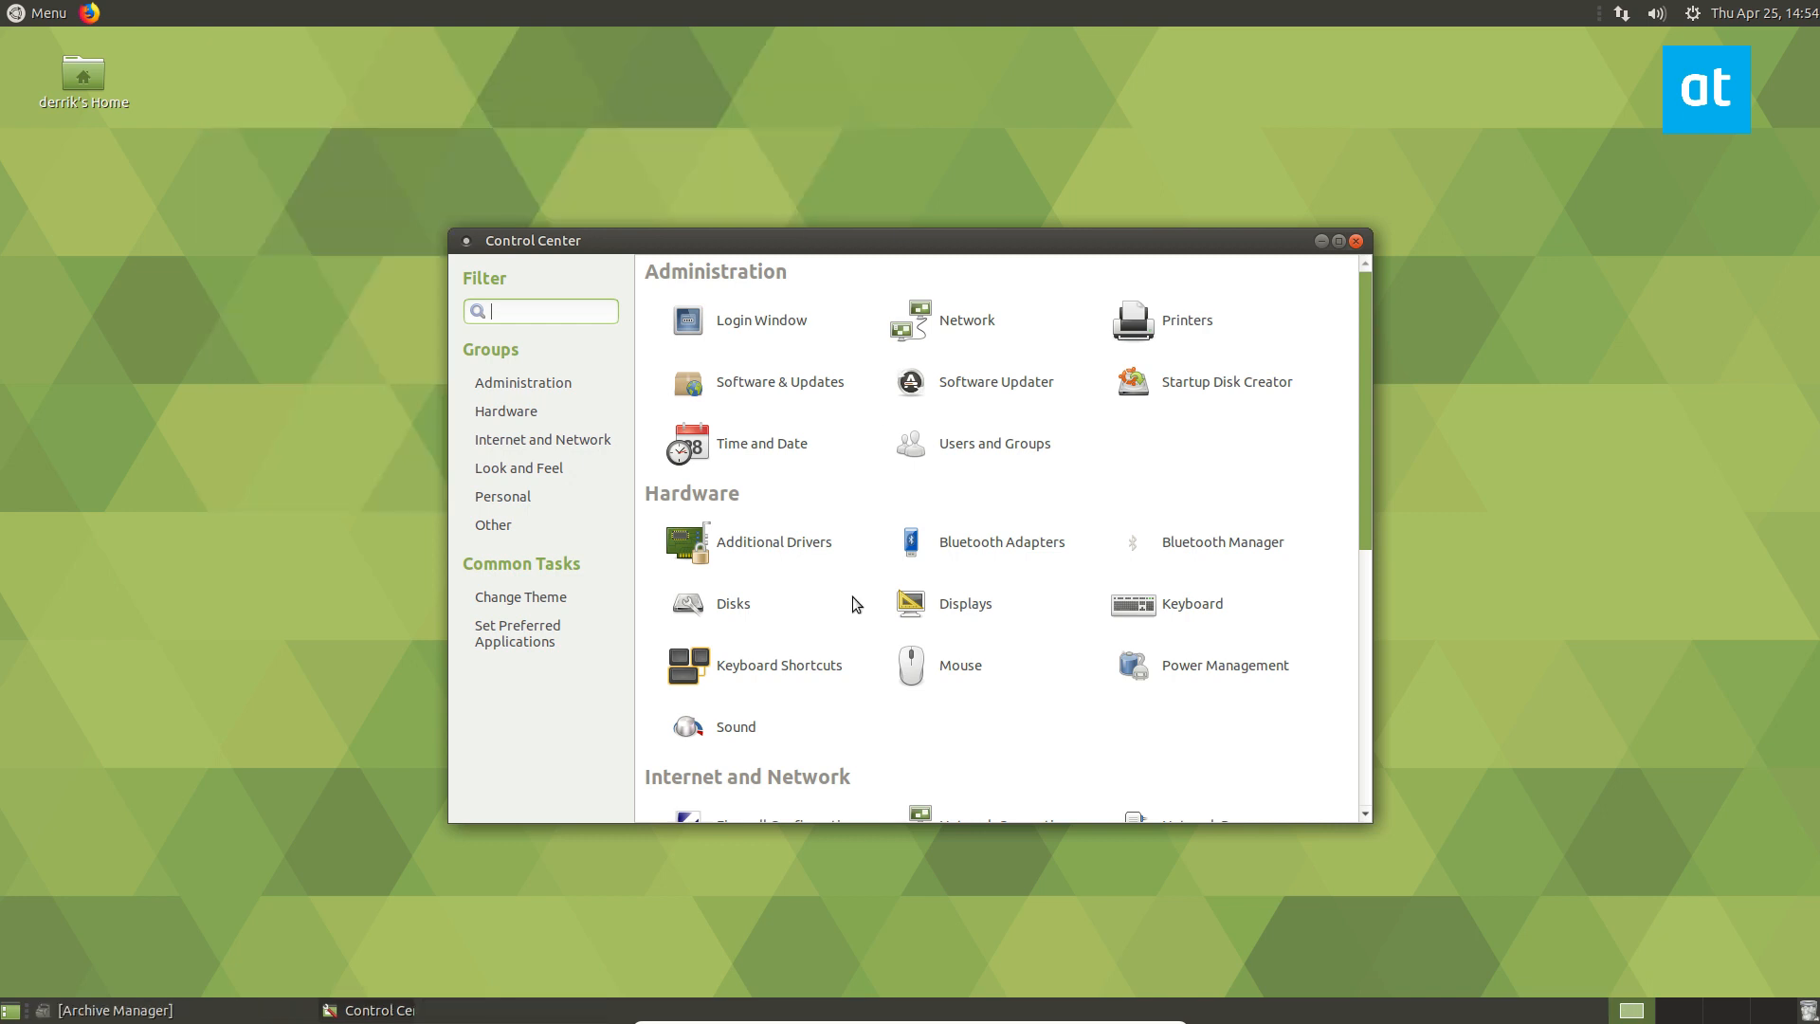
{"action": "scroll", "scroll_direction": "down", "scroll_amount": 3}
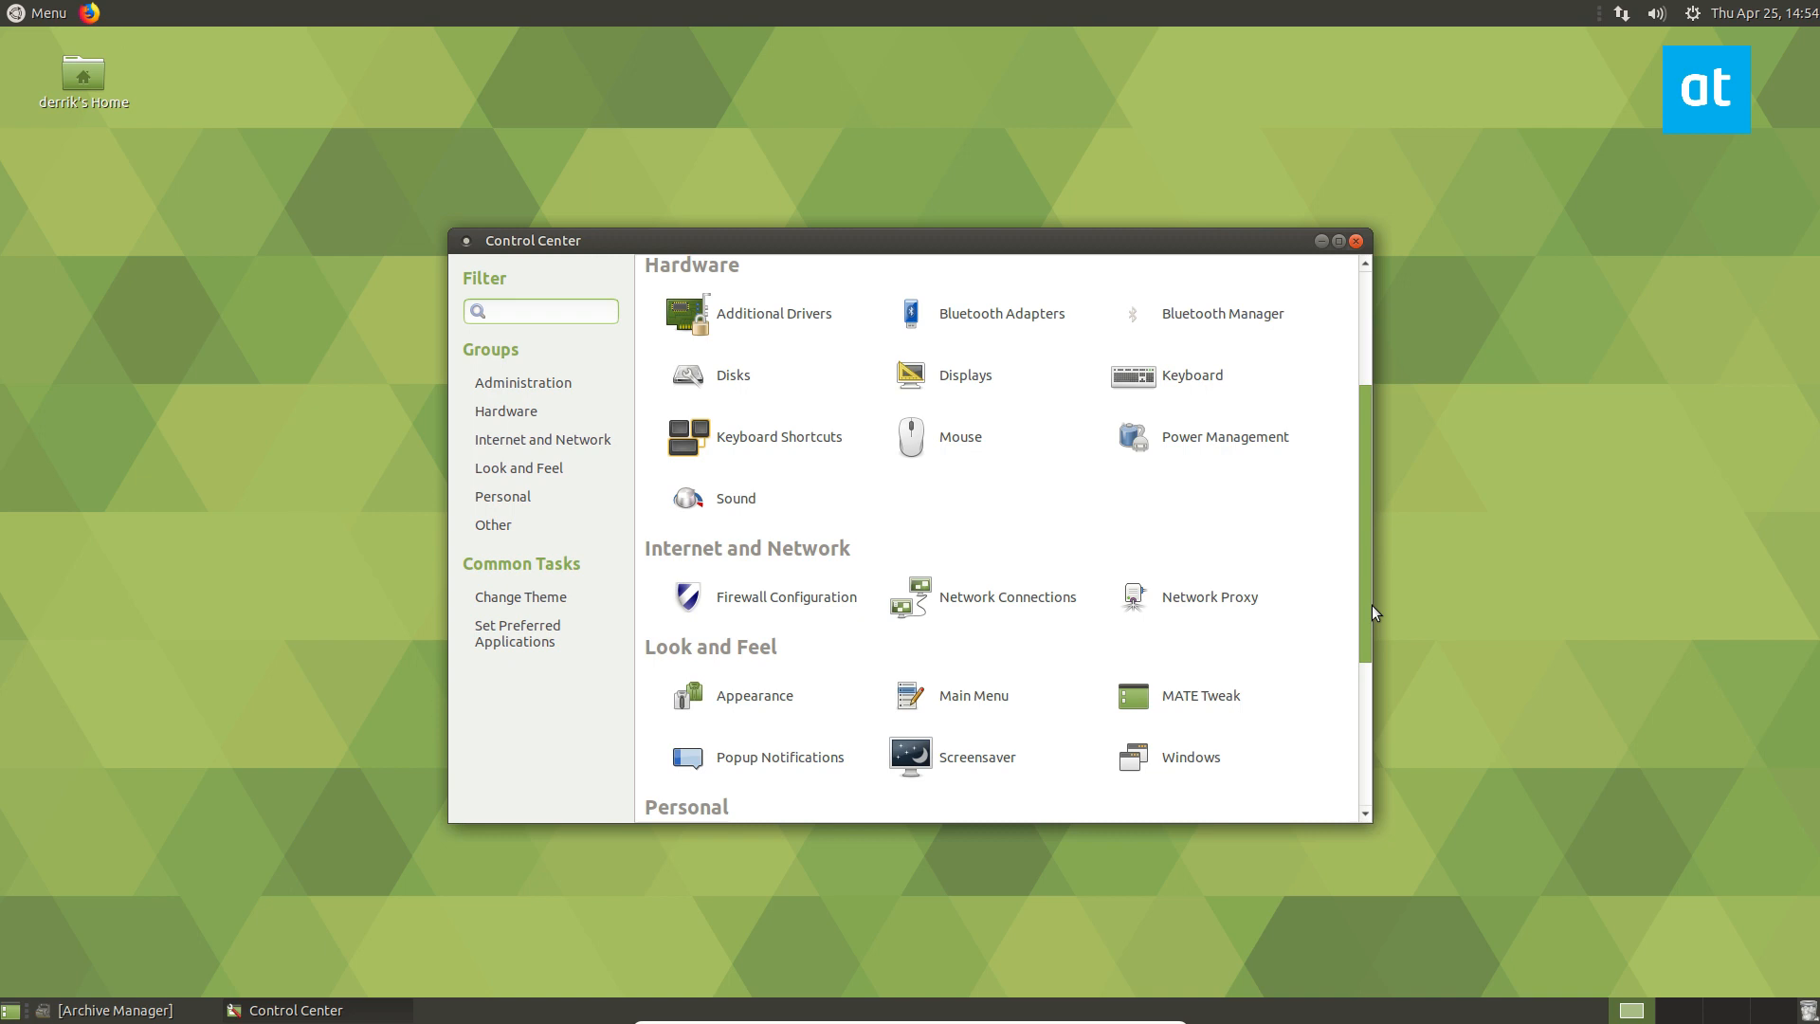
{"action": "scroll", "scroll_direction": "down", "scroll_amount": 3}
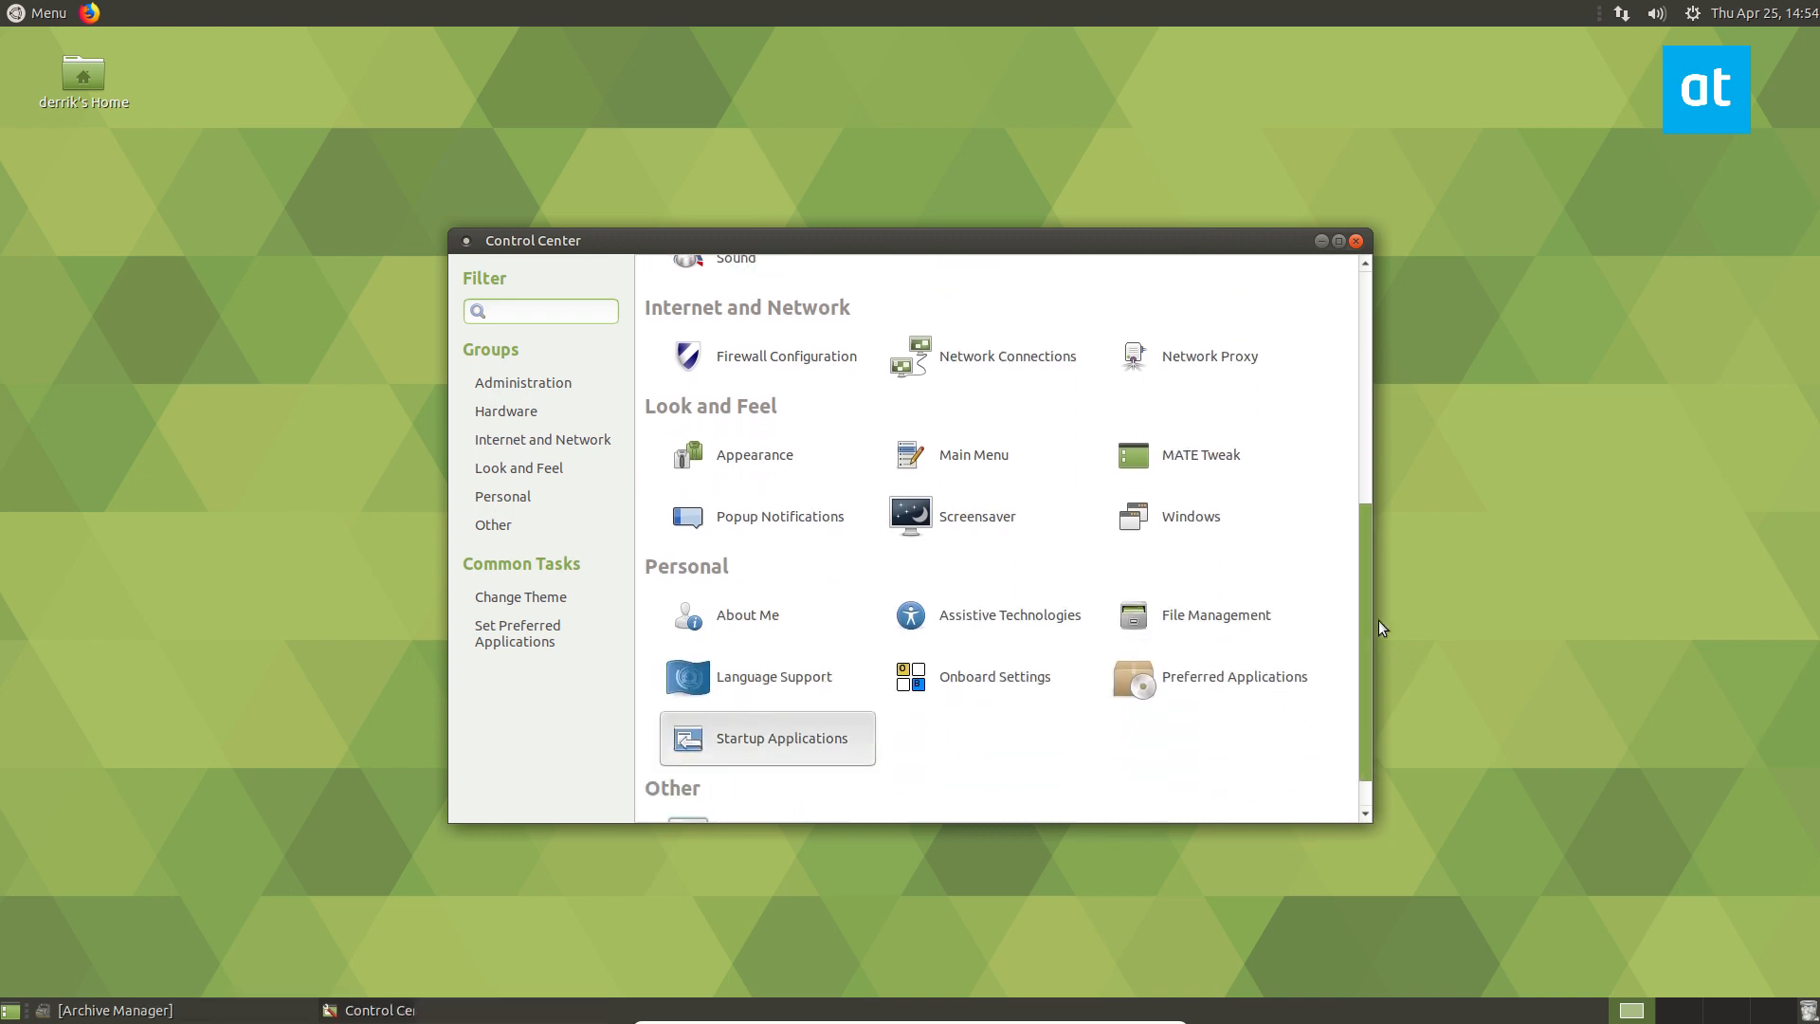
{"action": "left_click", "coordinate": [781, 737]}
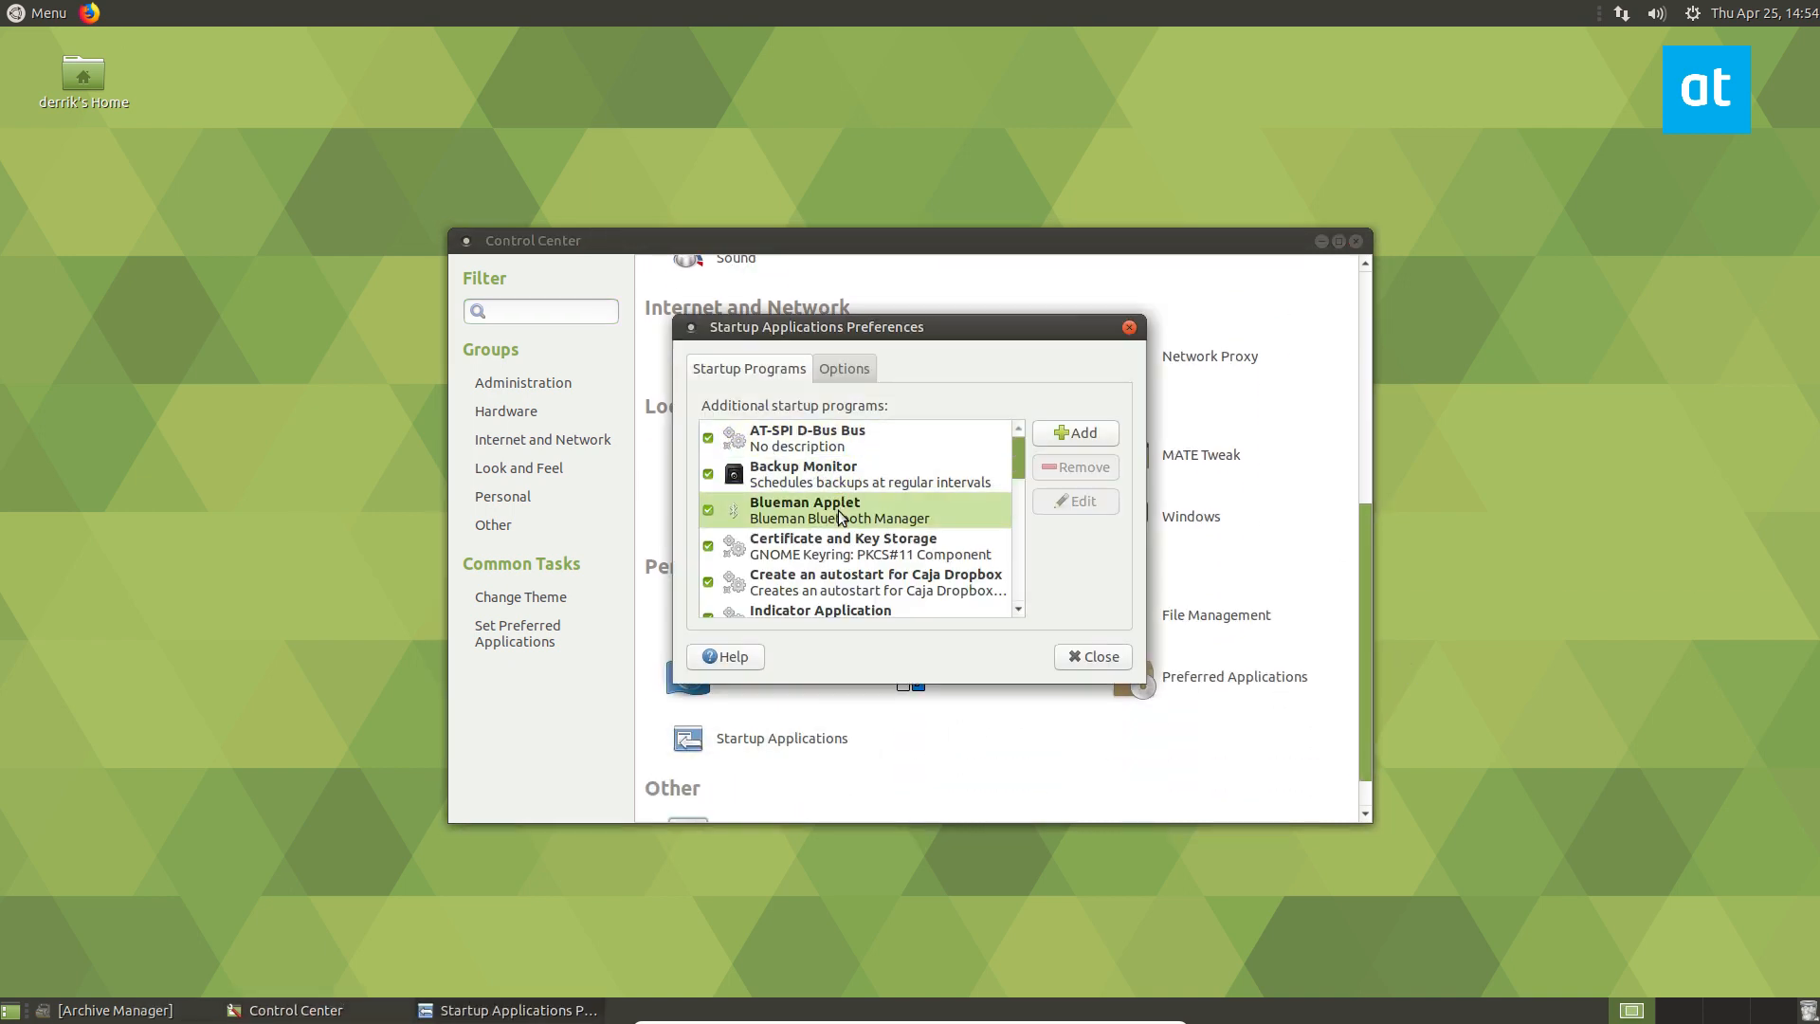
{"action": "scroll", "scroll_direction": "down", "scroll_amount": 3}
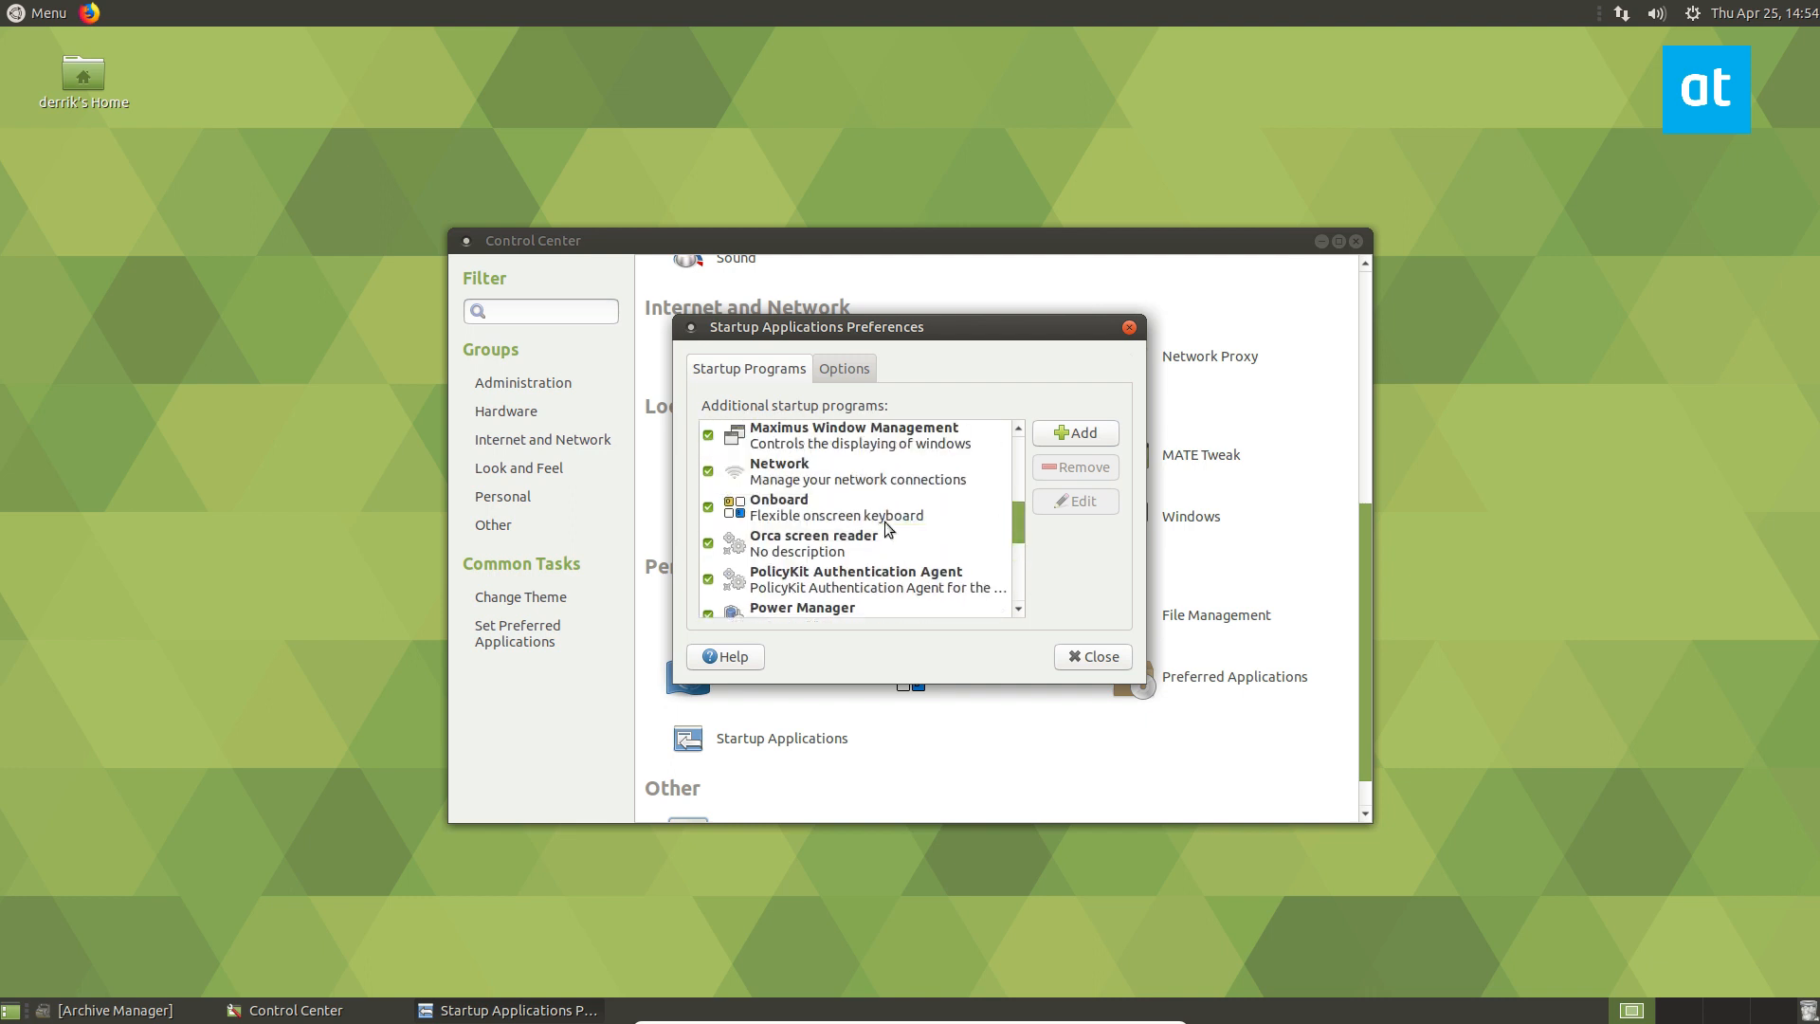
{"action": "left_click", "coordinate": [799, 520]}
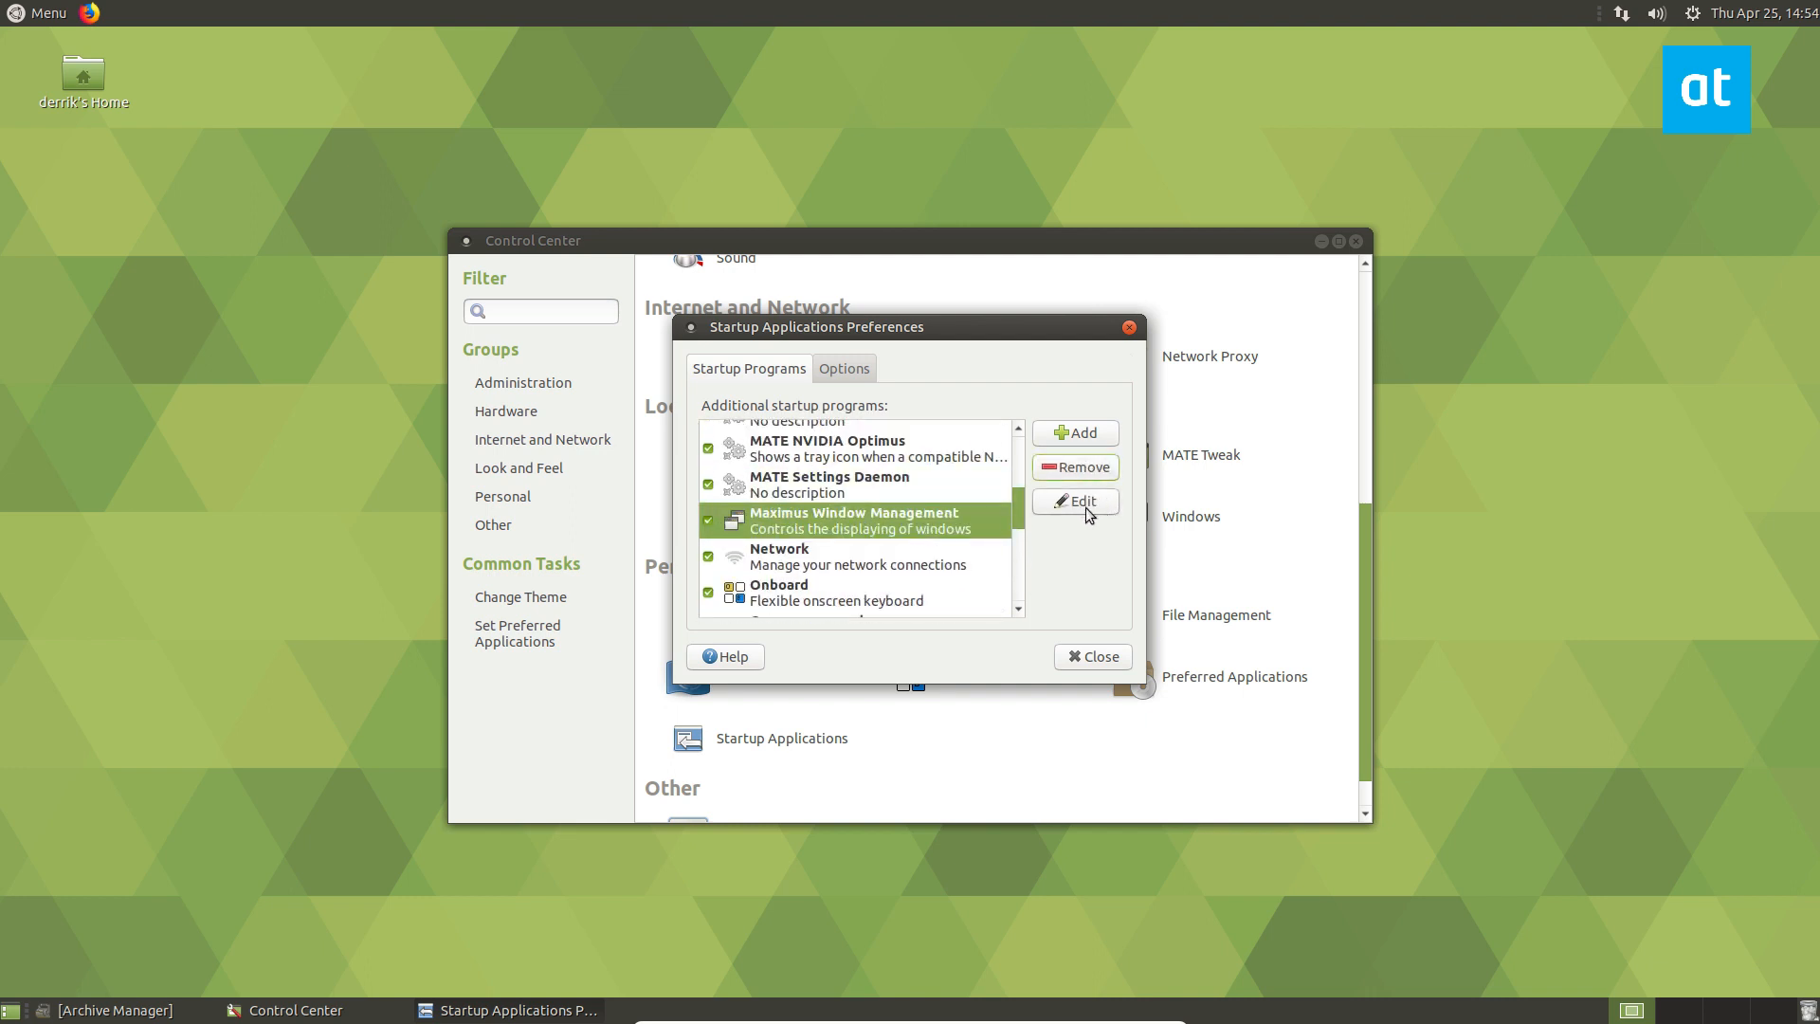
{"action": "mouse_move", "coordinate": [813, 508]}
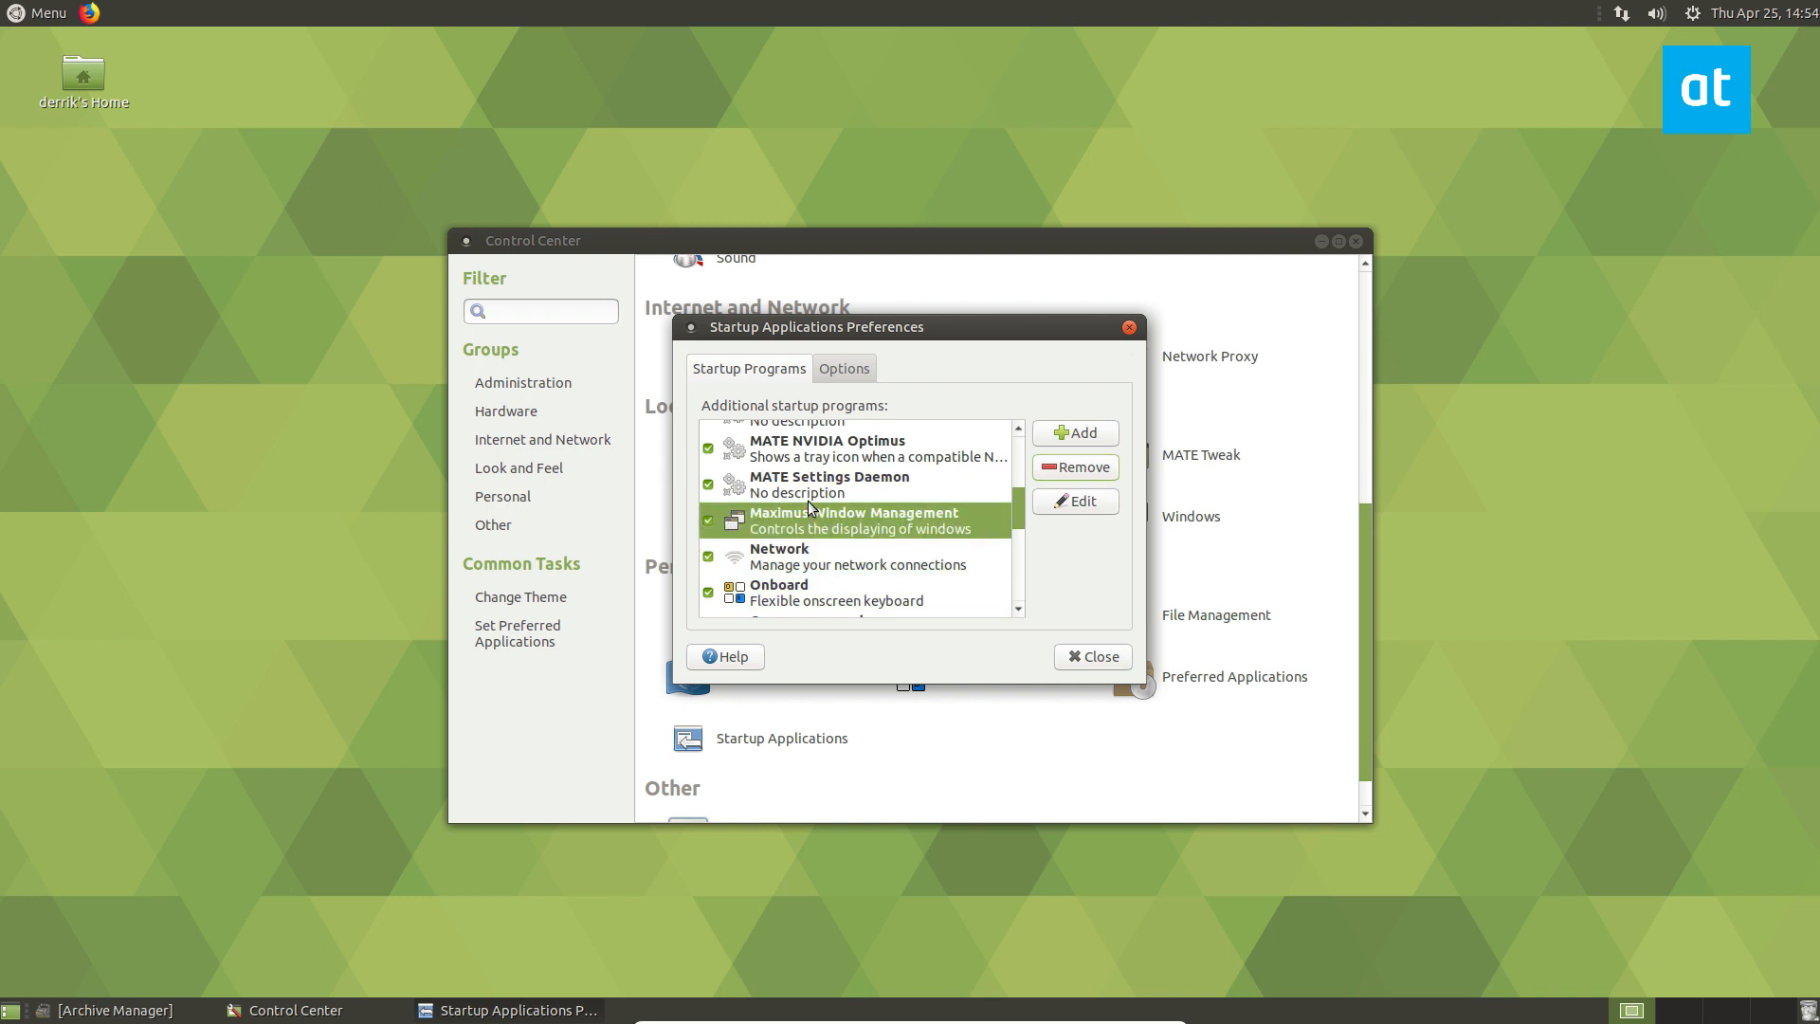
{"action": "left_click", "coordinate": [843, 368]}
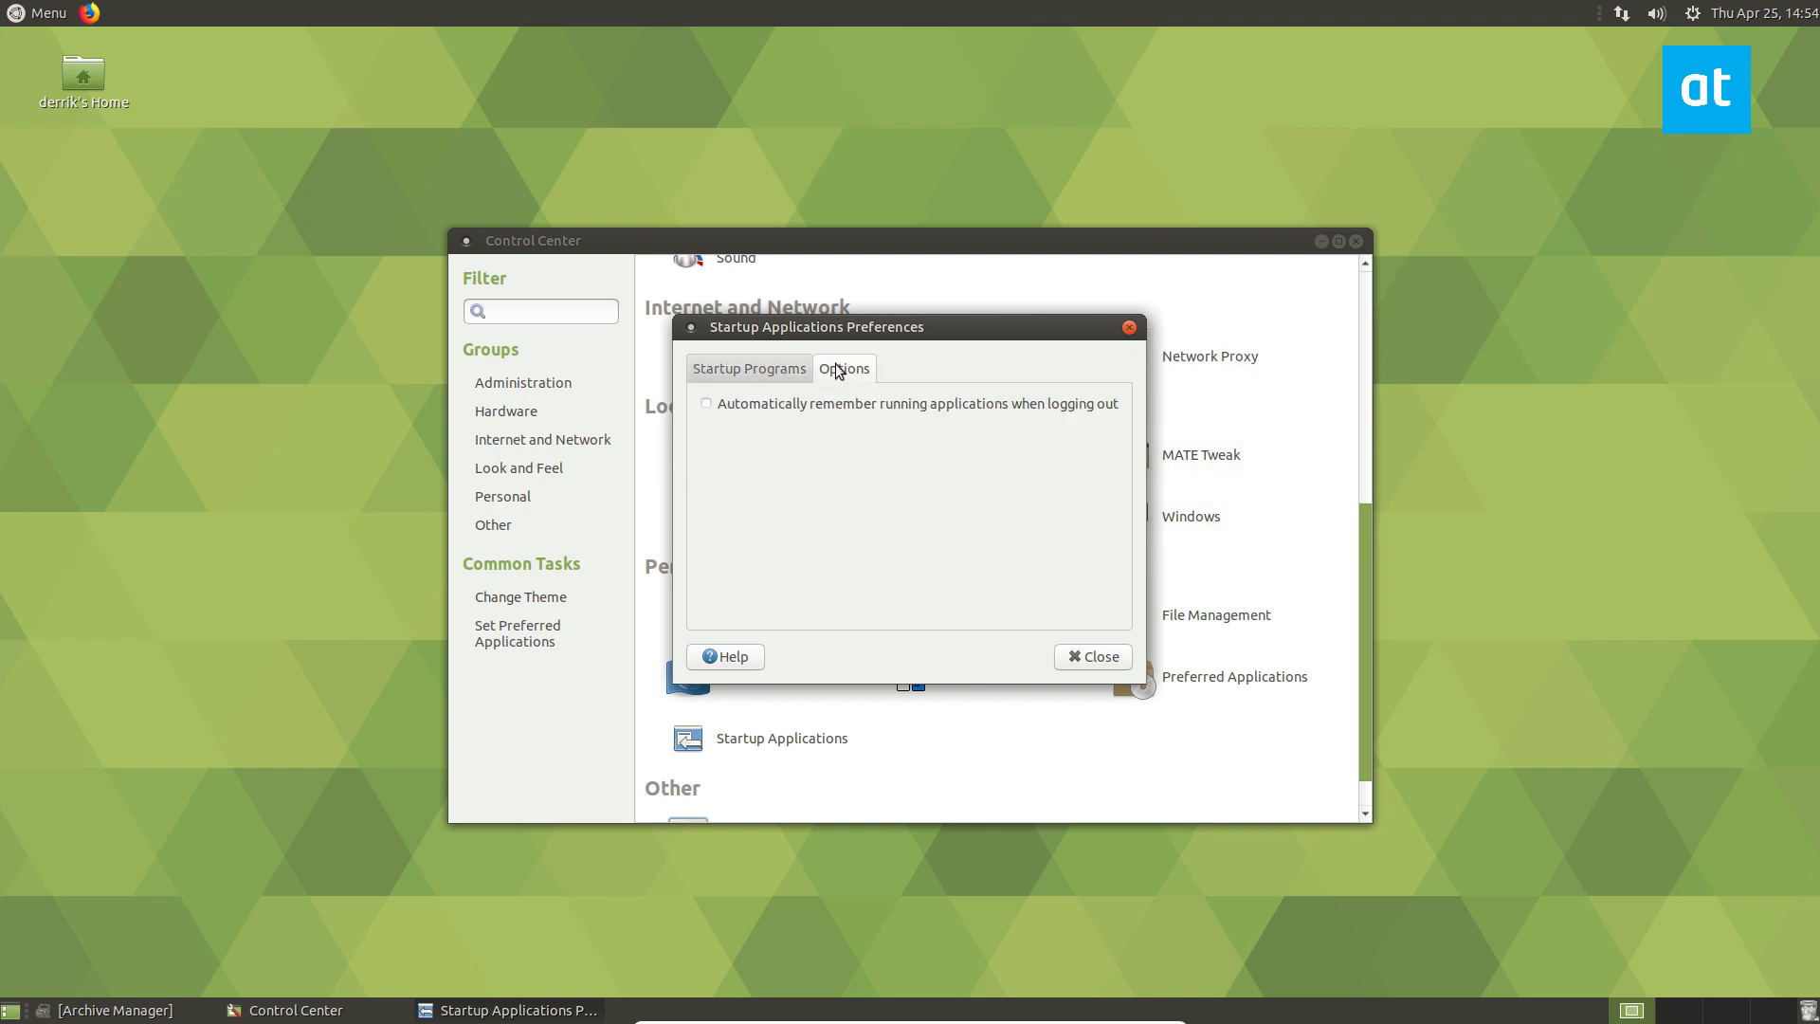
{"action": "left_click", "coordinate": [749, 368]}
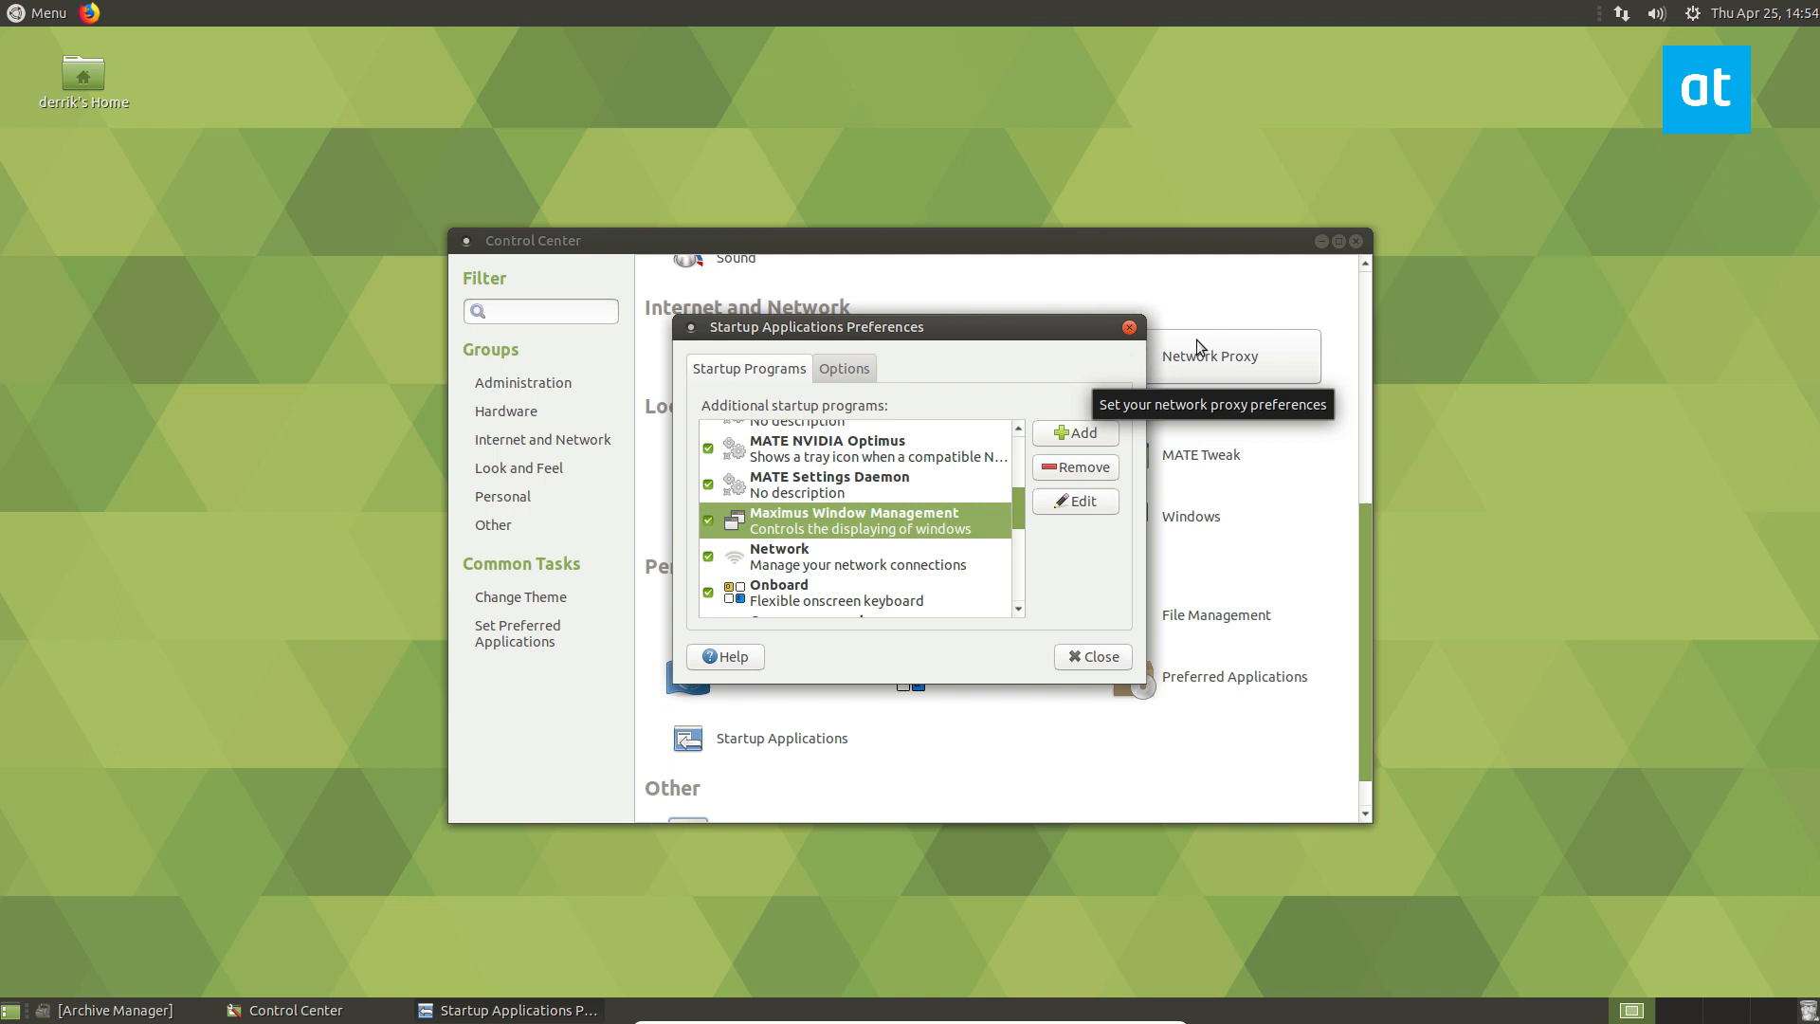
{"action": "mouse_move", "coordinate": [1659, 125]}
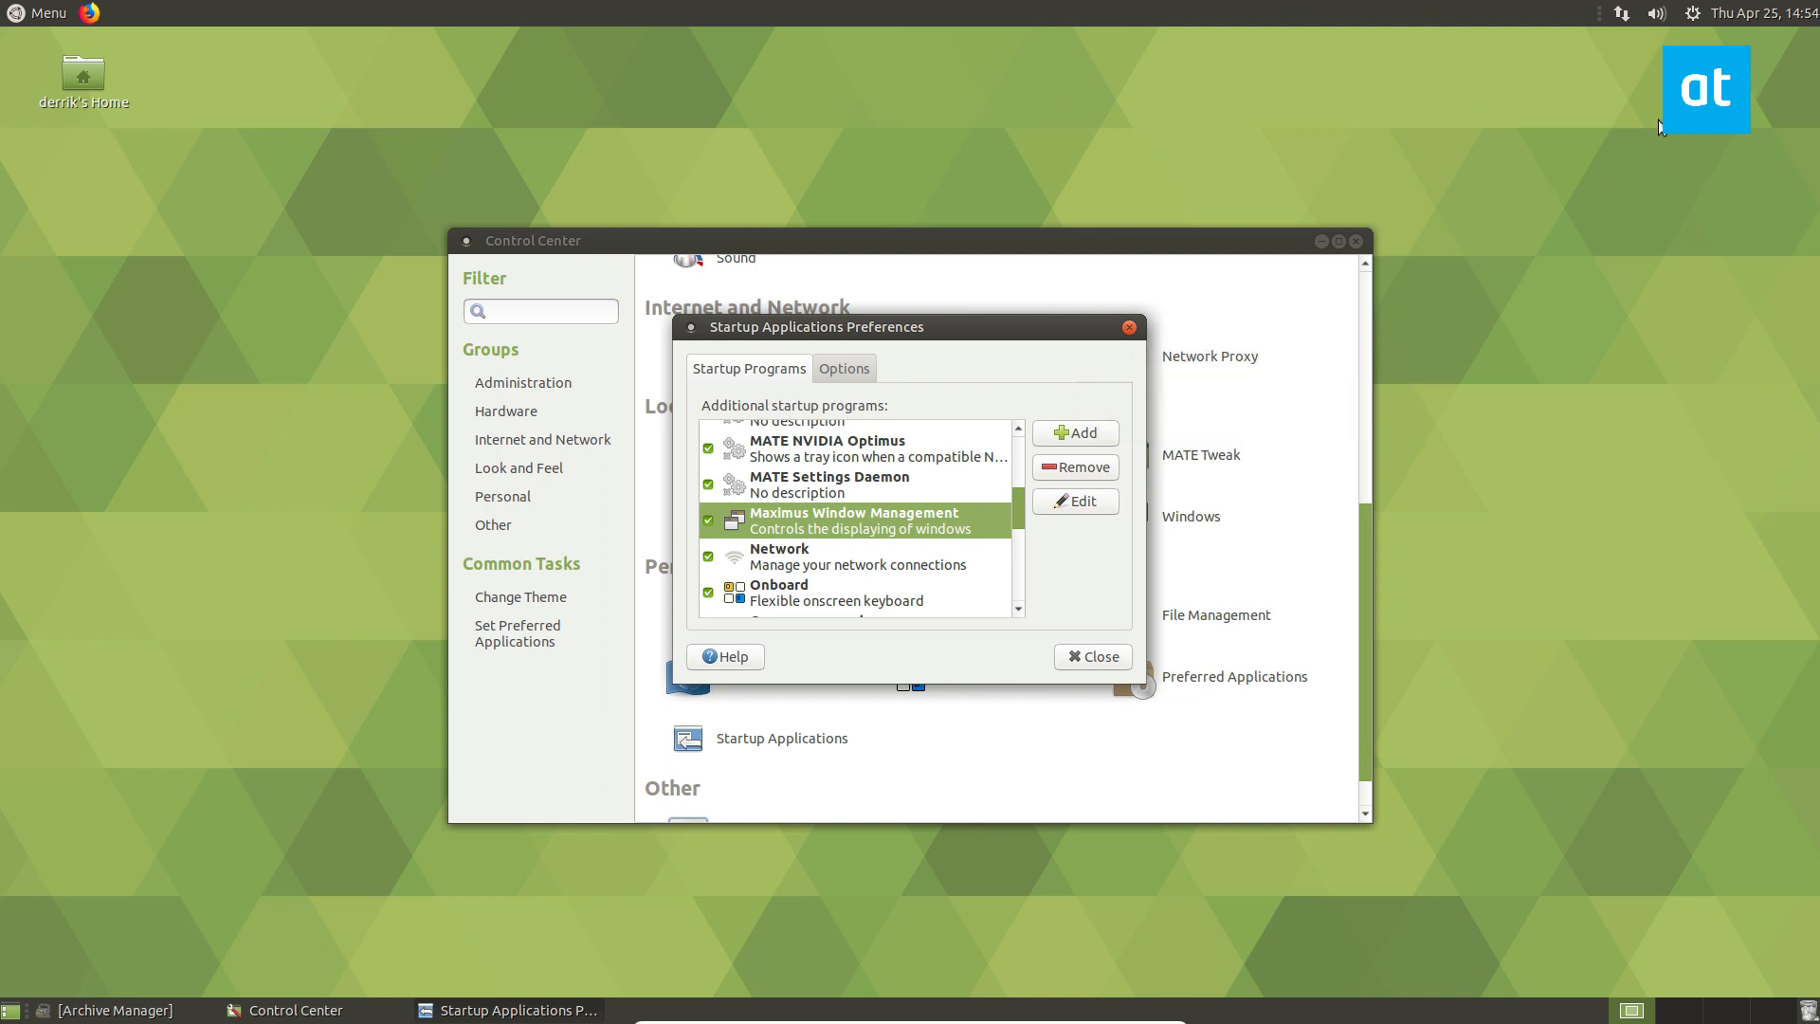
{"action": "mouse_move", "coordinate": [1638, 400]}
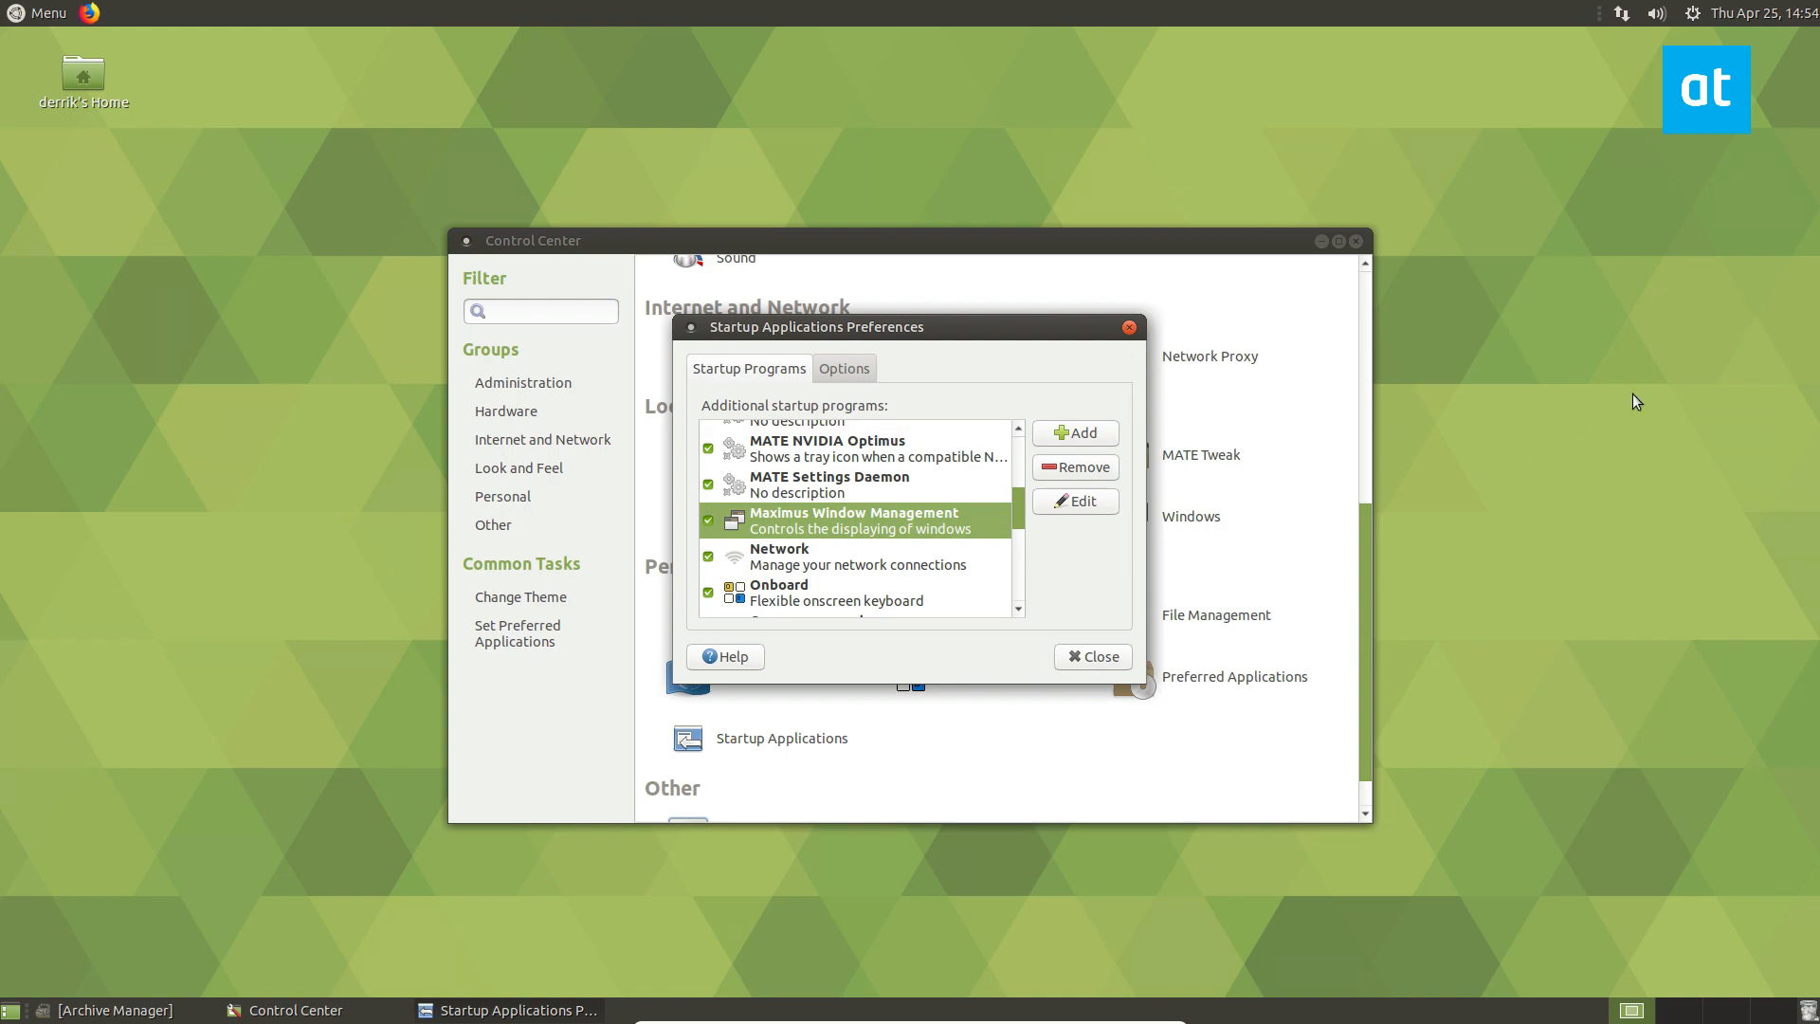